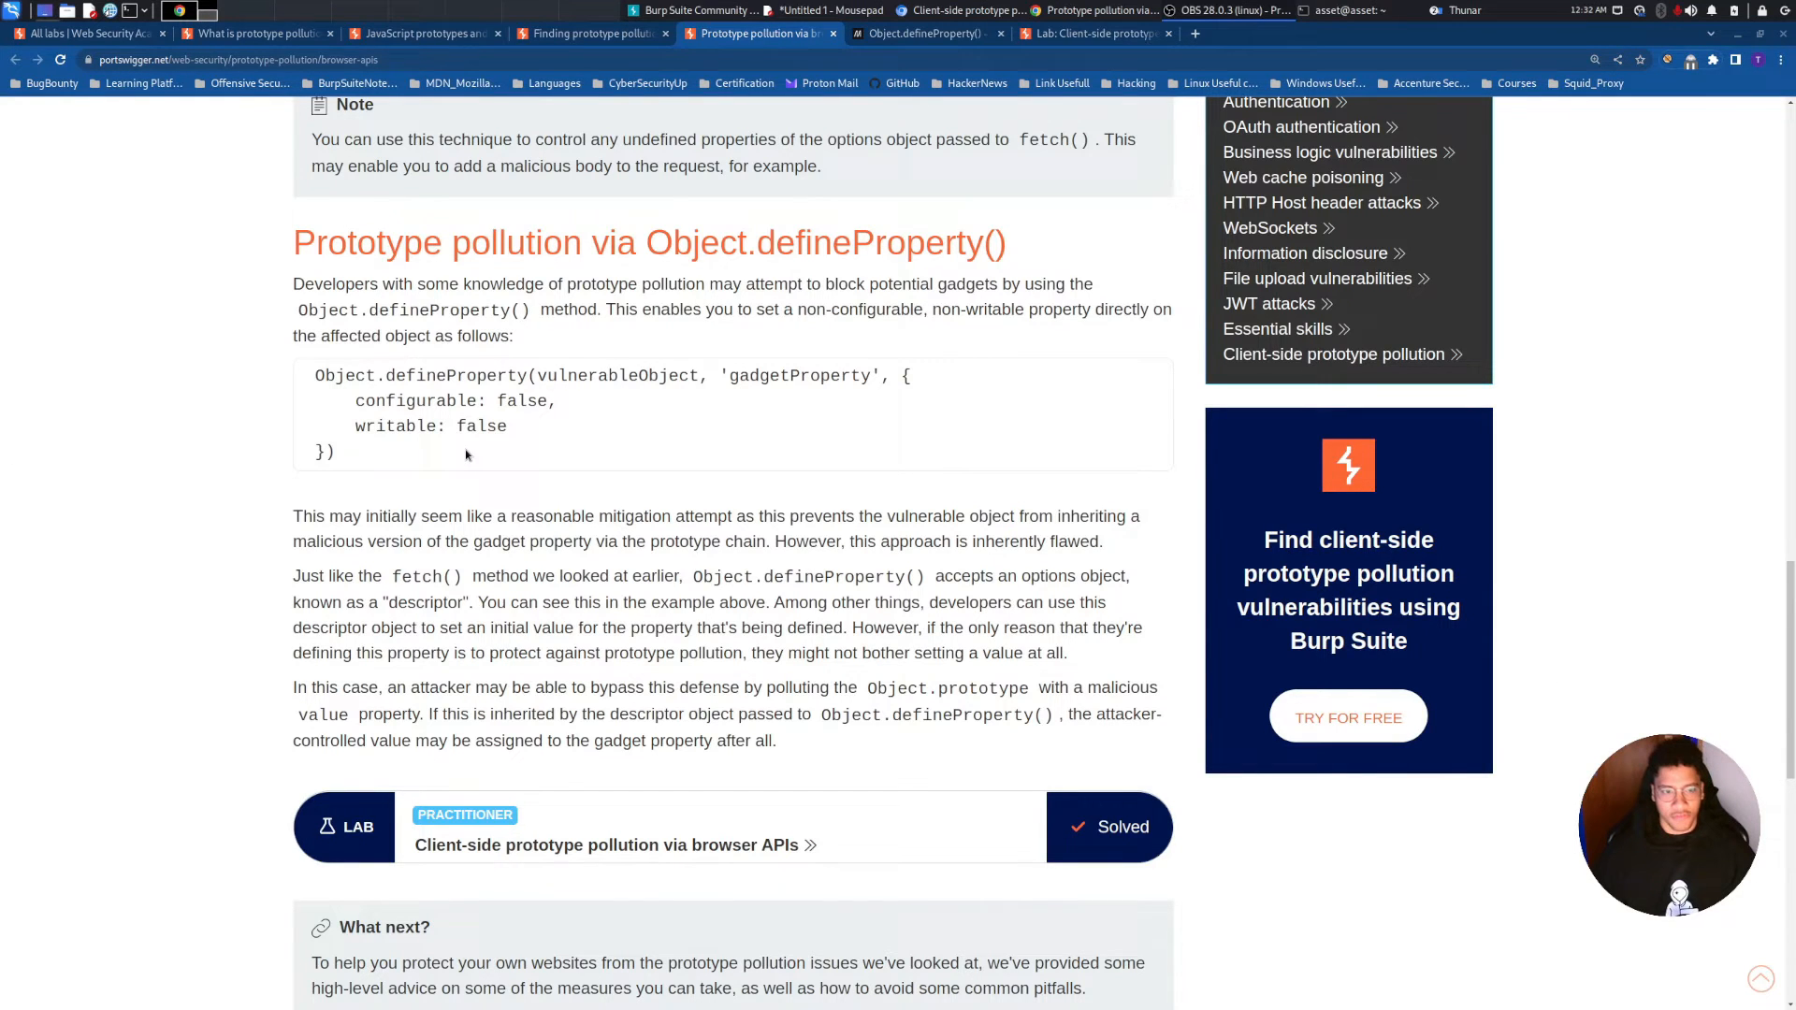
mouse_move(534, 310)
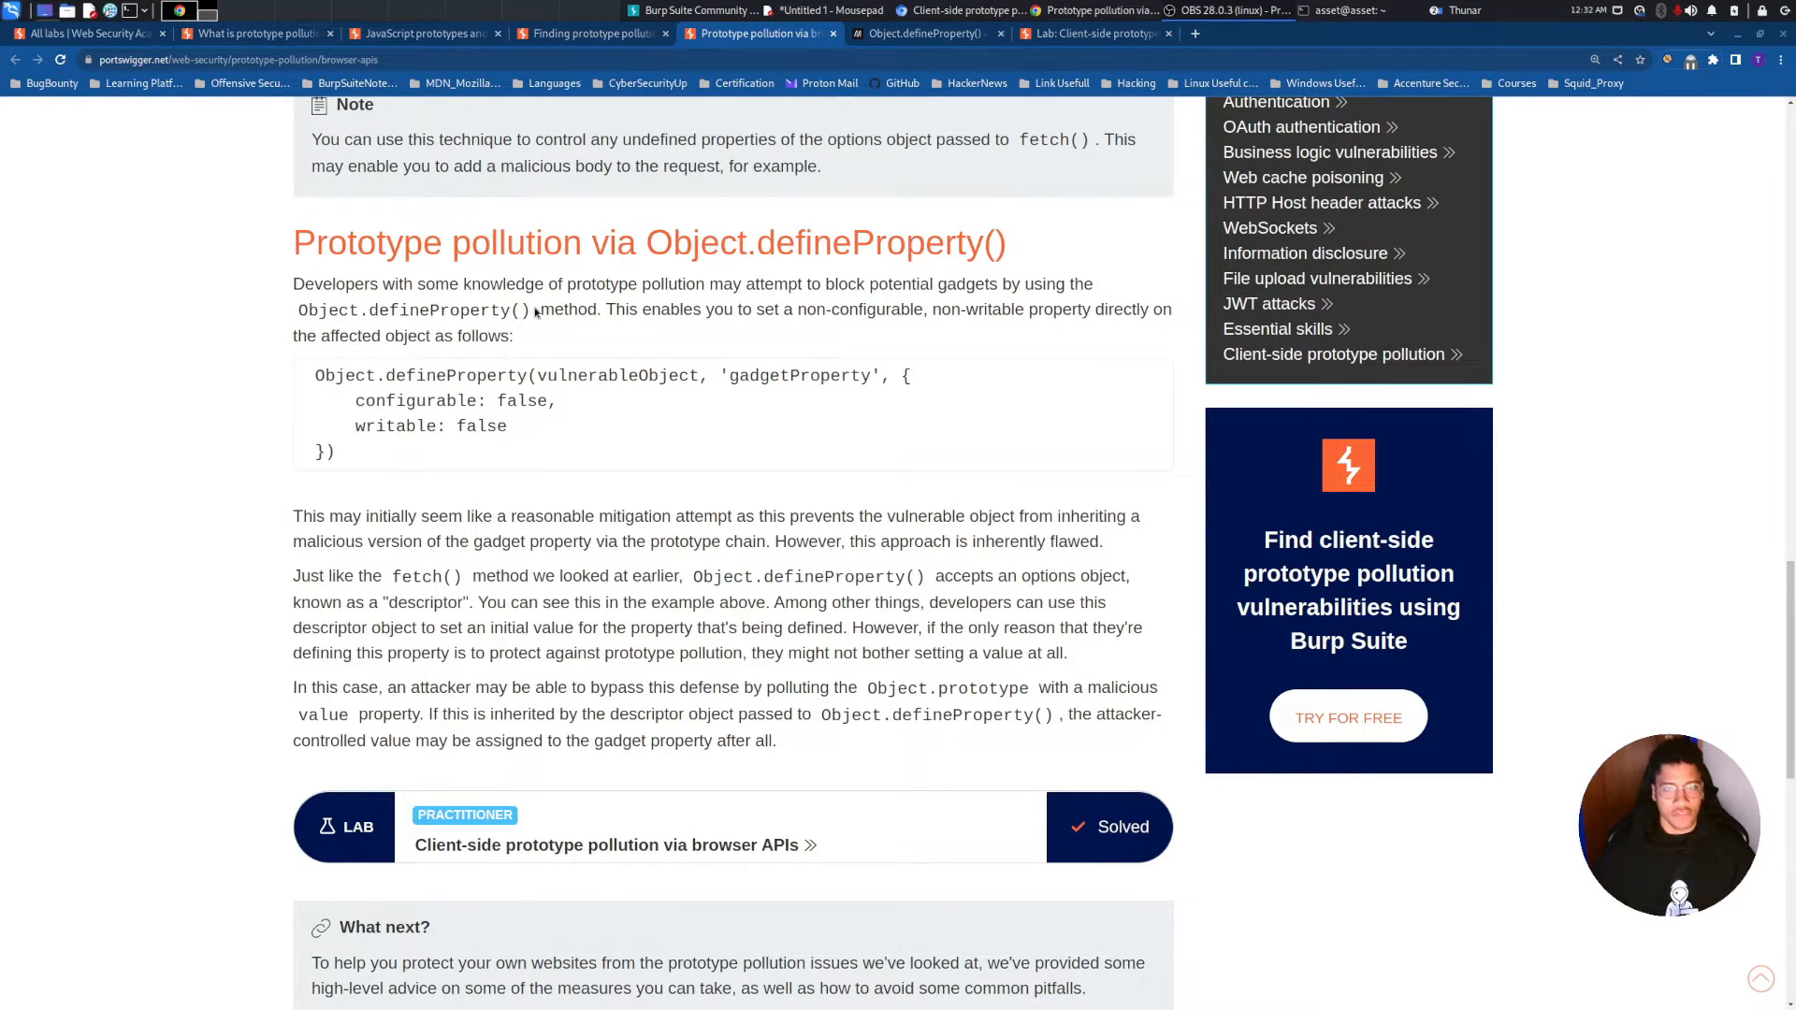
mouse_move(205, 280)
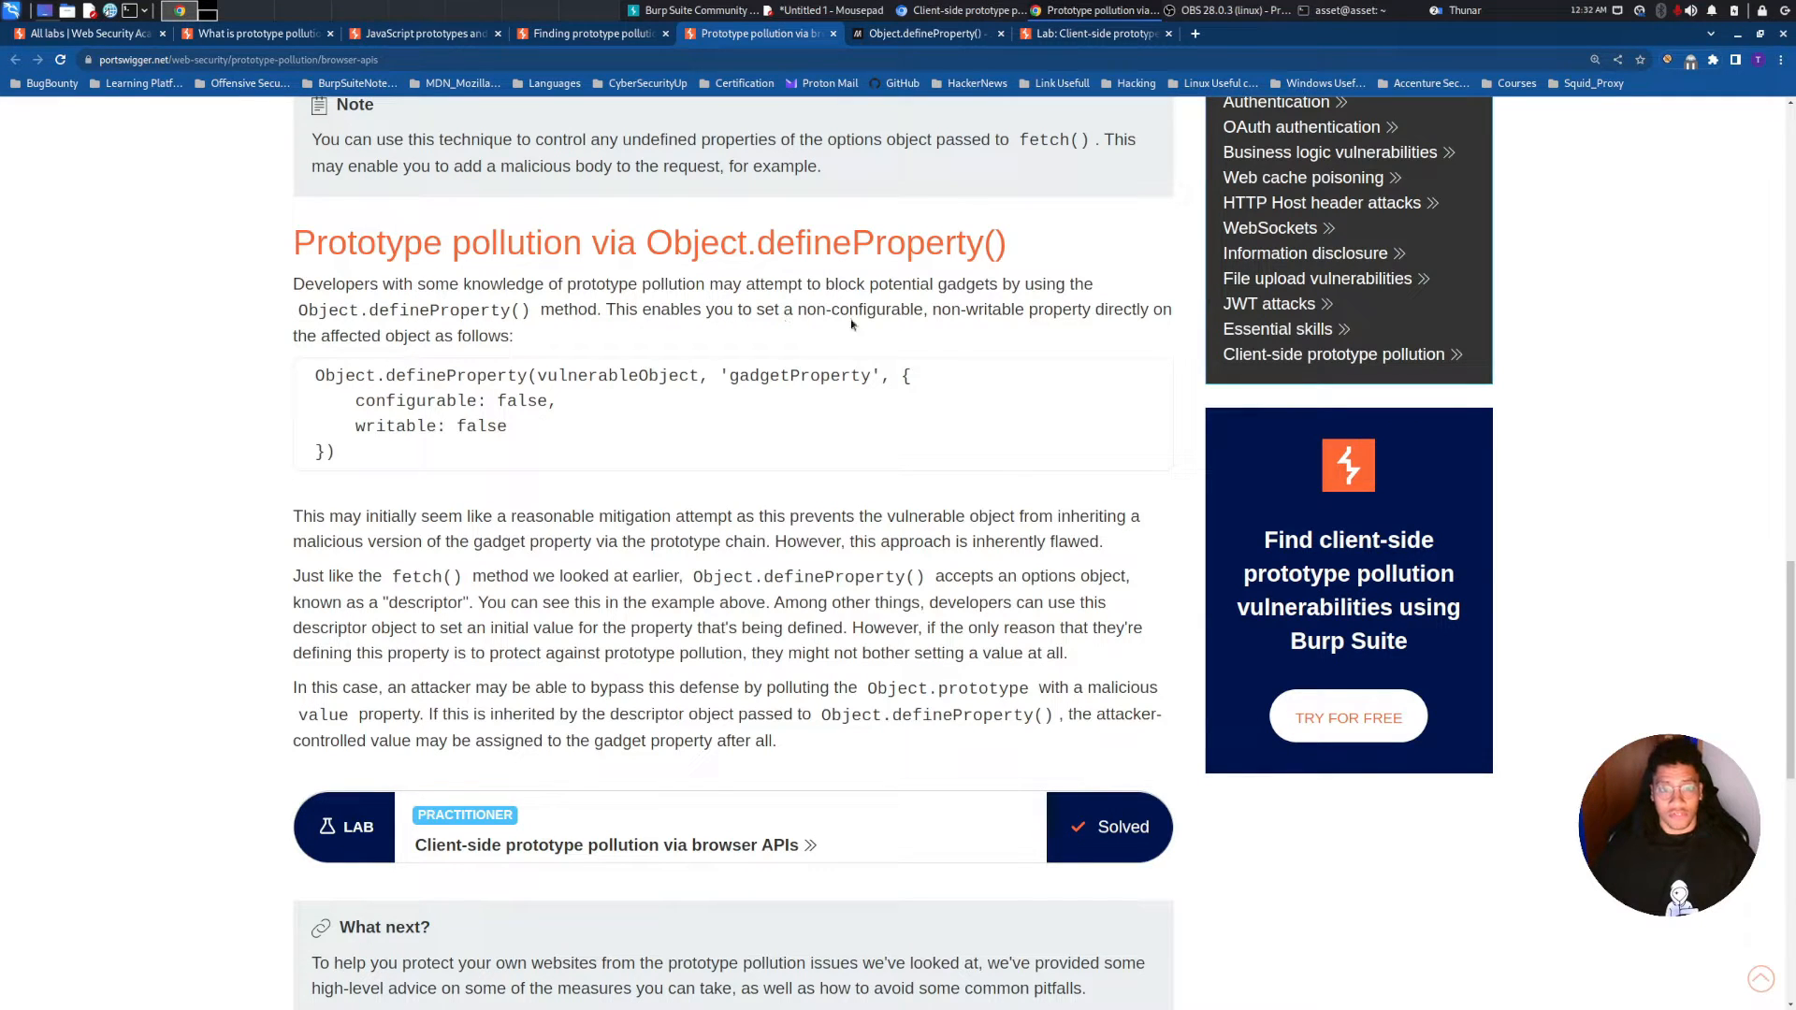
mouse_move(1050, 328)
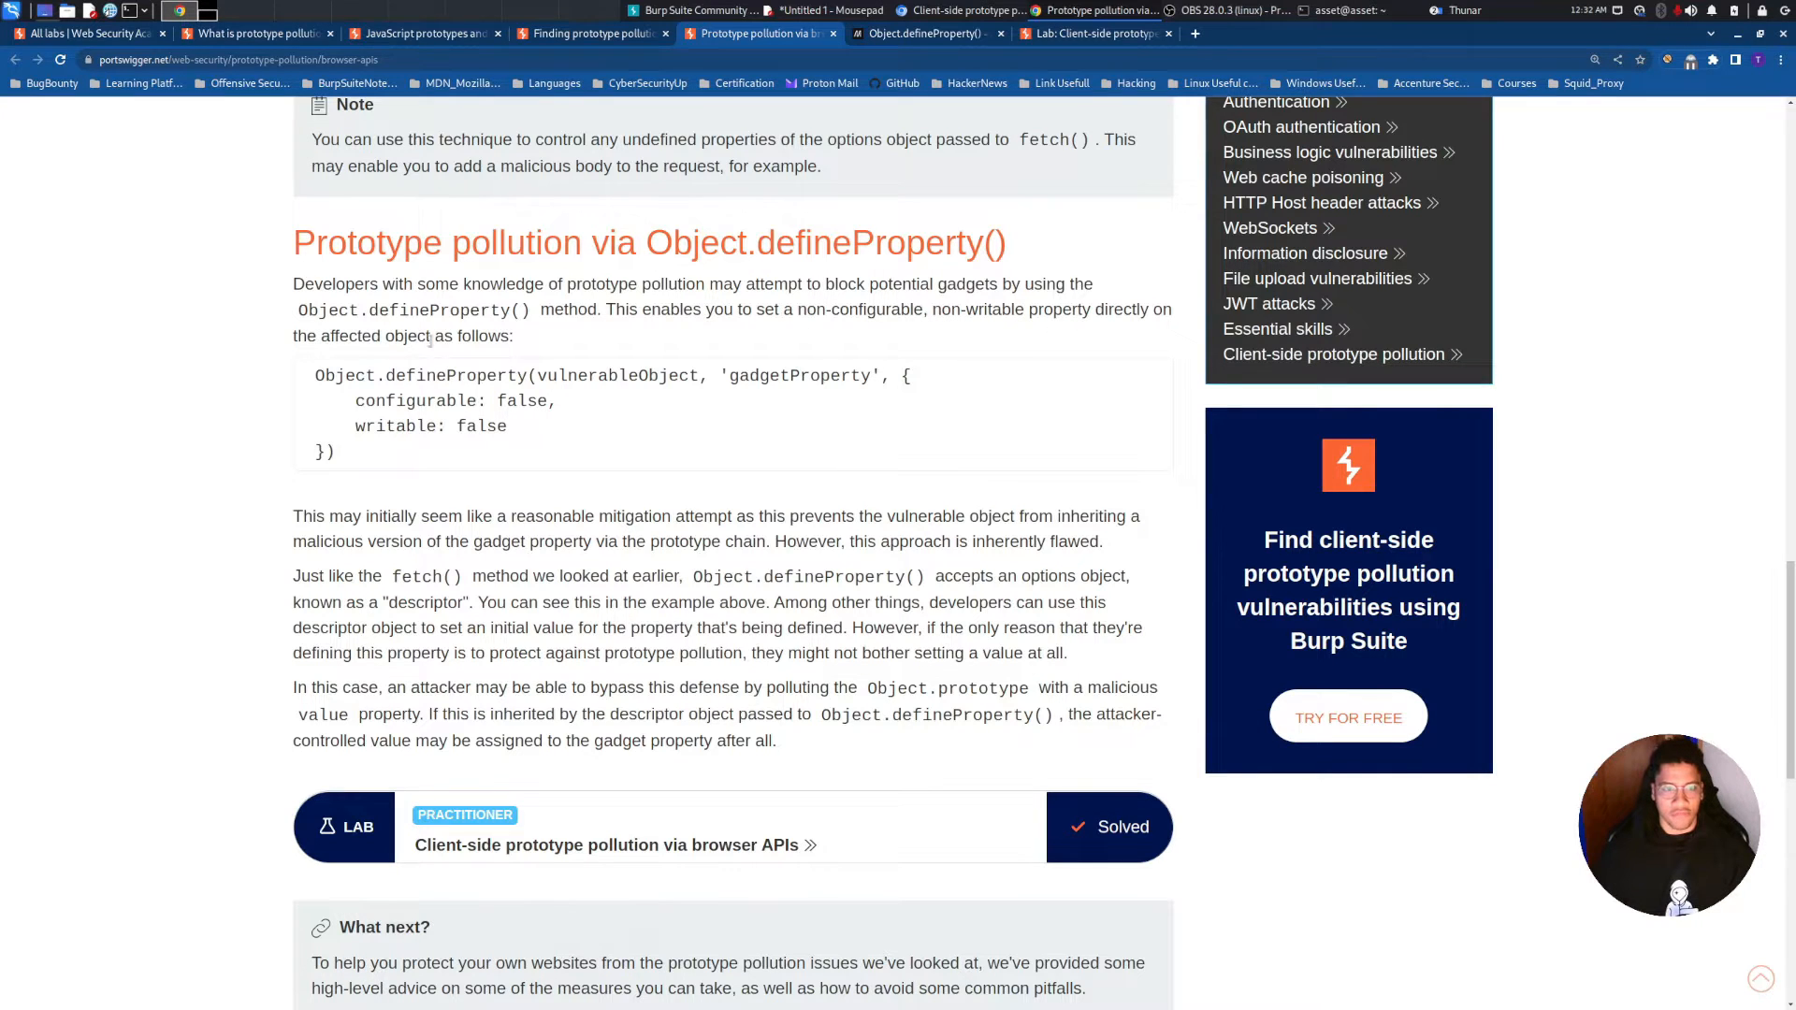
mouse_move(414, 438)
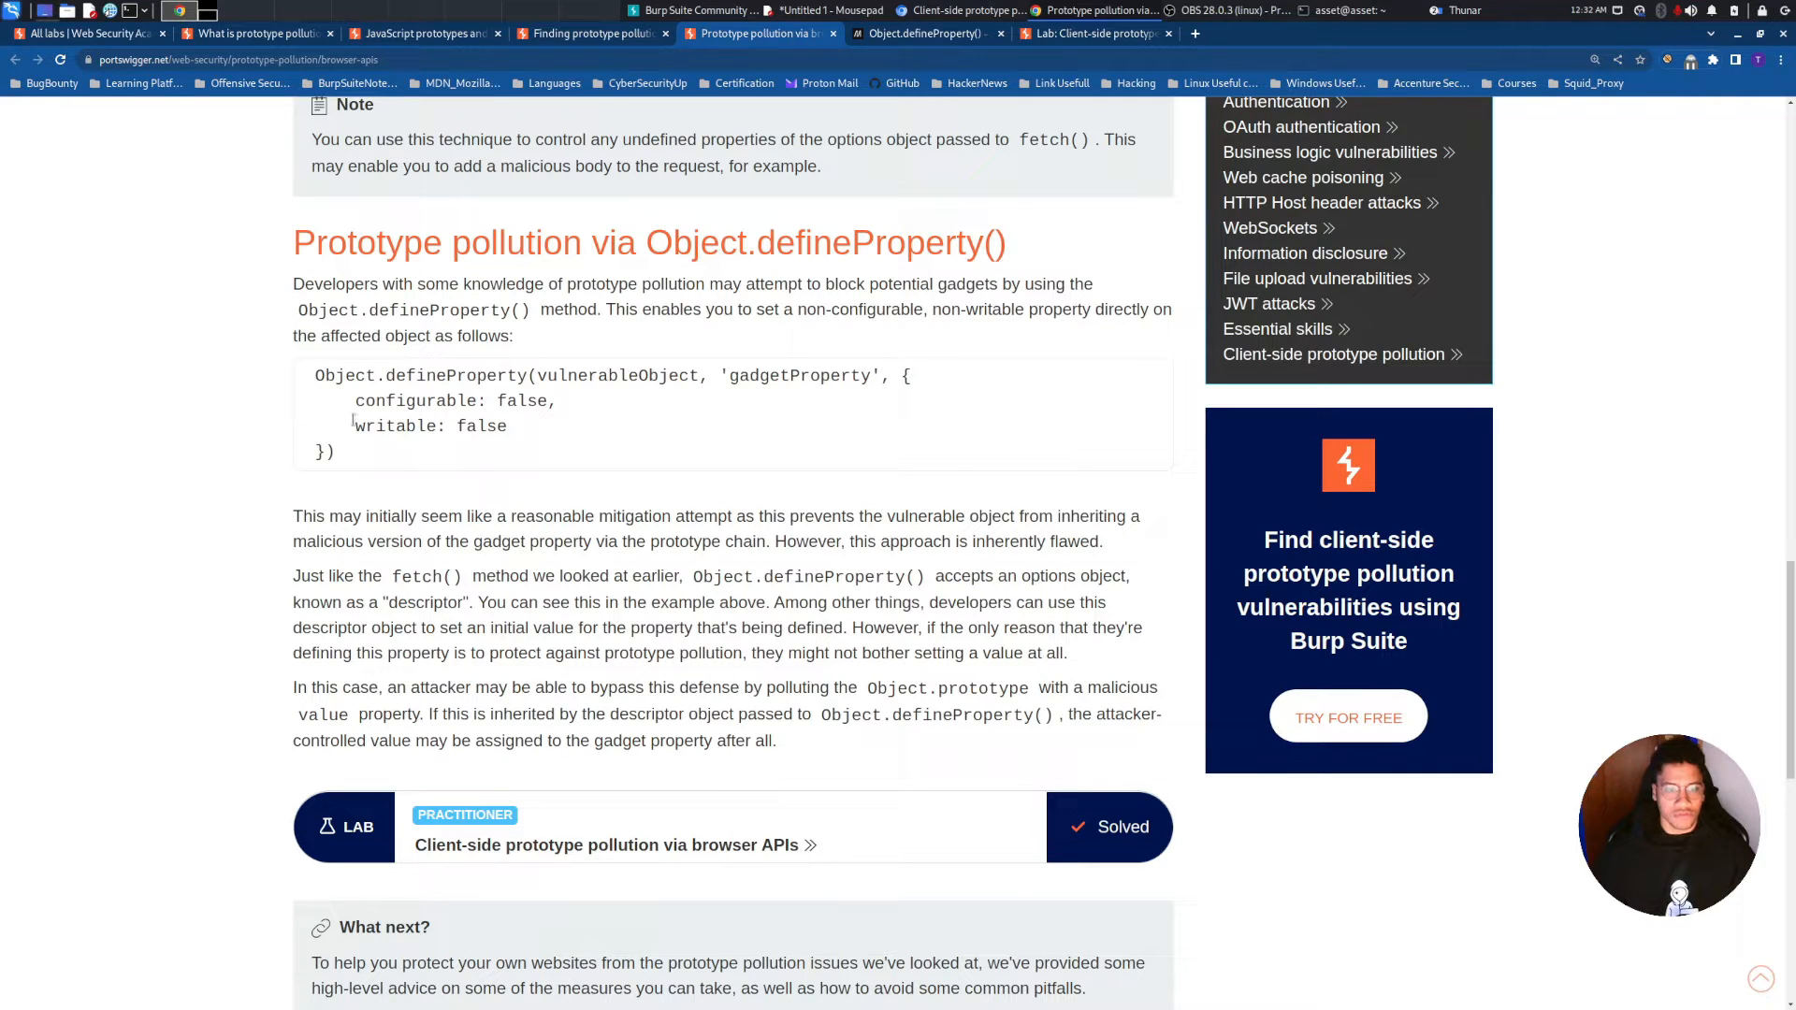
Switch to the MDN Object.defineProperty() reference tab
click(928, 32)
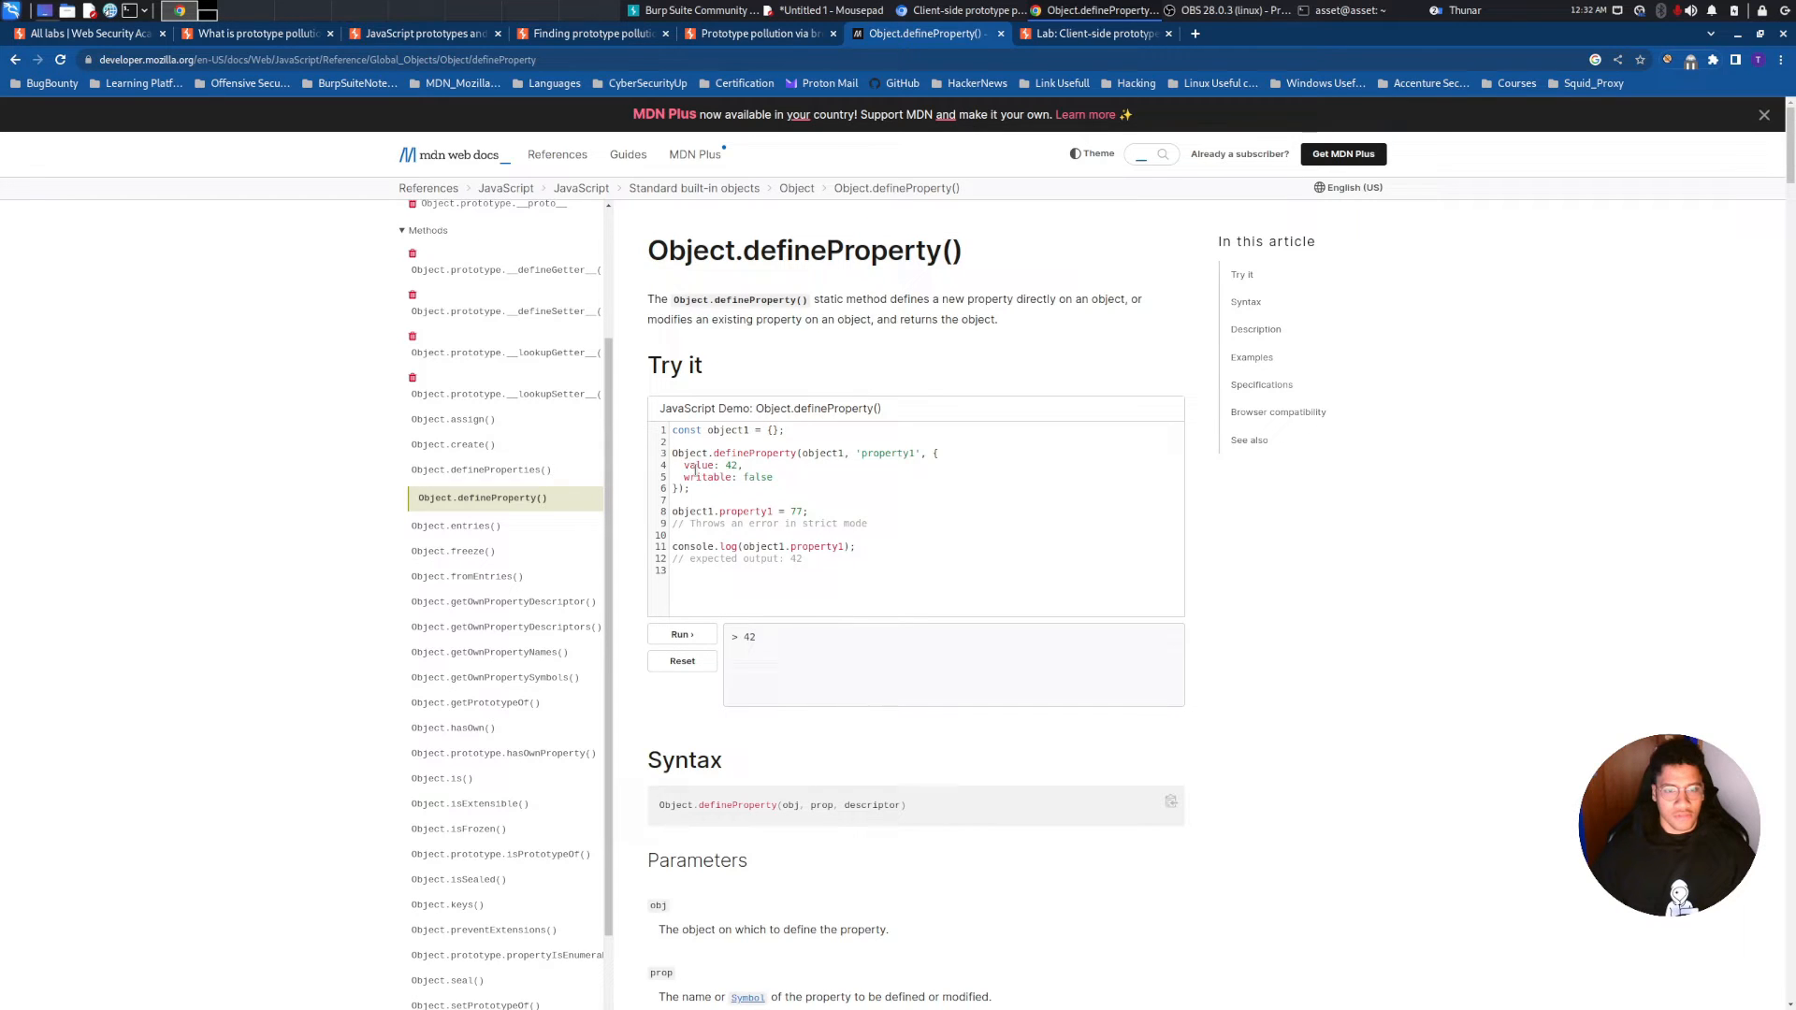
Highlight 'value: 42' in MDN's demo, then return to the browser-APIs prototype pollution lab page
double_click(710, 465)
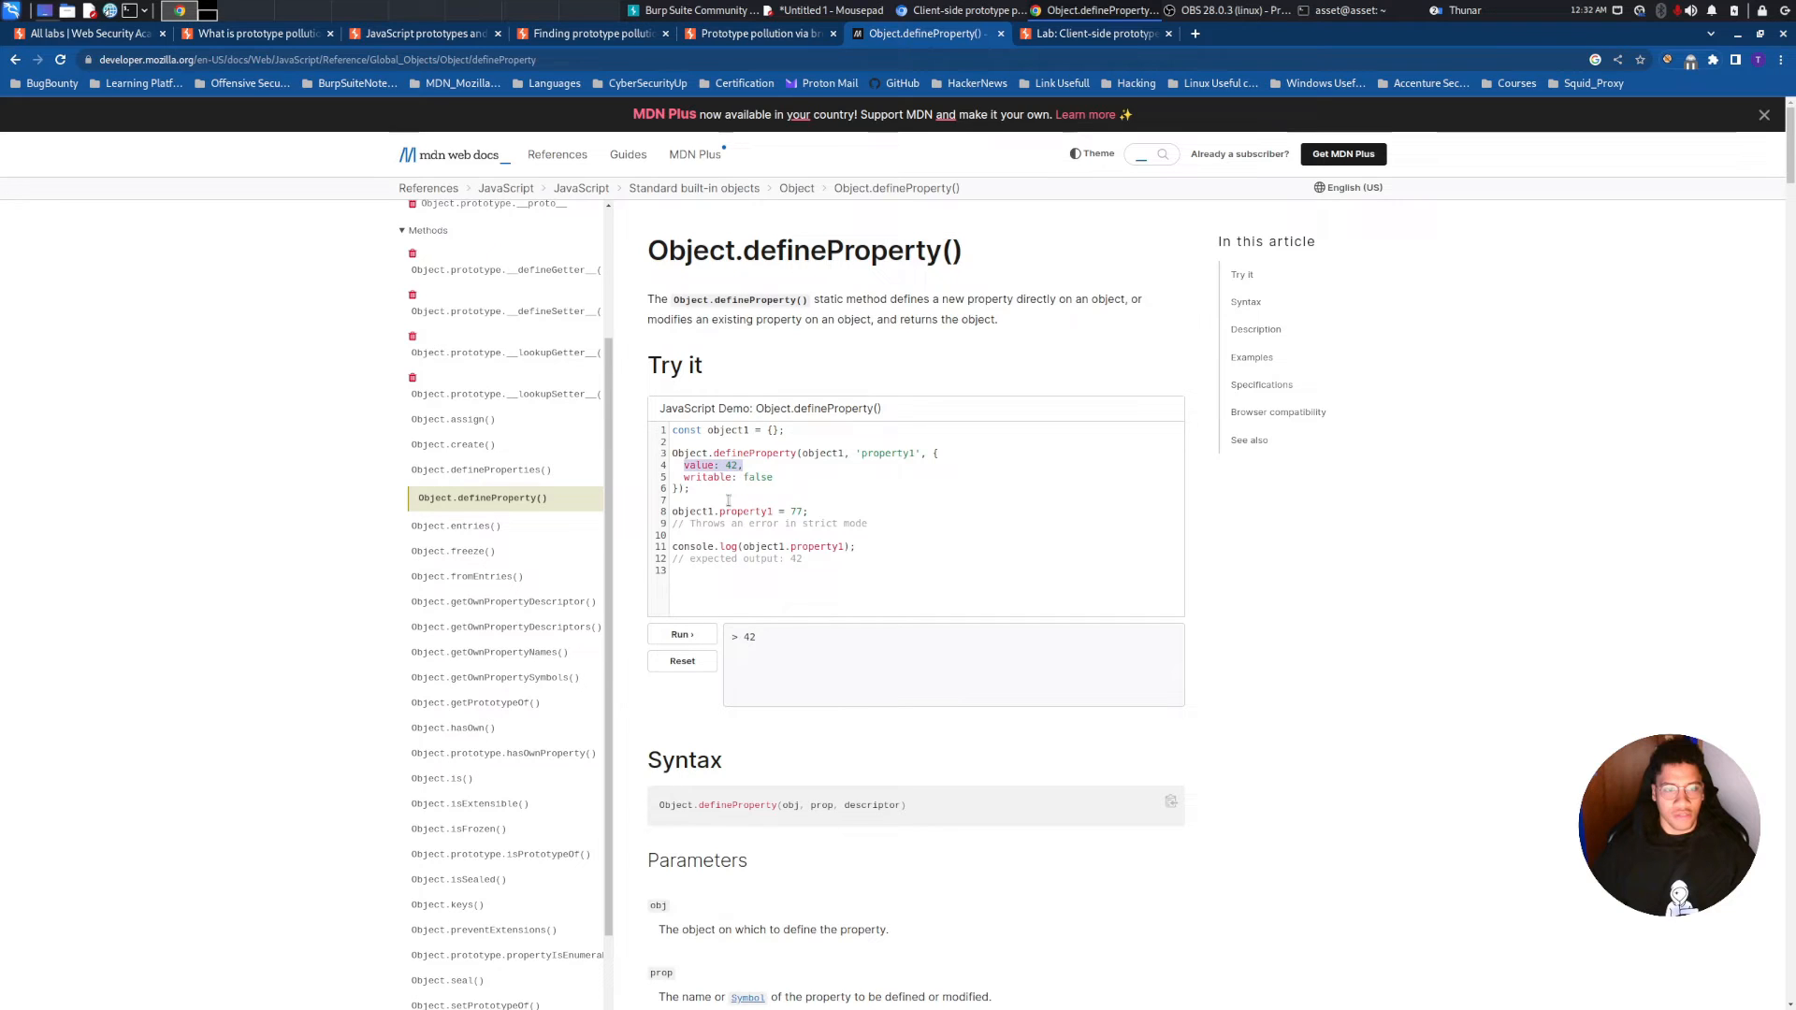
mouse_move(572, 473)
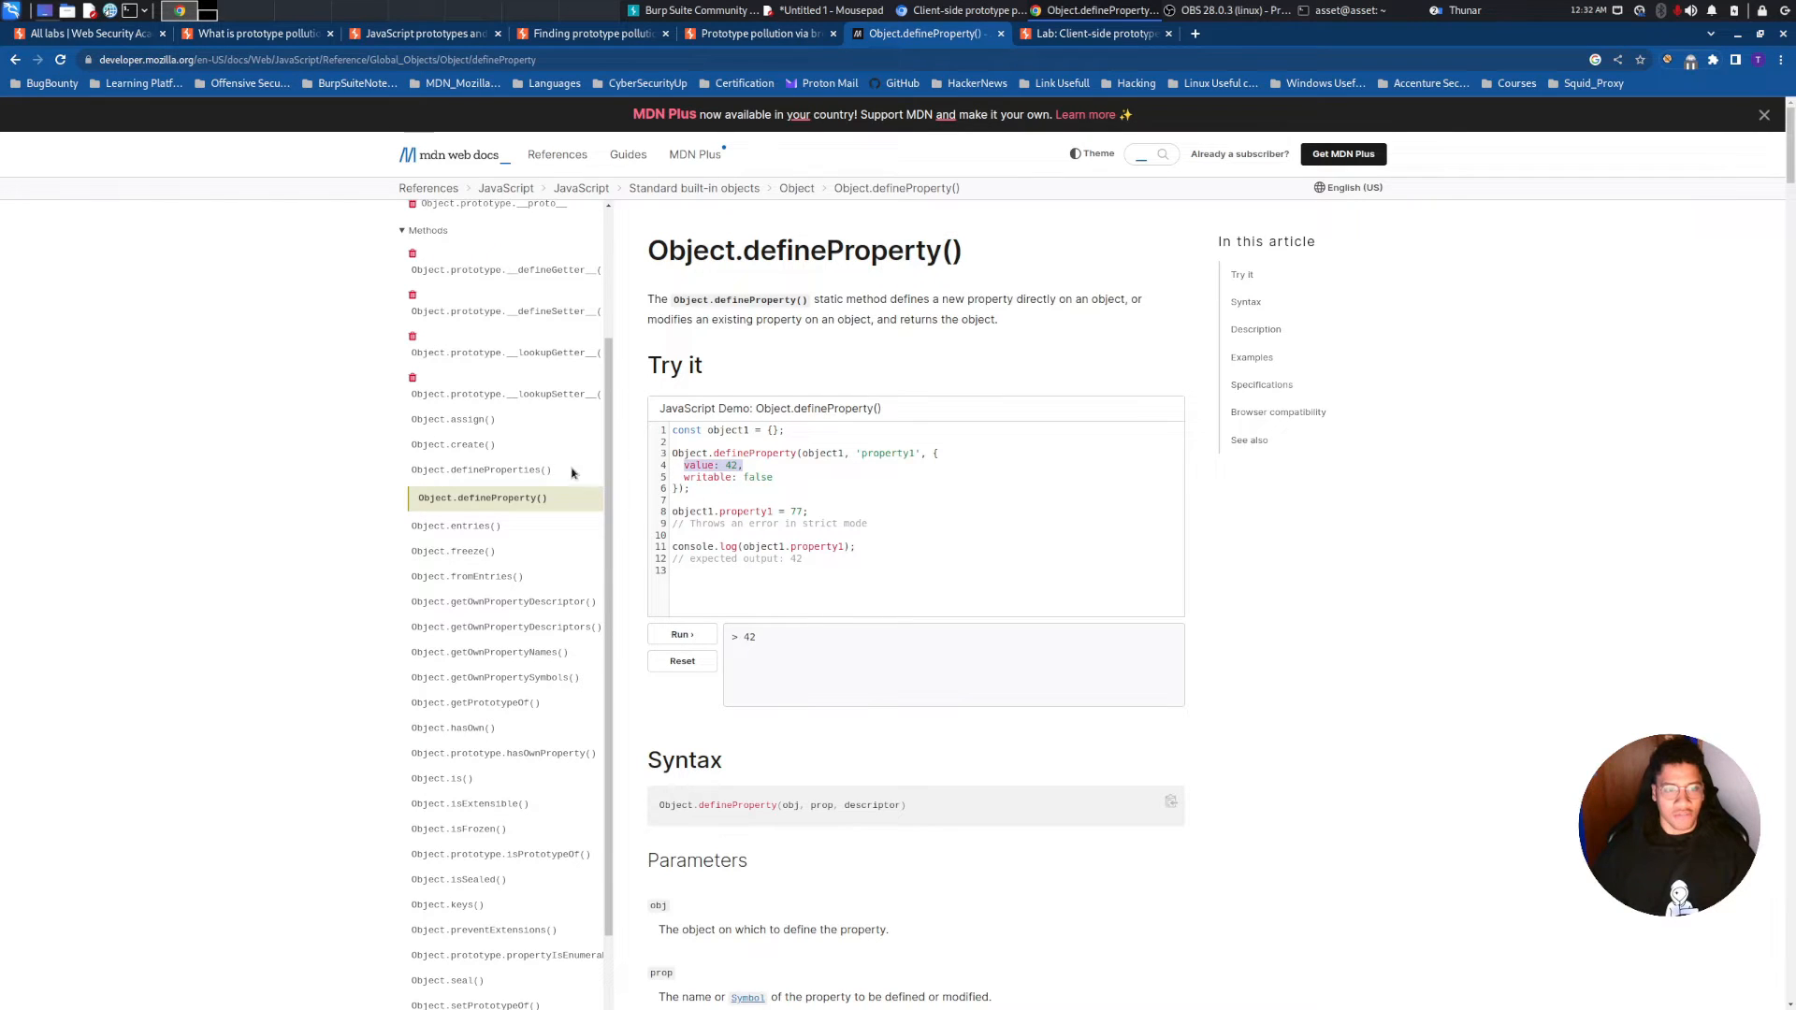
mouse_move(780, 155)
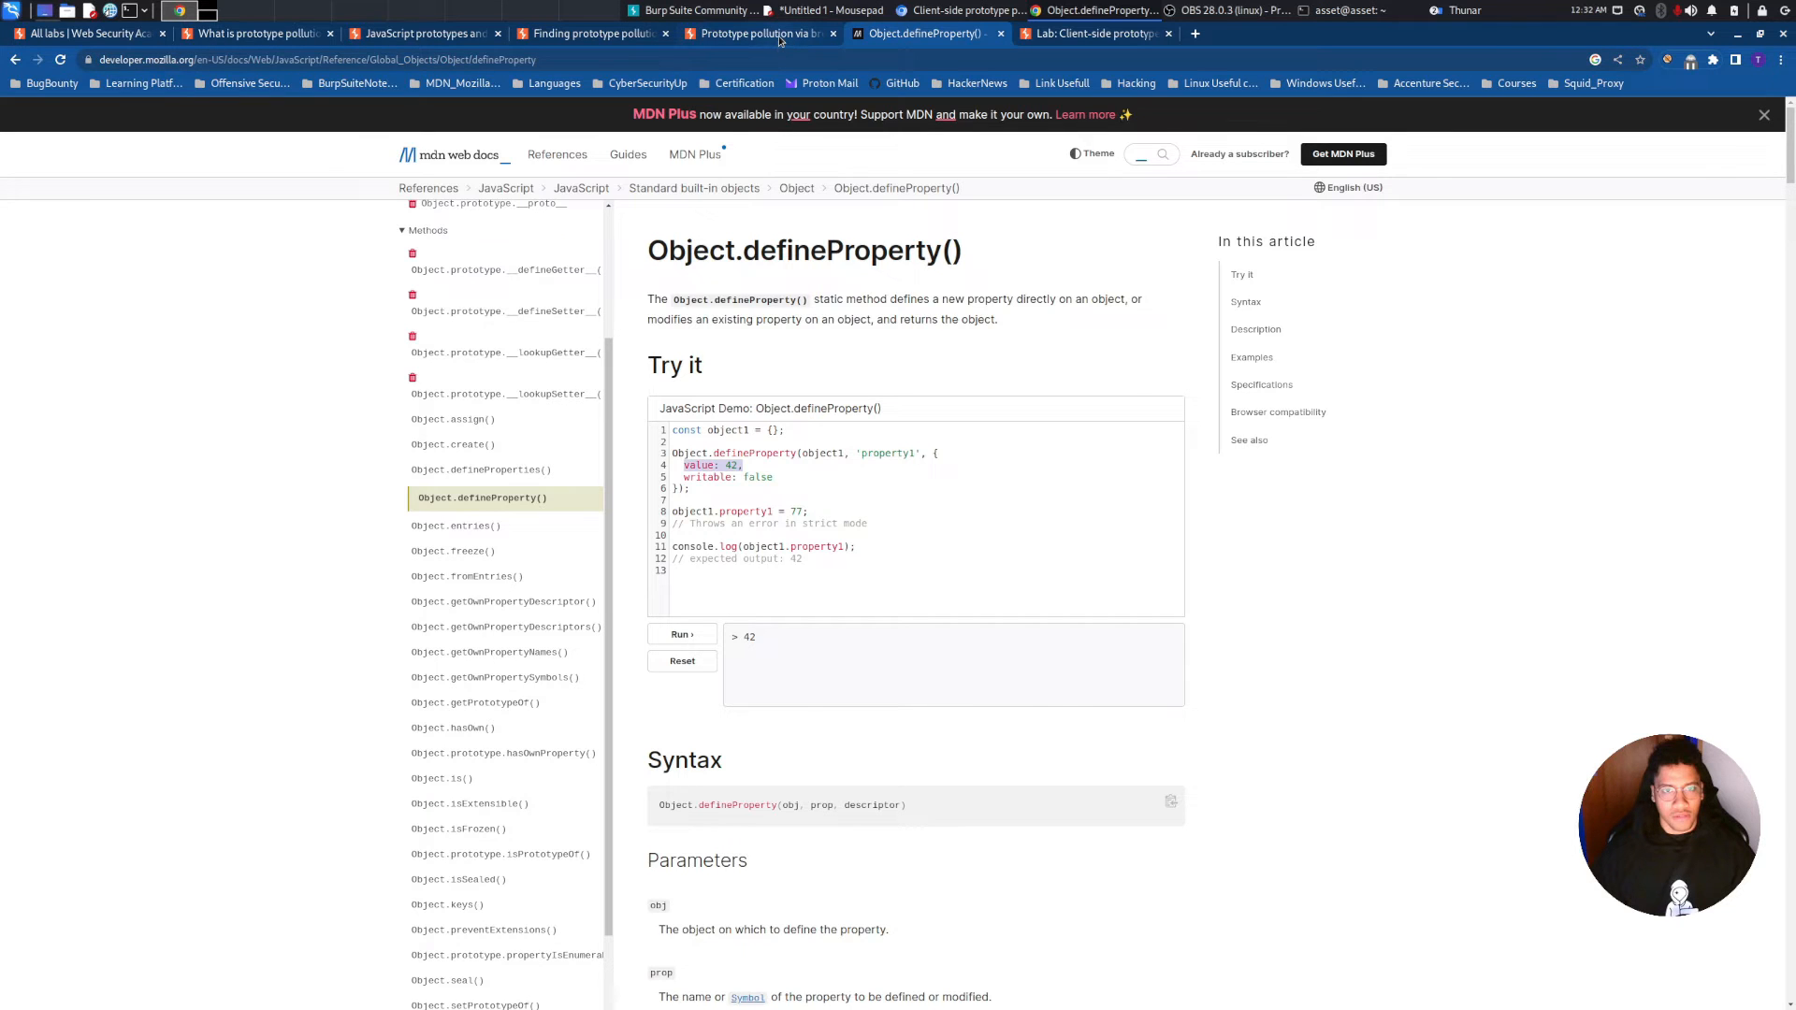
click(759, 32)
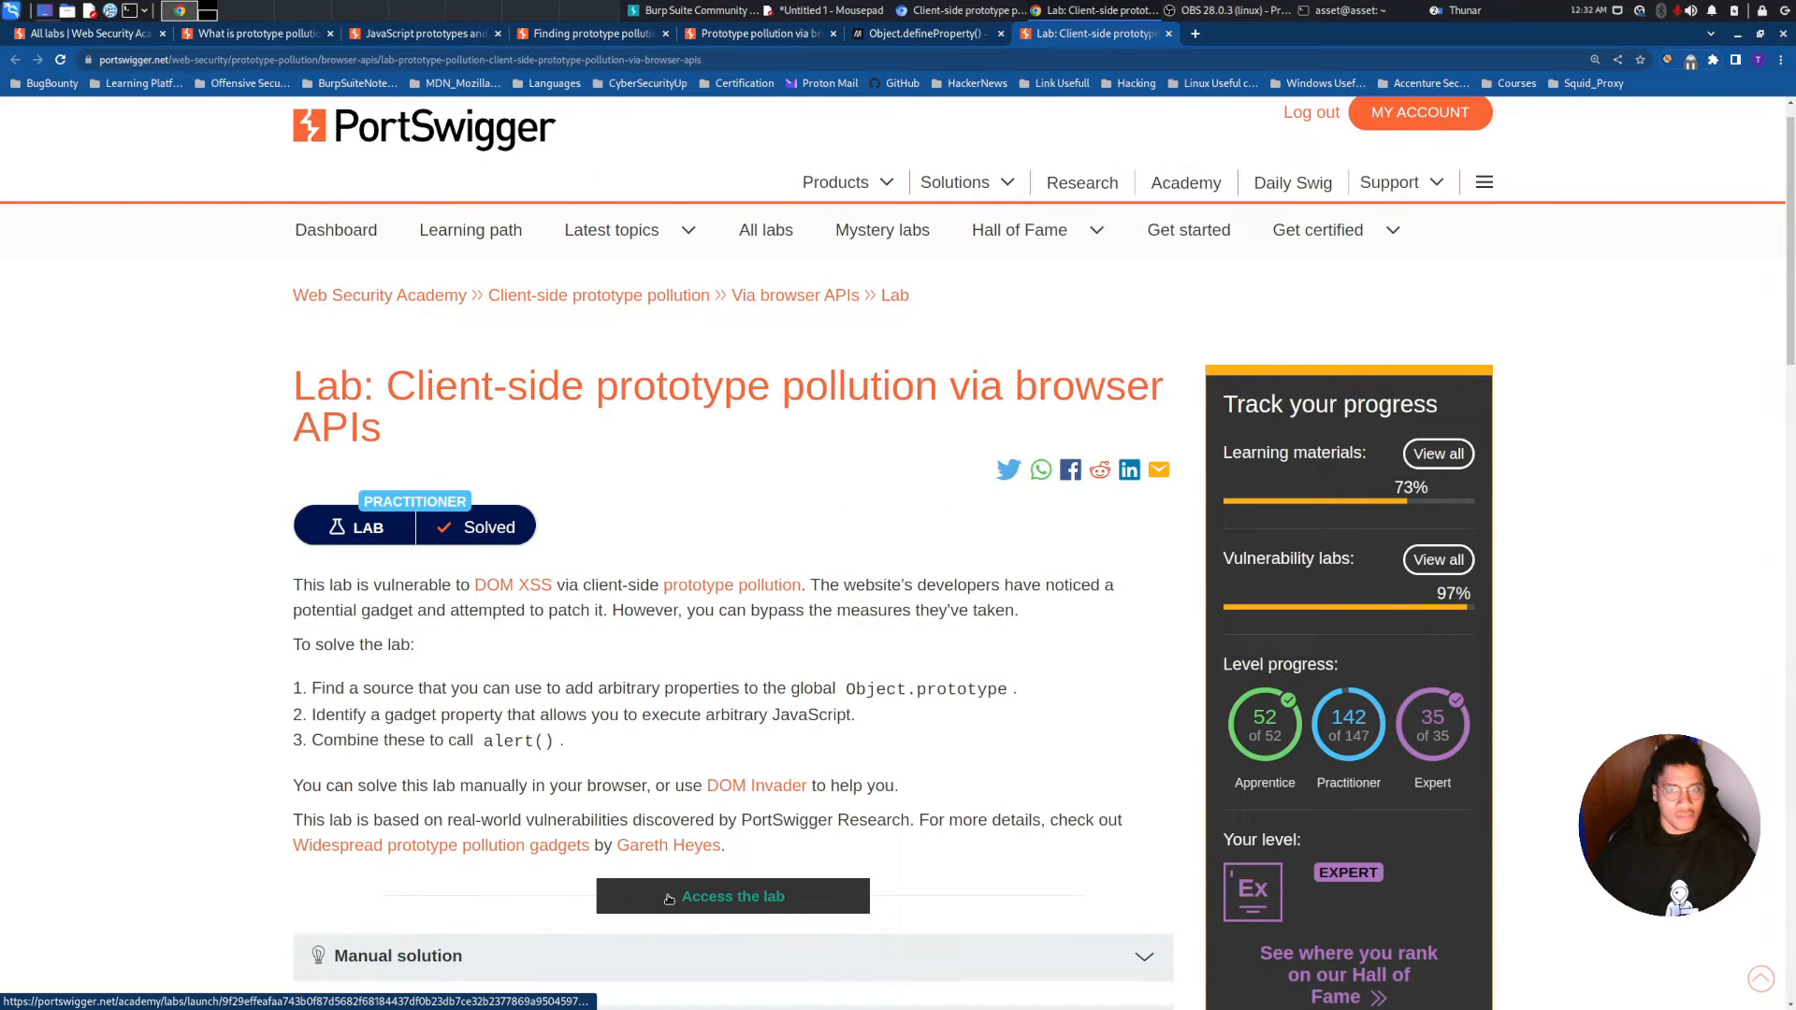
Launch the lab instance and open its blog homepage tab
click(732, 896)
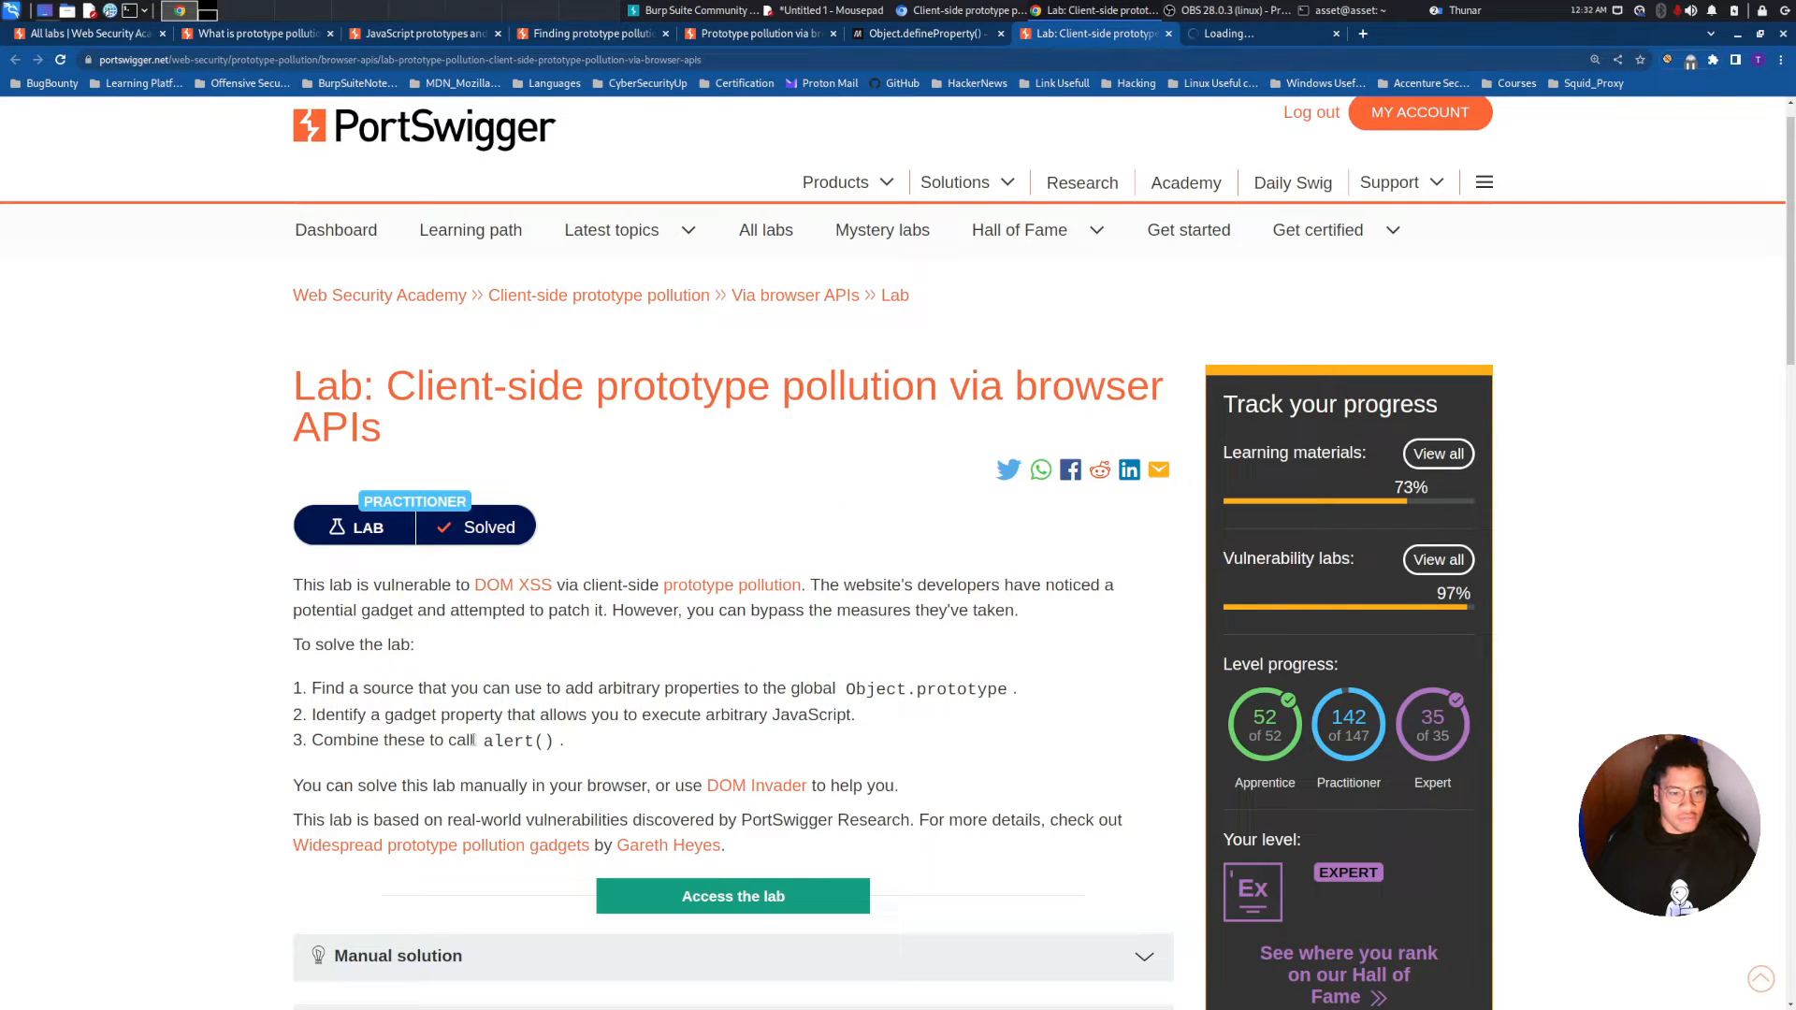
double_click(507, 740)
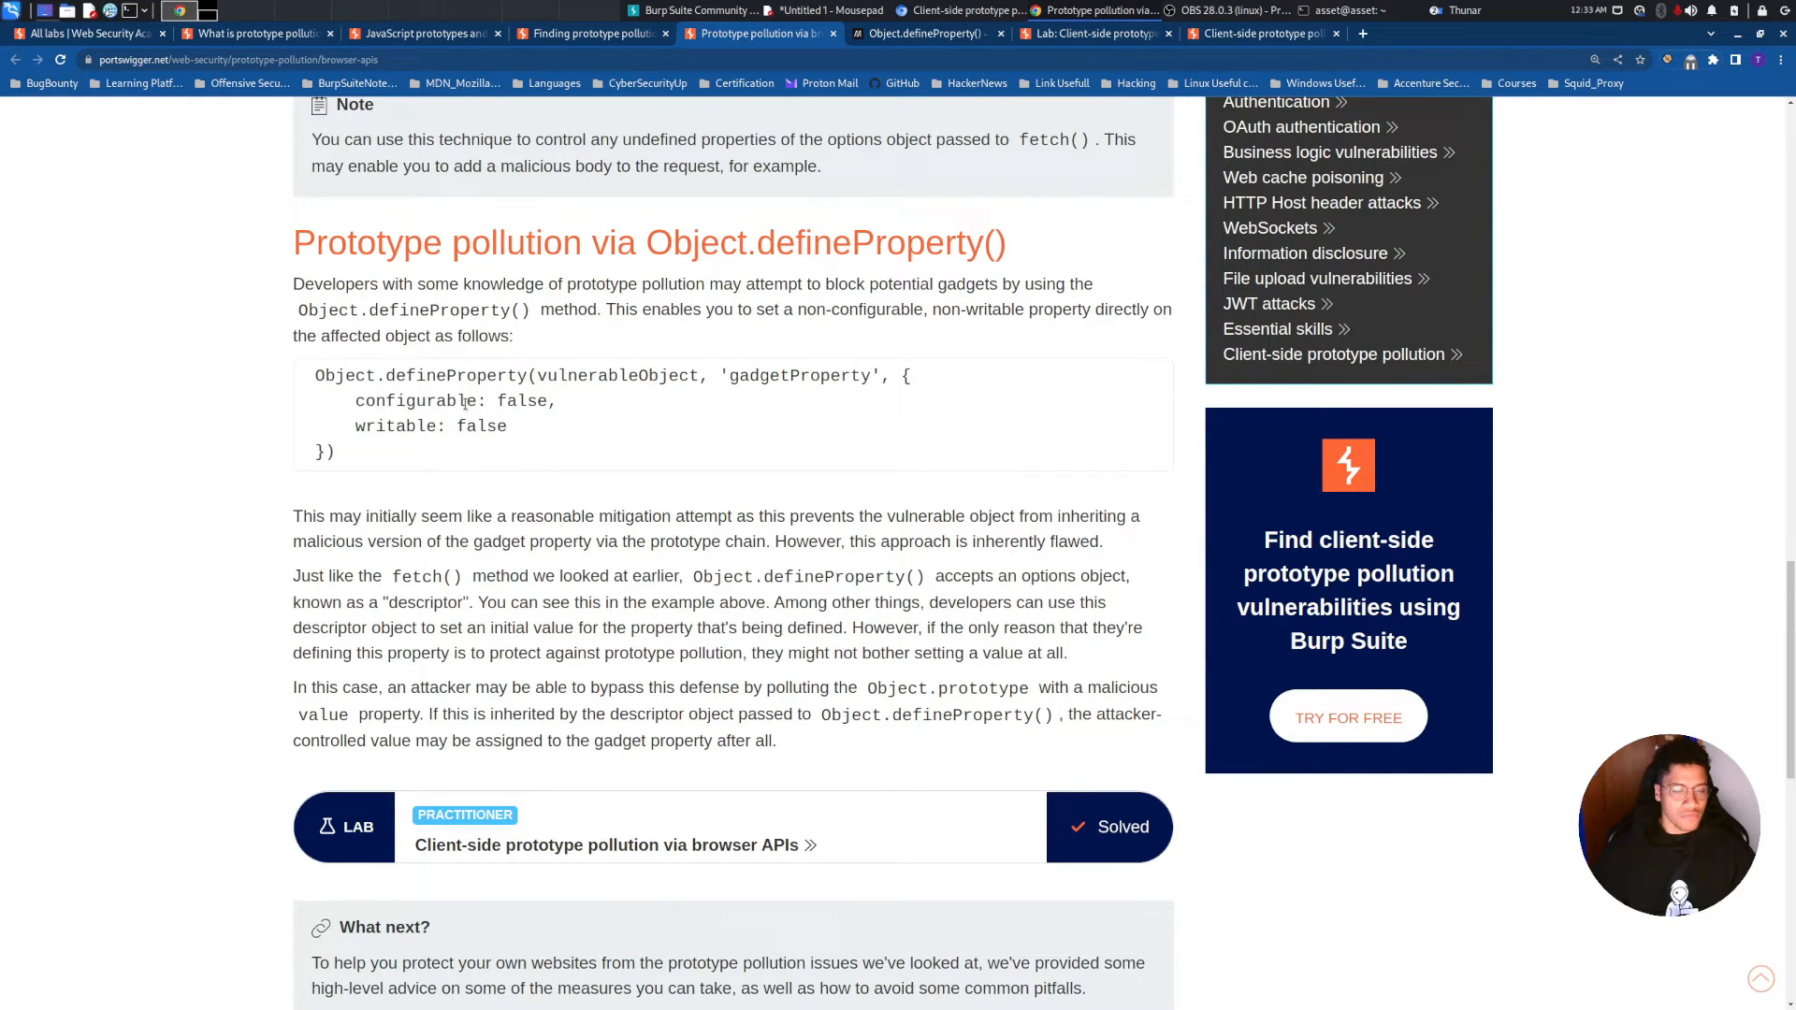
click(1260, 32)
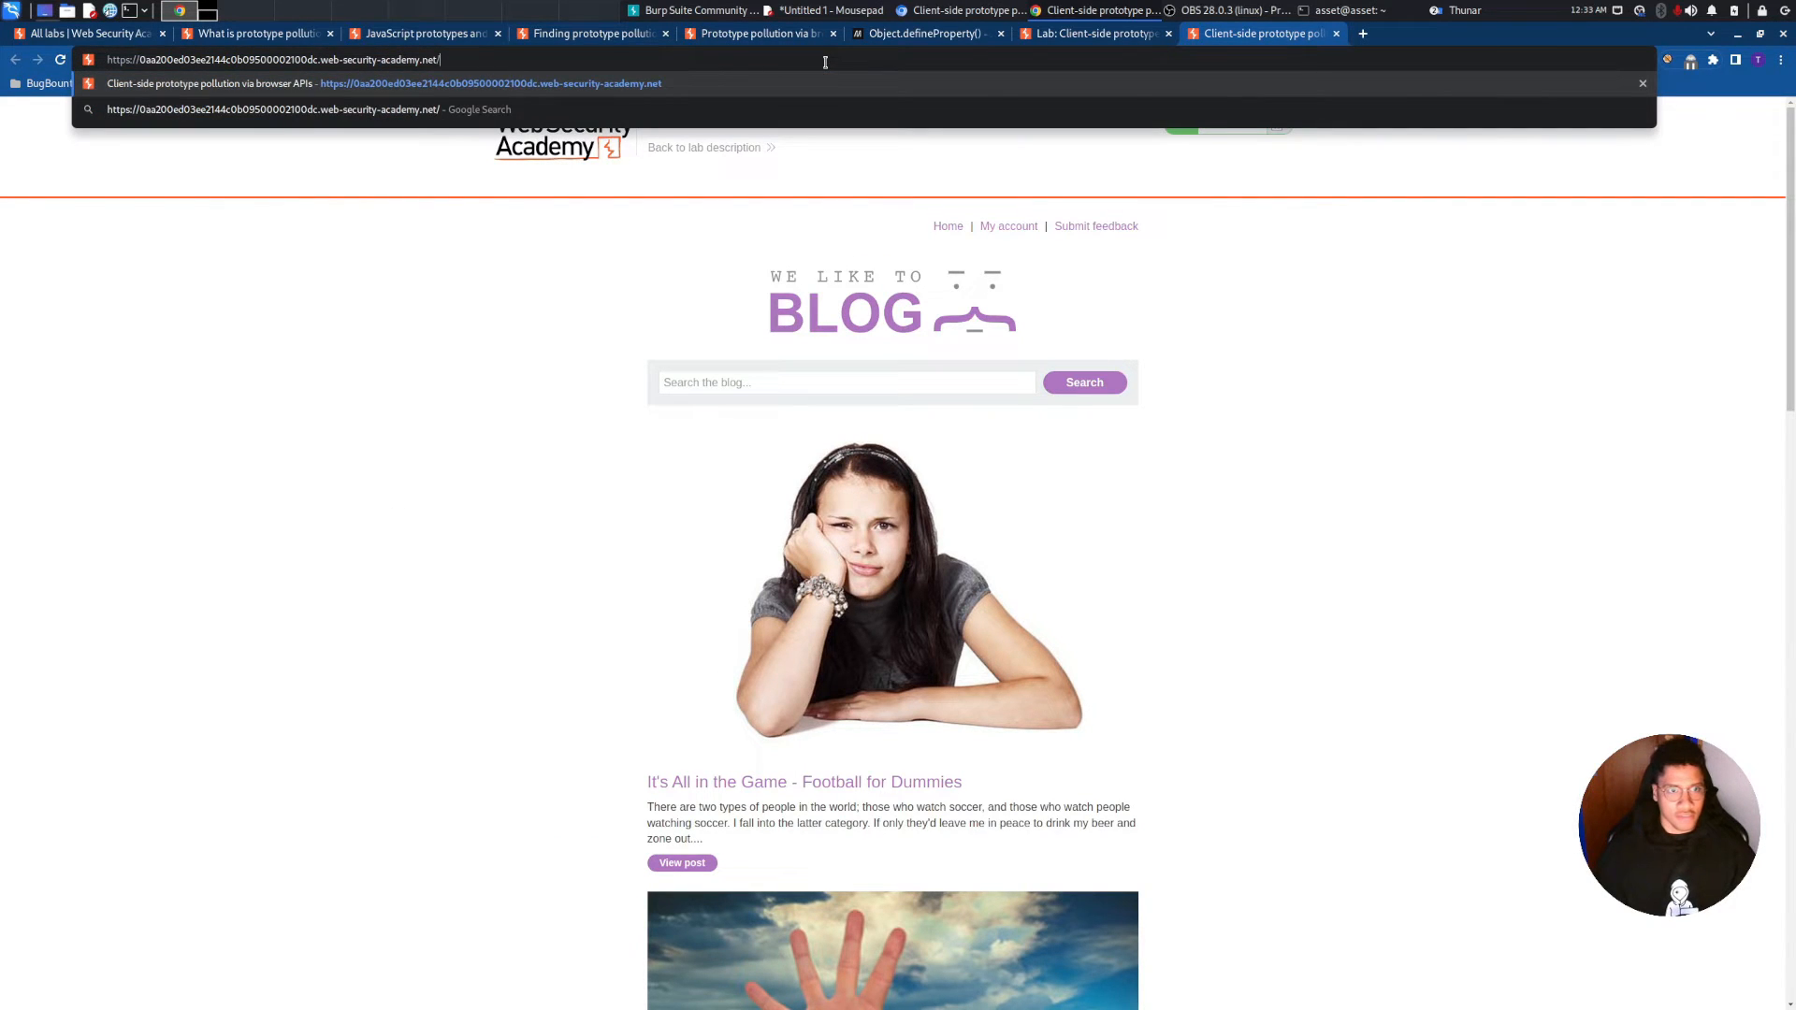
Load the lab blog with ?__proto__.car=car and open the DevTools console
text(?__)
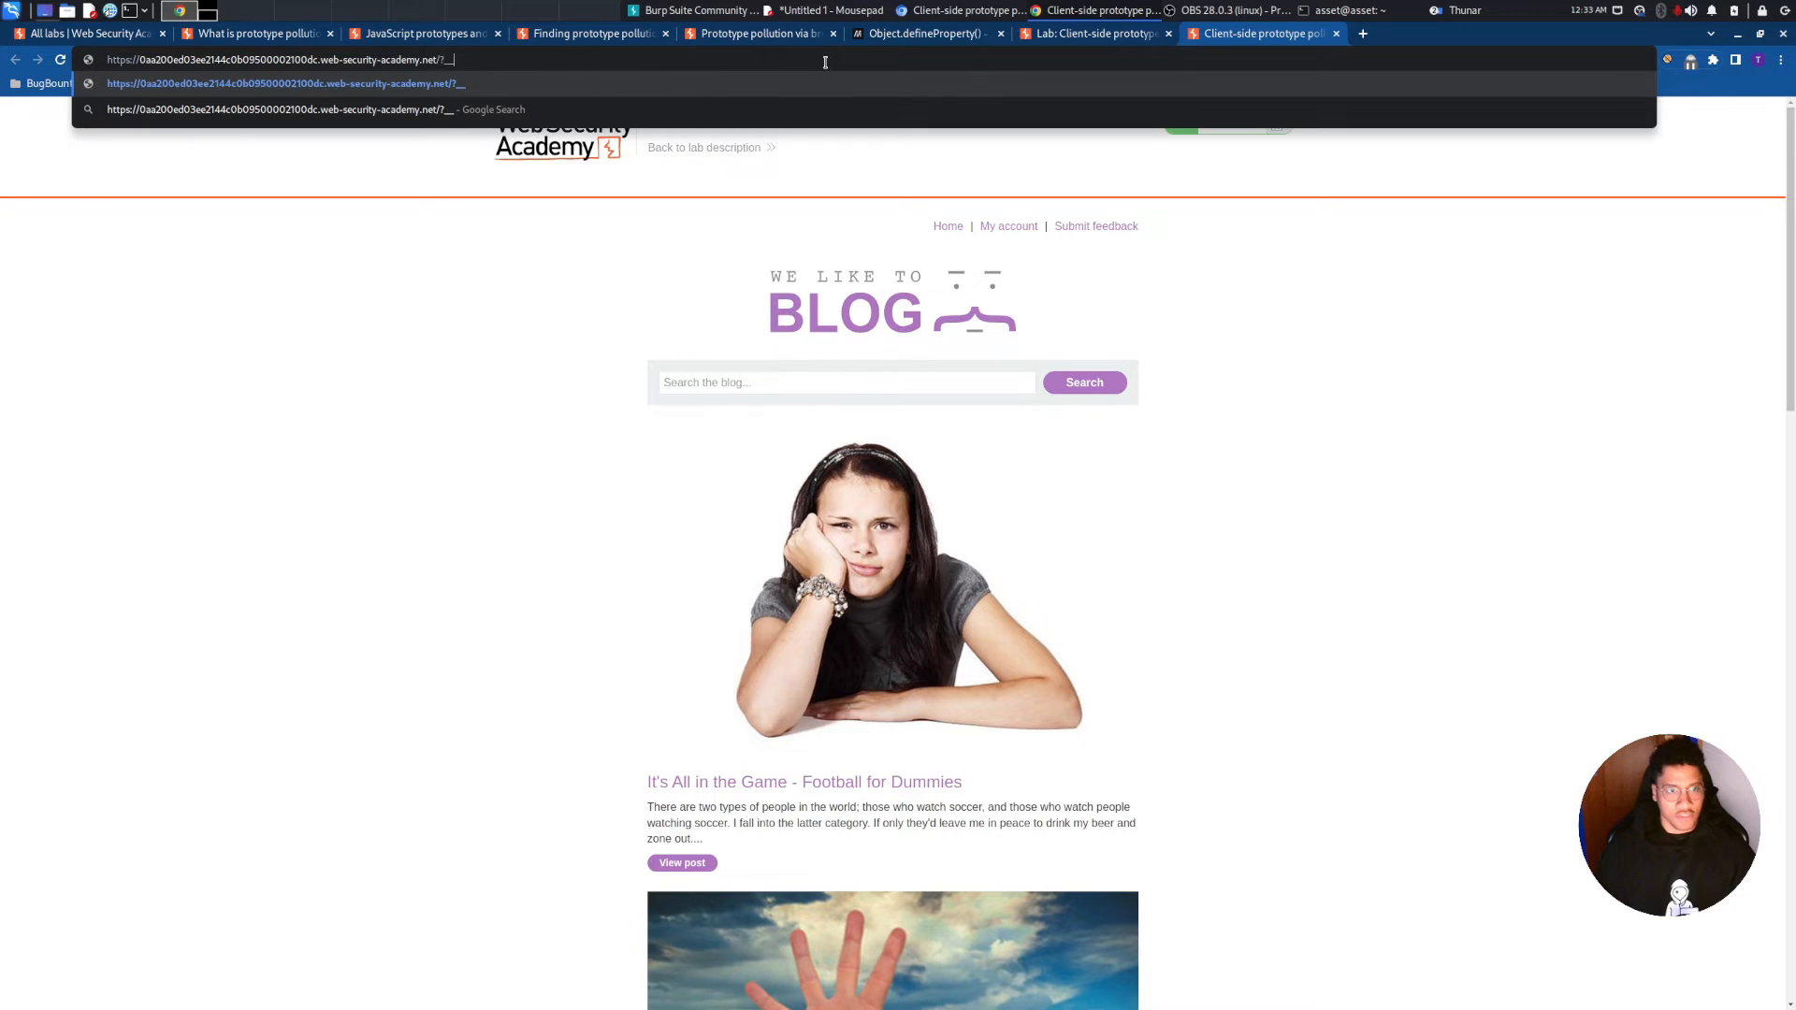
text(protot)
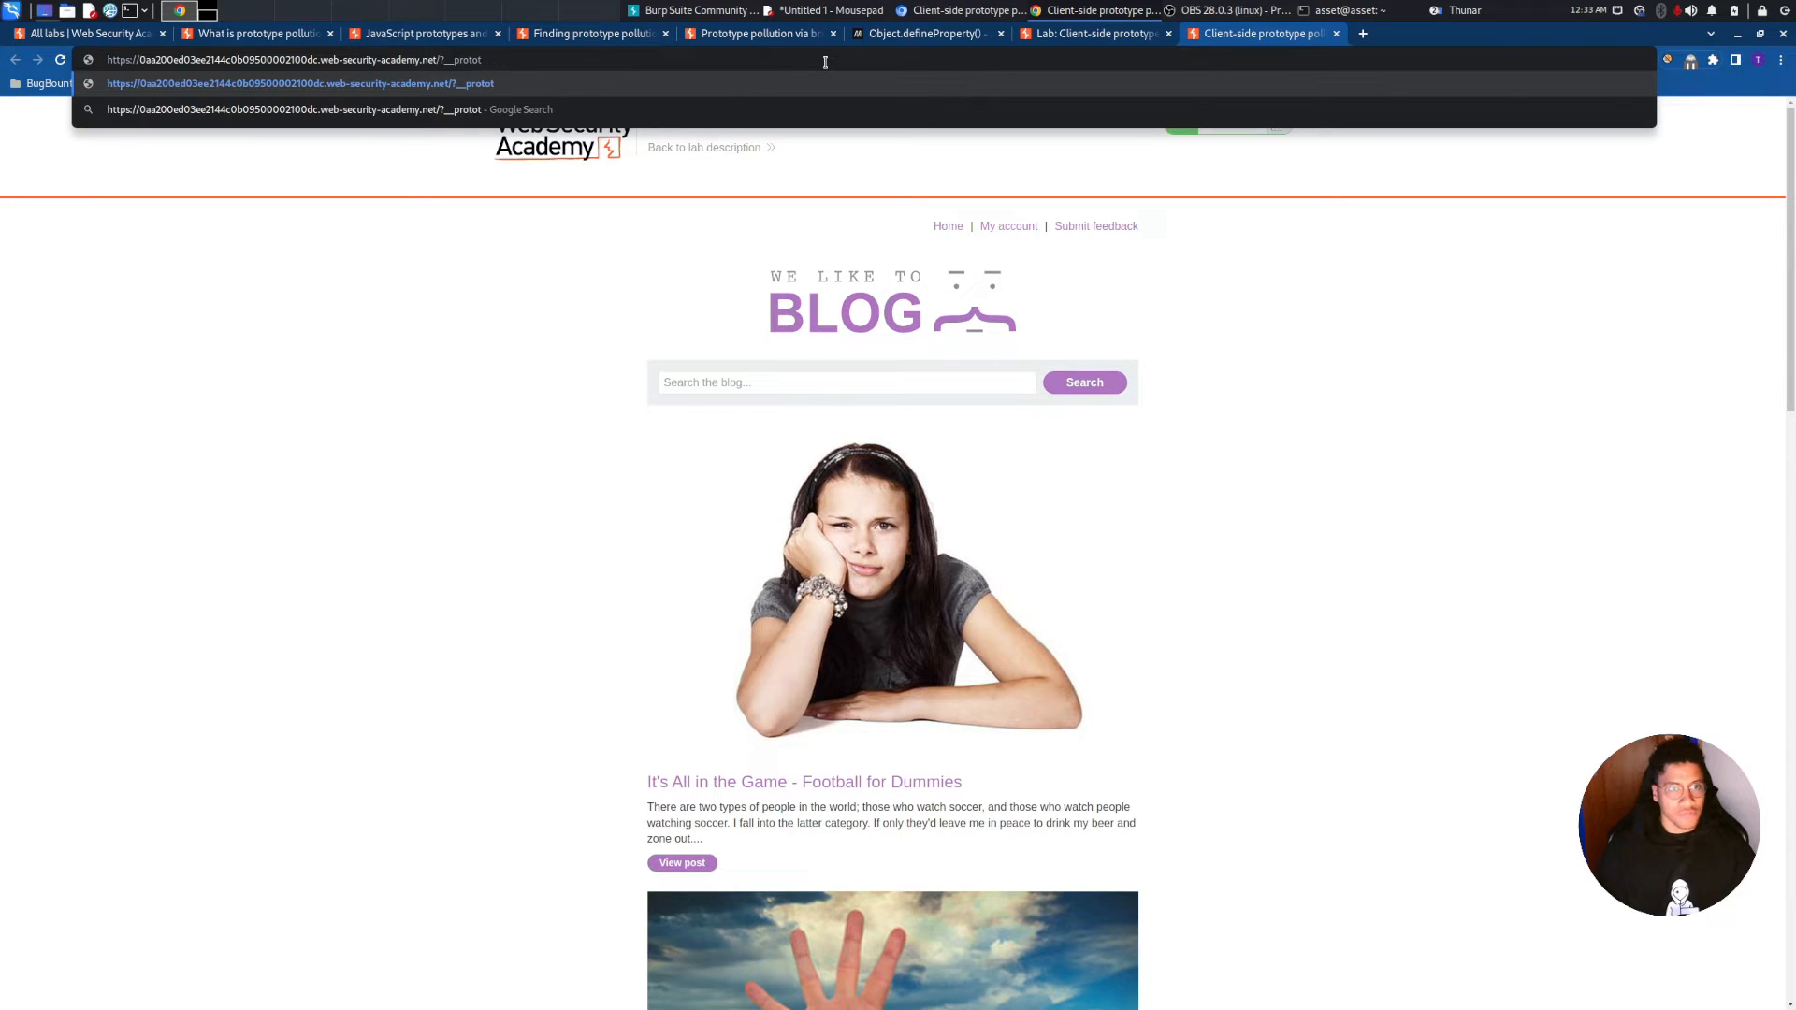
text(__?)
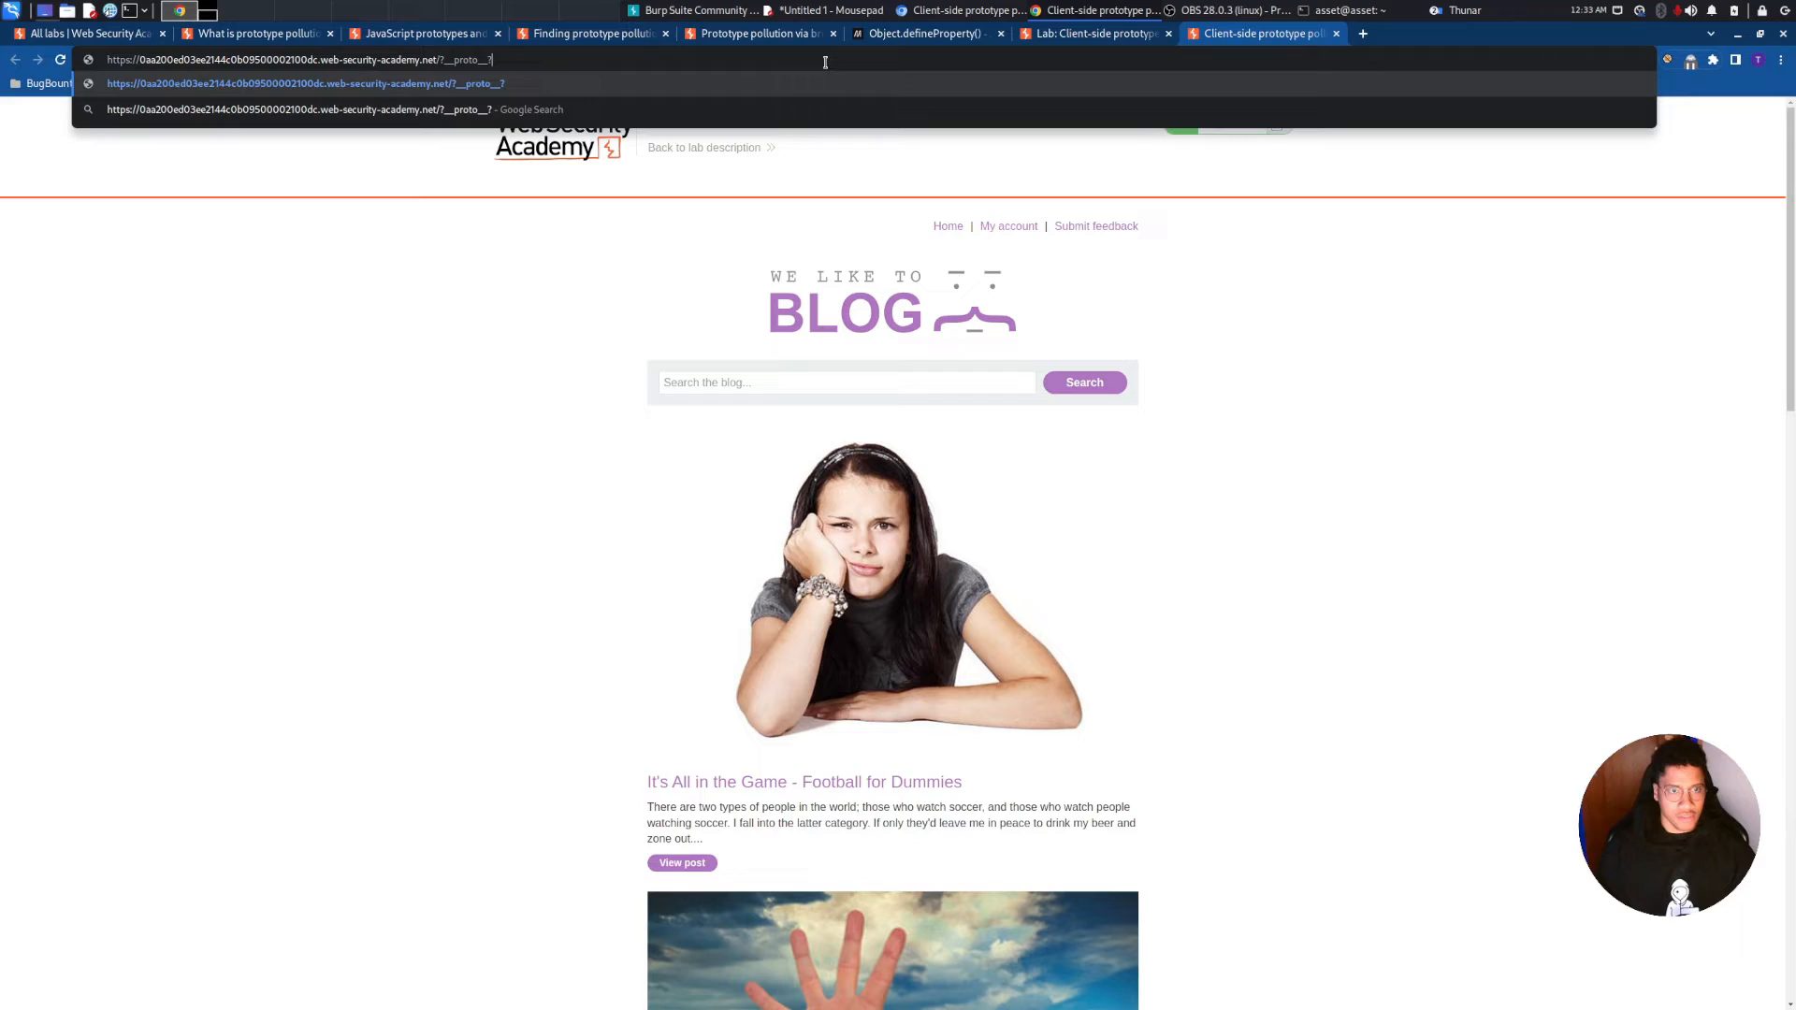
text(=)
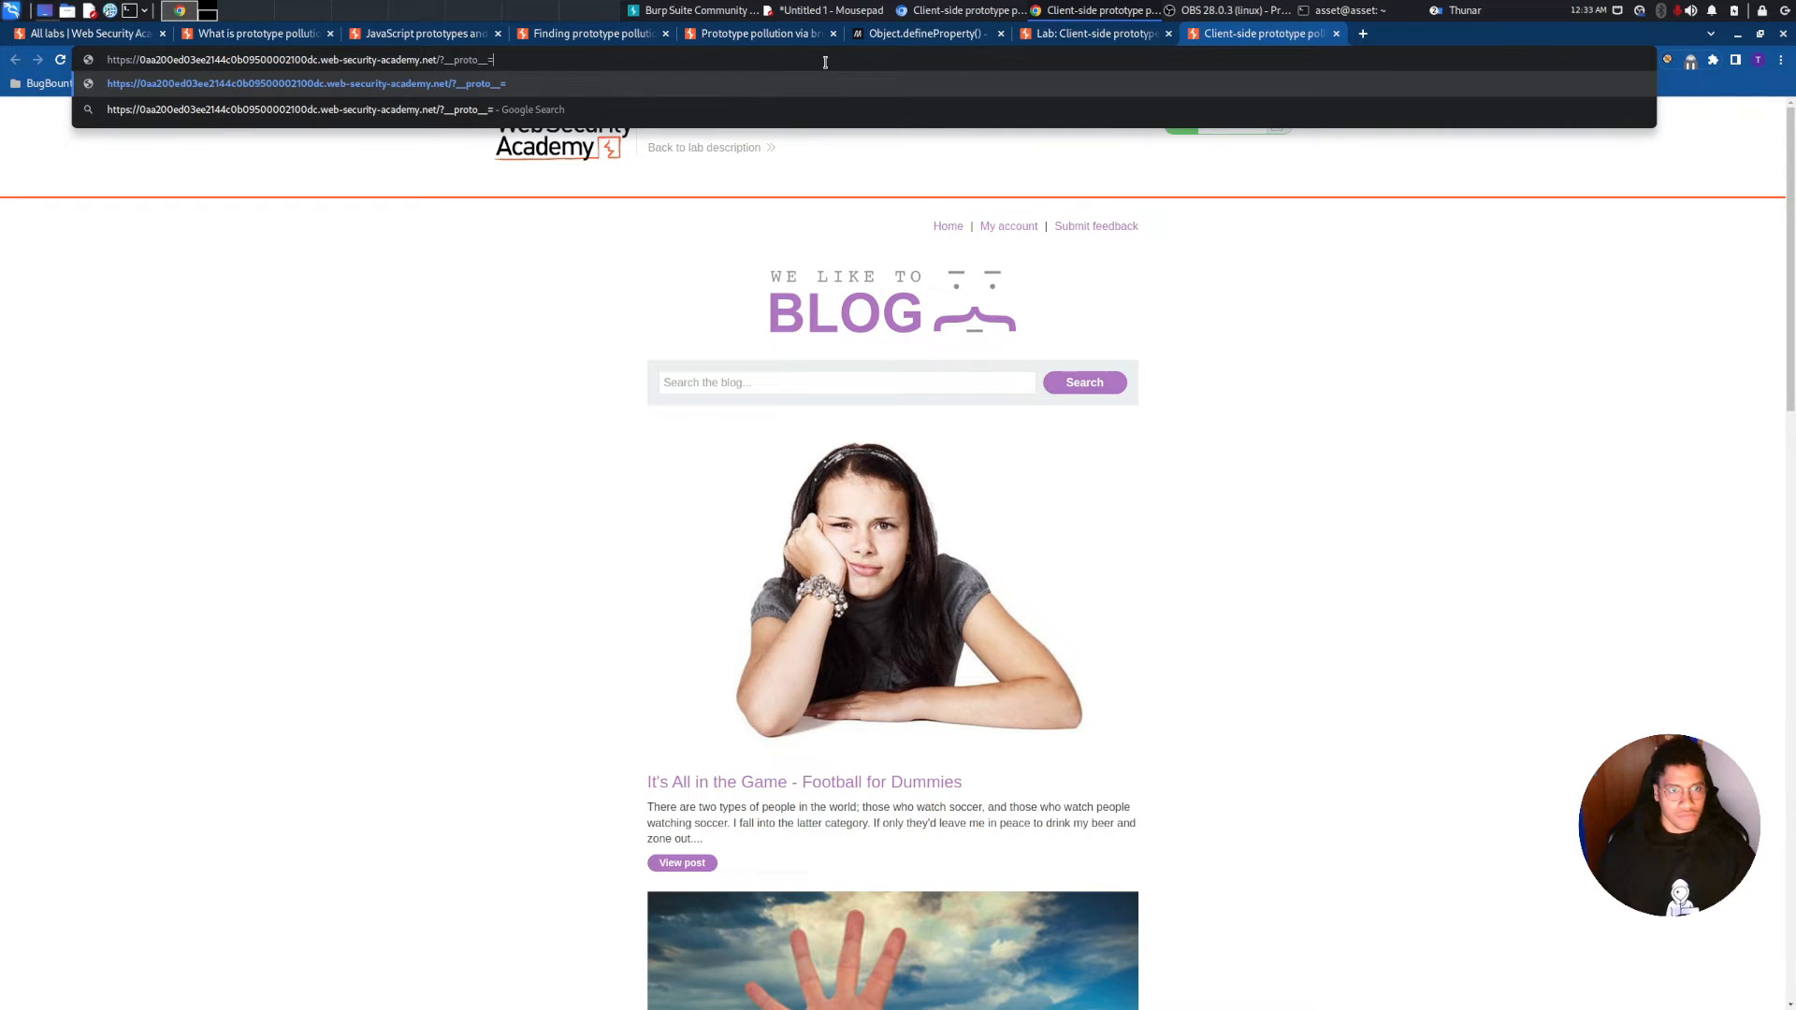
text(cat)
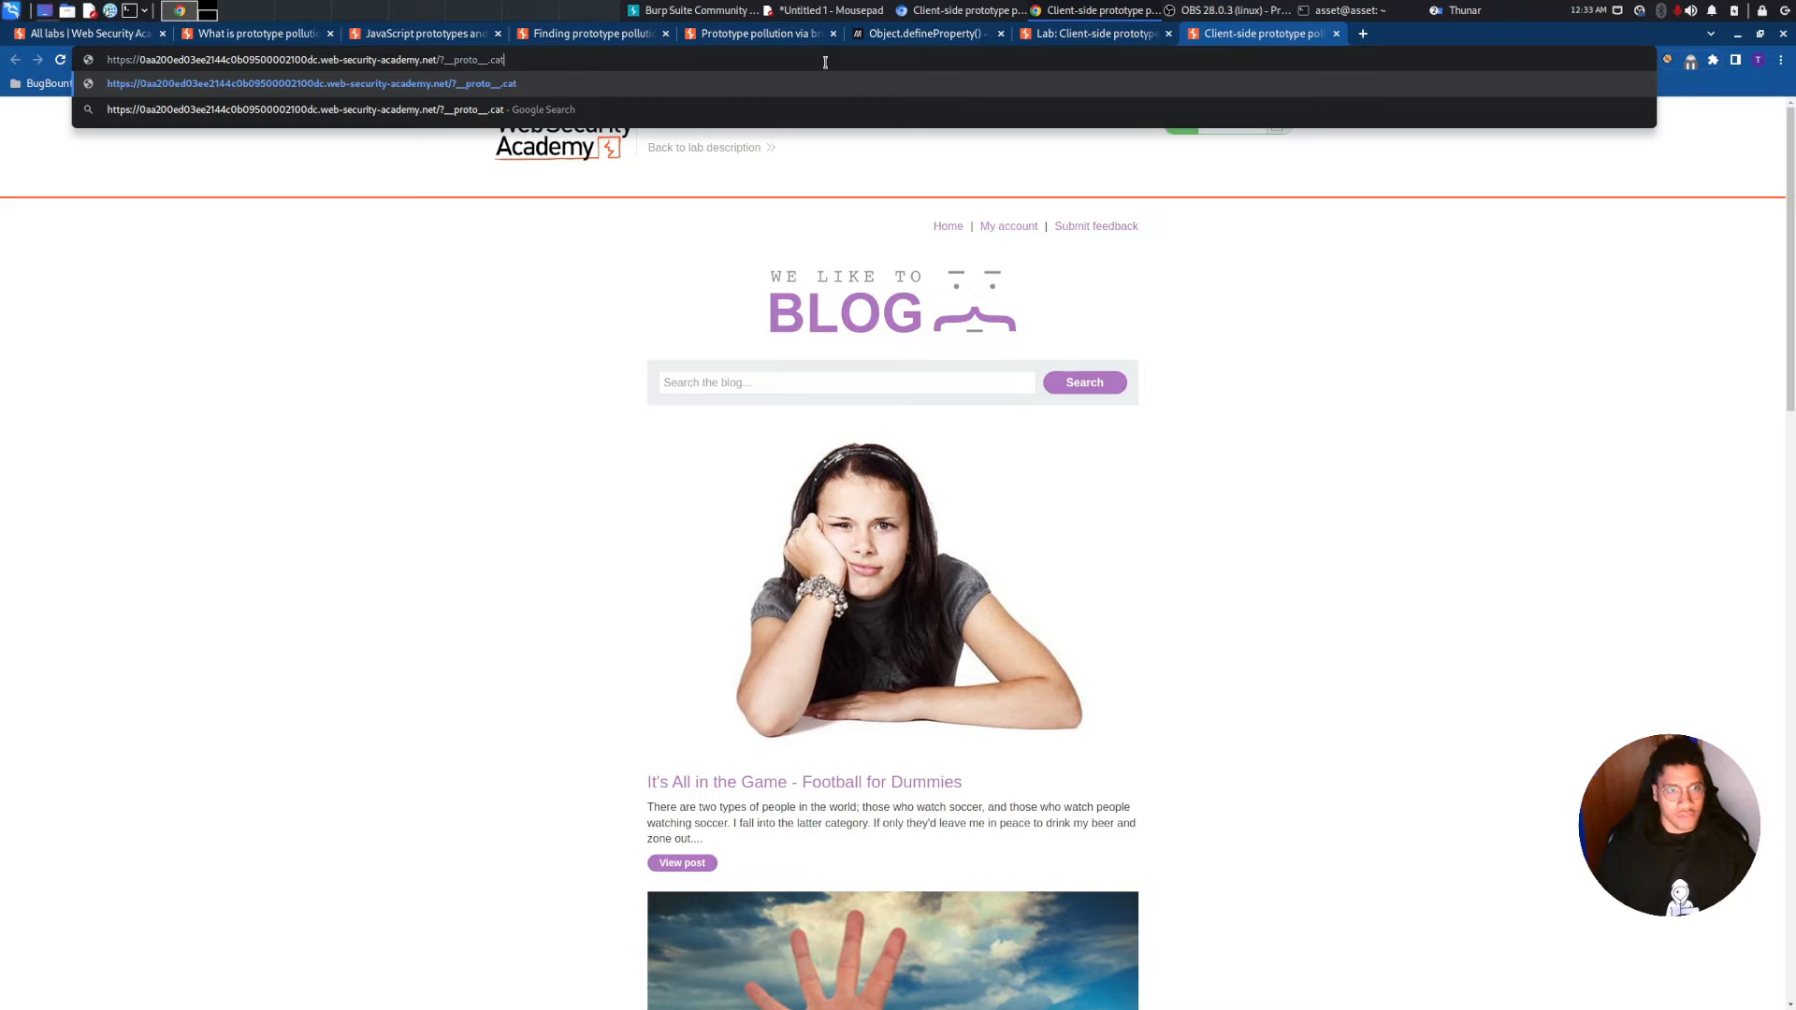
text(r)
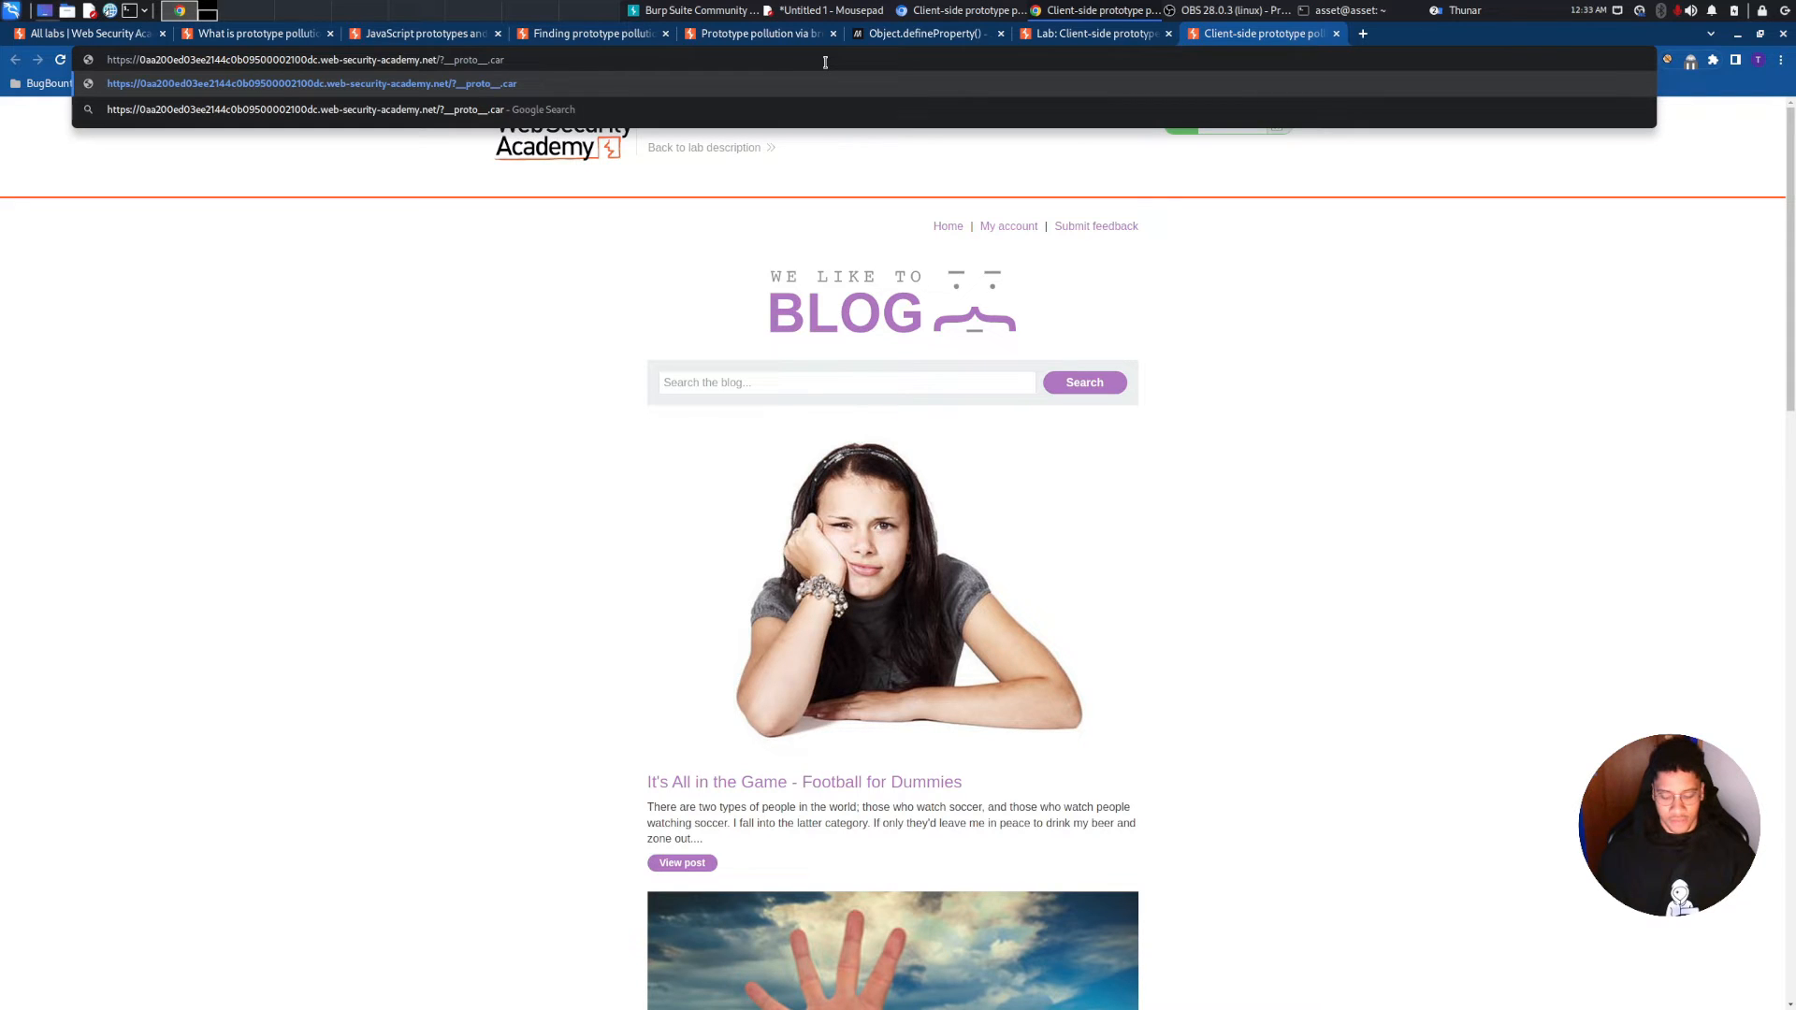
key(Return)
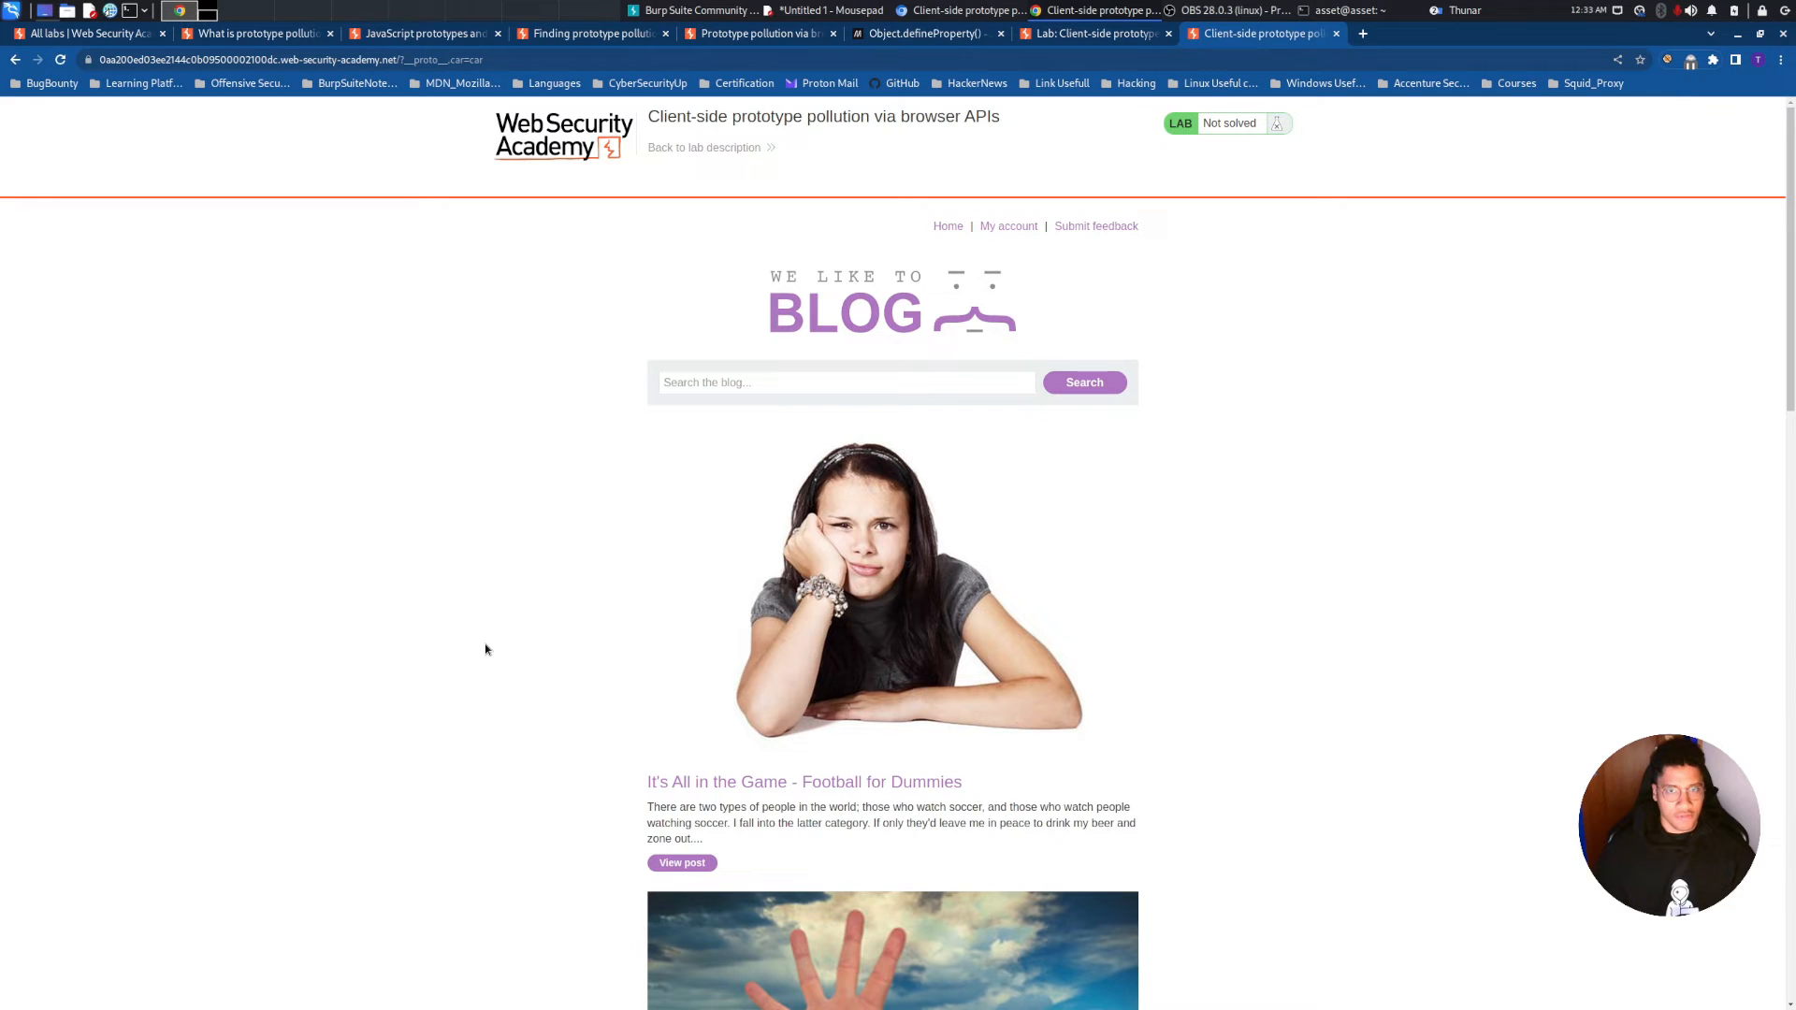
key(F12)
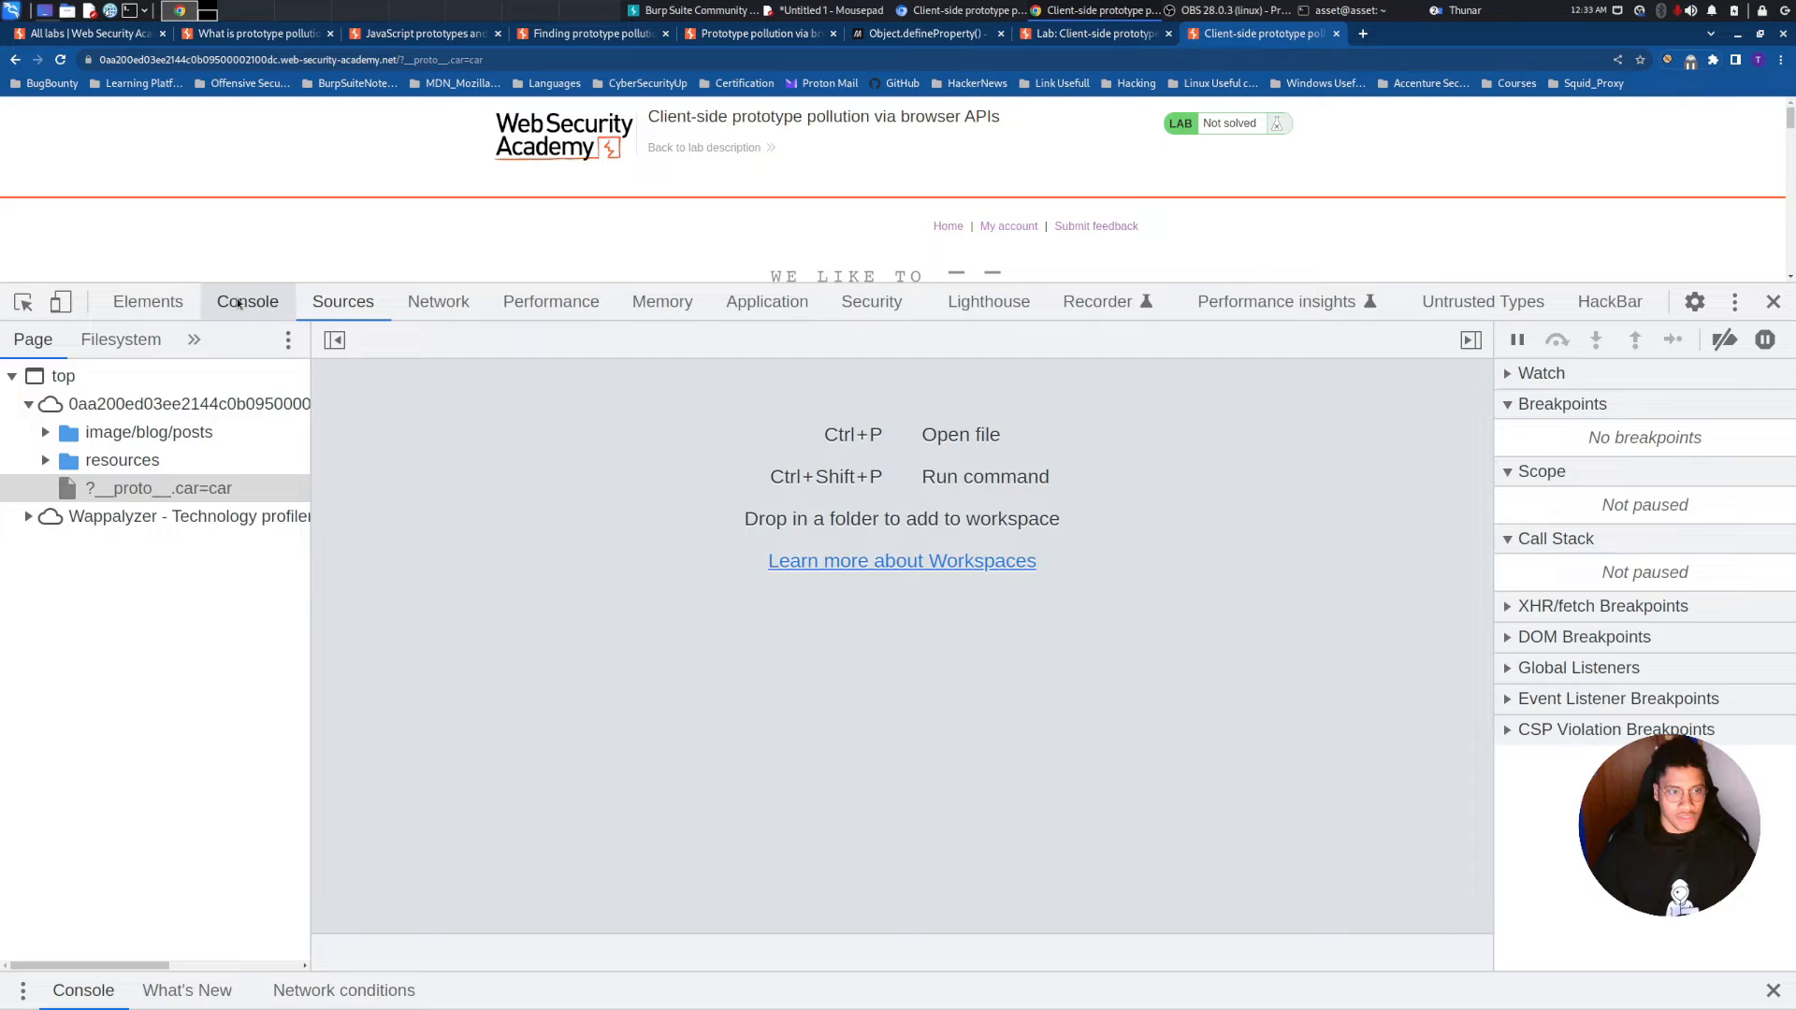
click(246, 301)
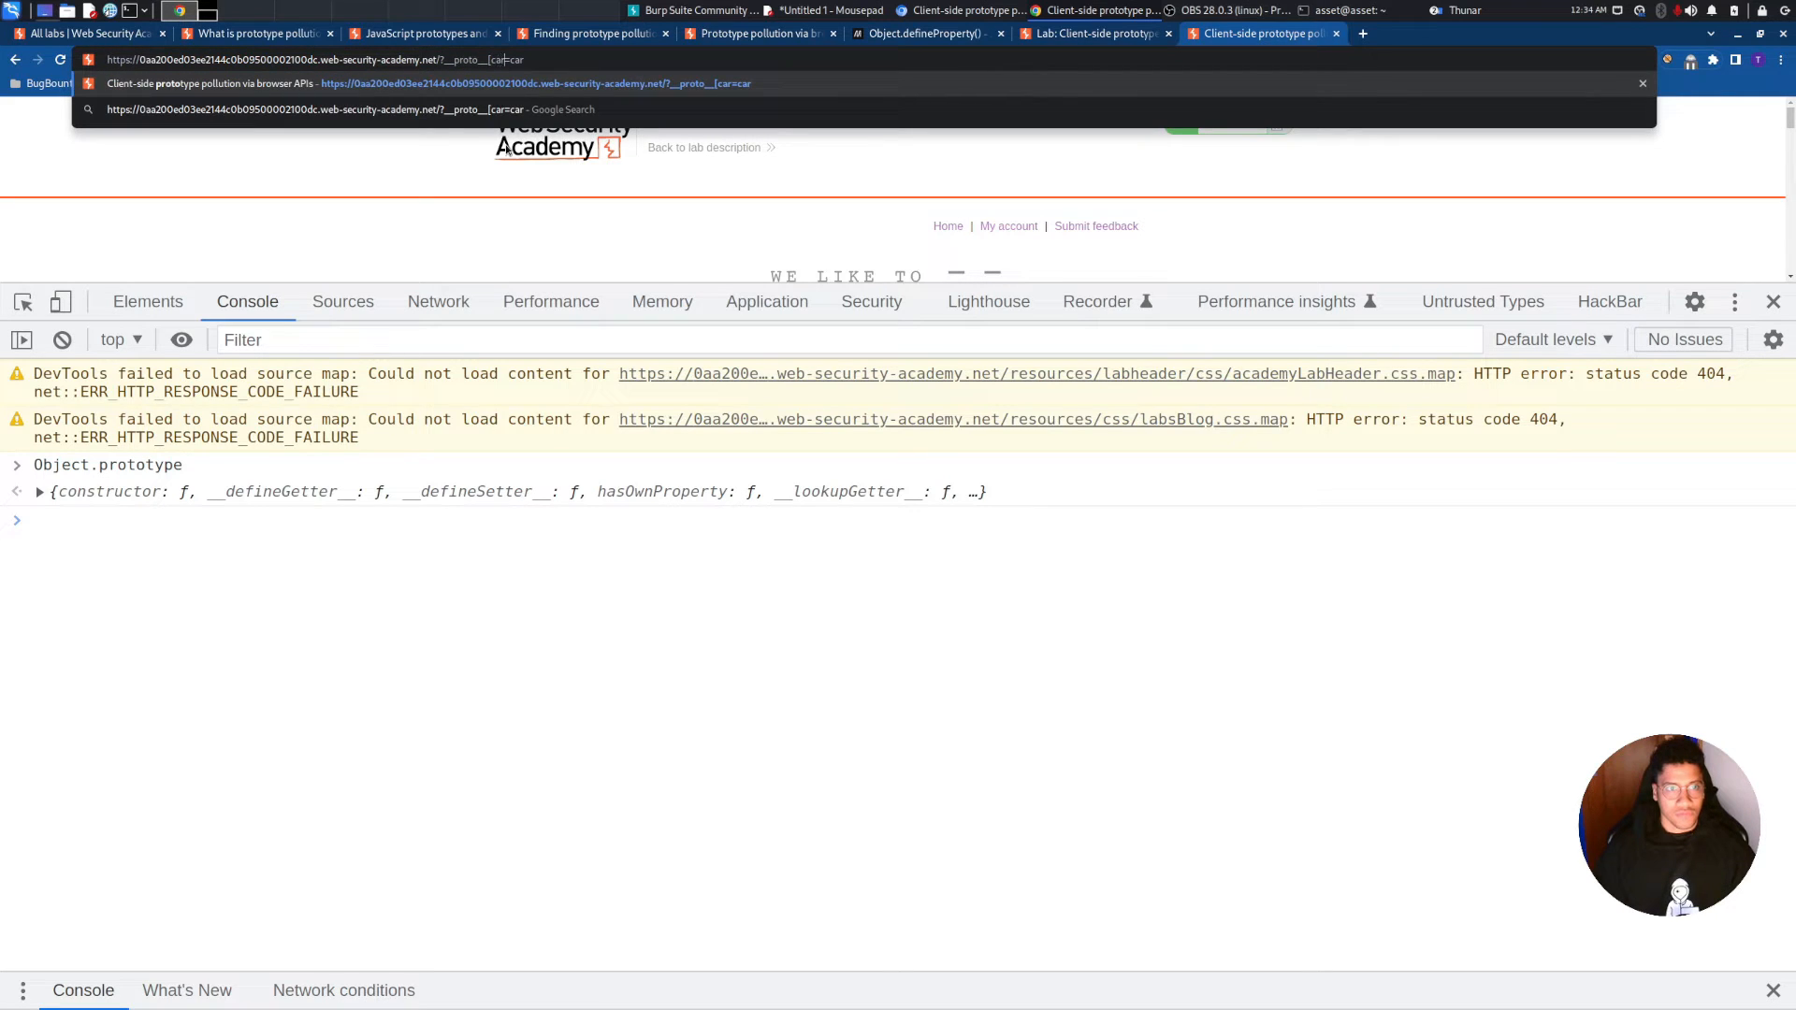
Reload with ?__proto__[car]=car and confirm Object.prototype now holds car: 'car'
key(Return)
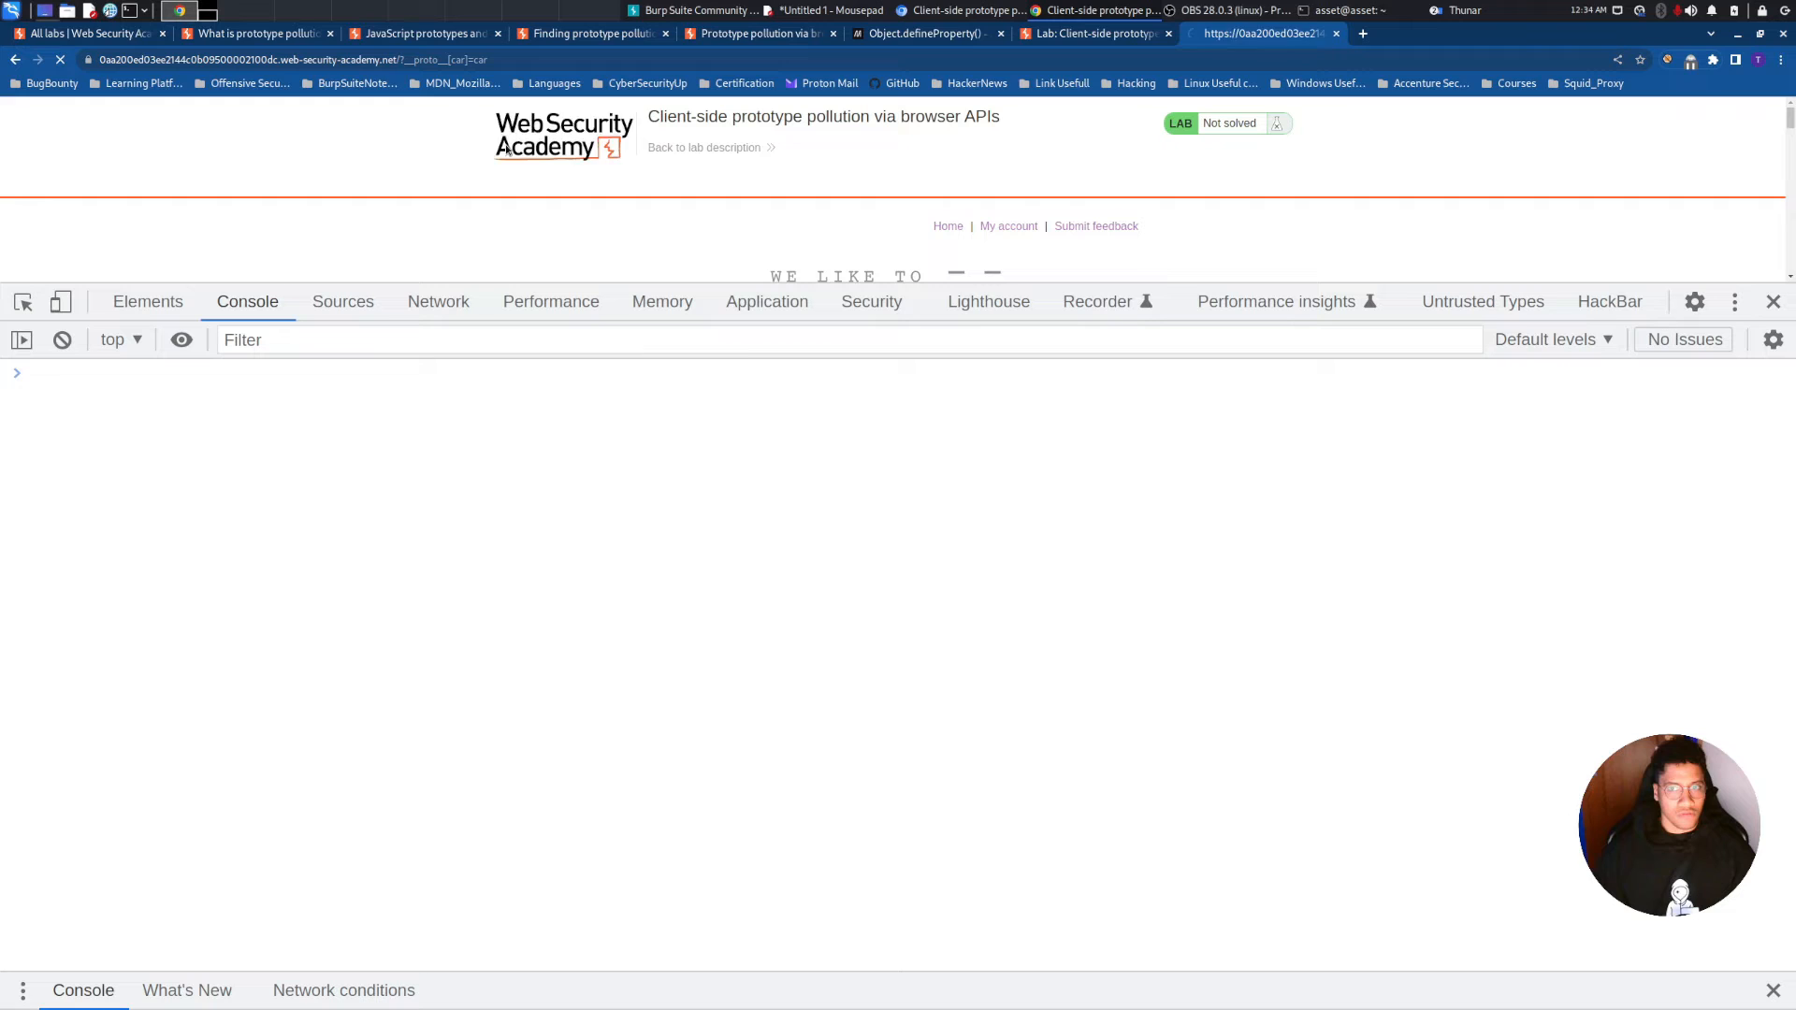
key(Return)
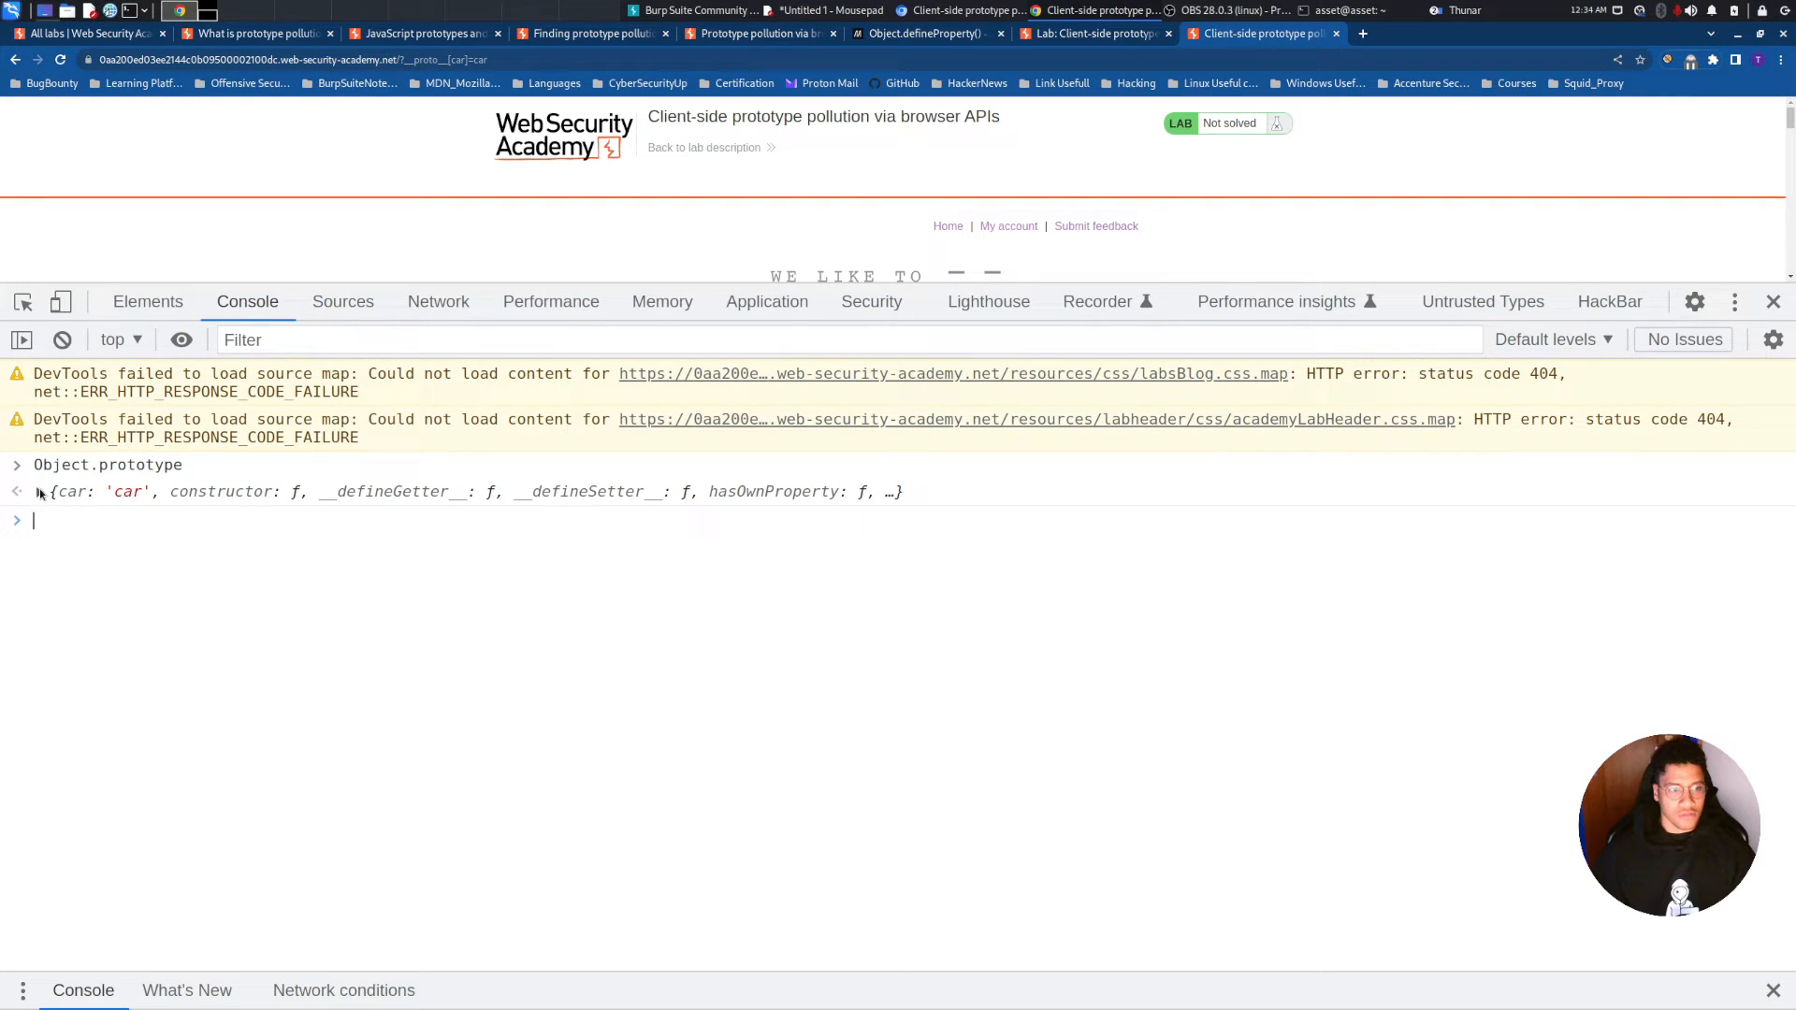
click(41, 492)
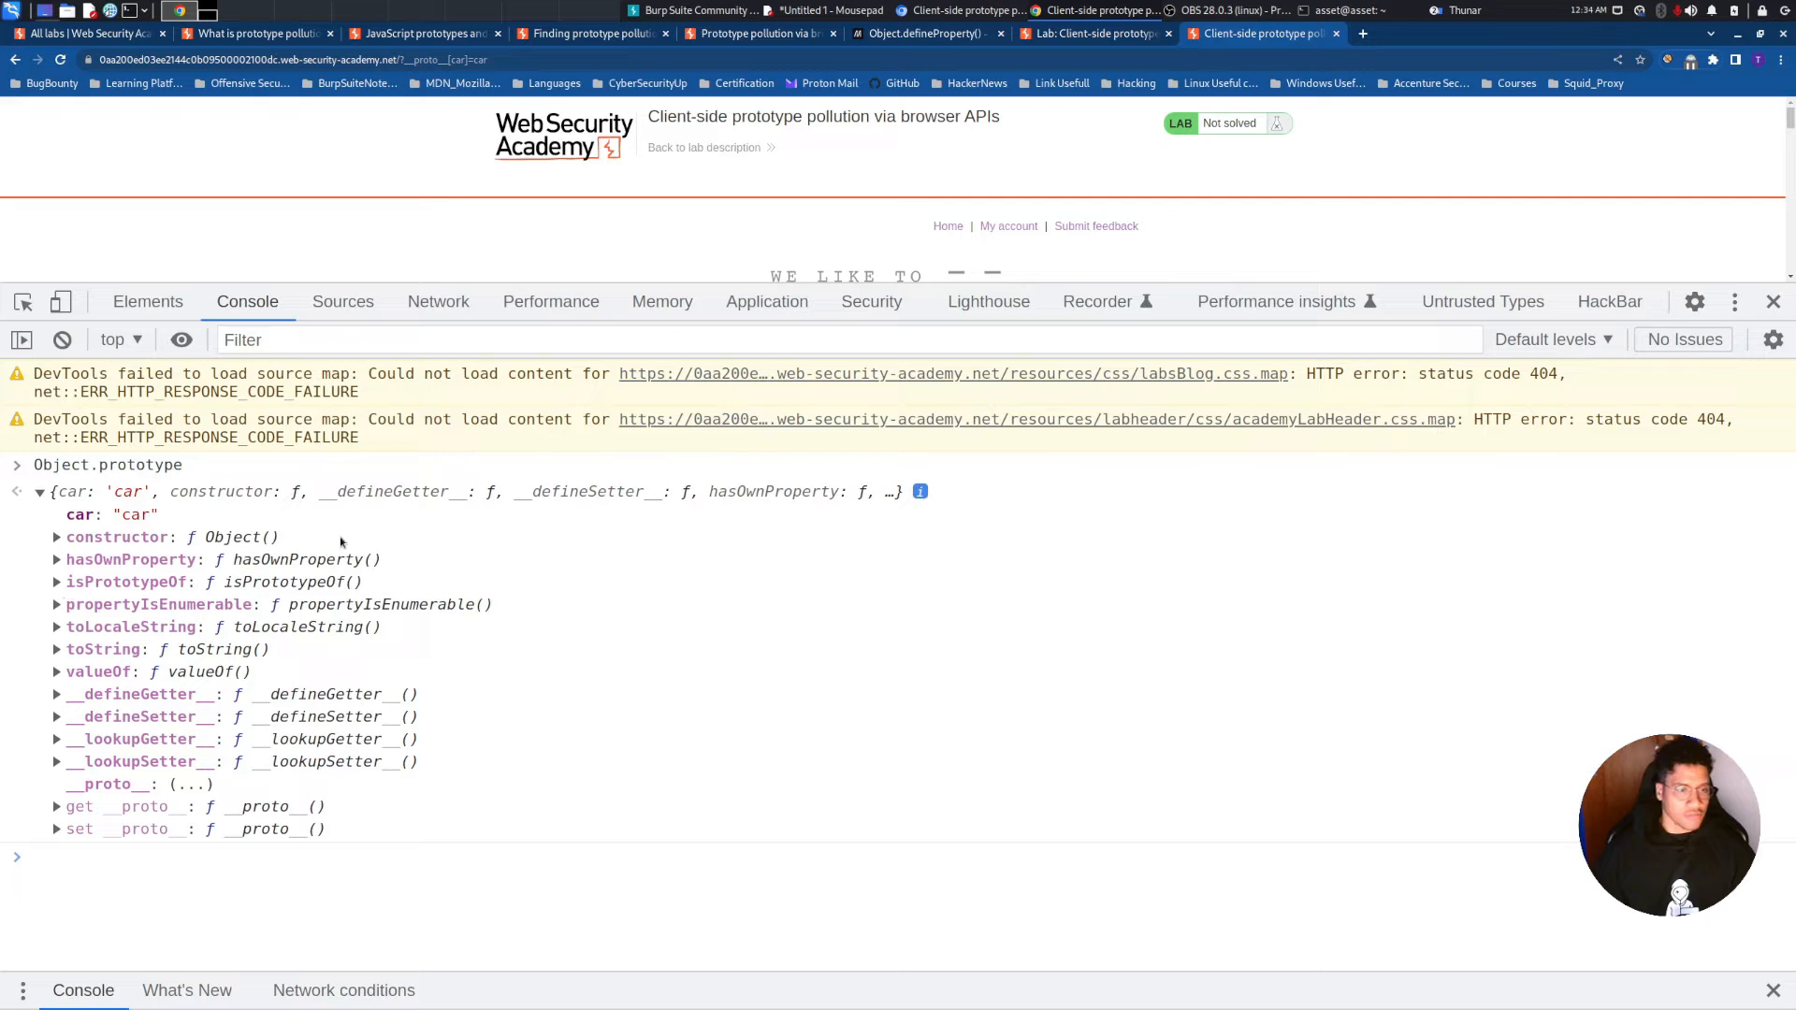
click(342, 301)
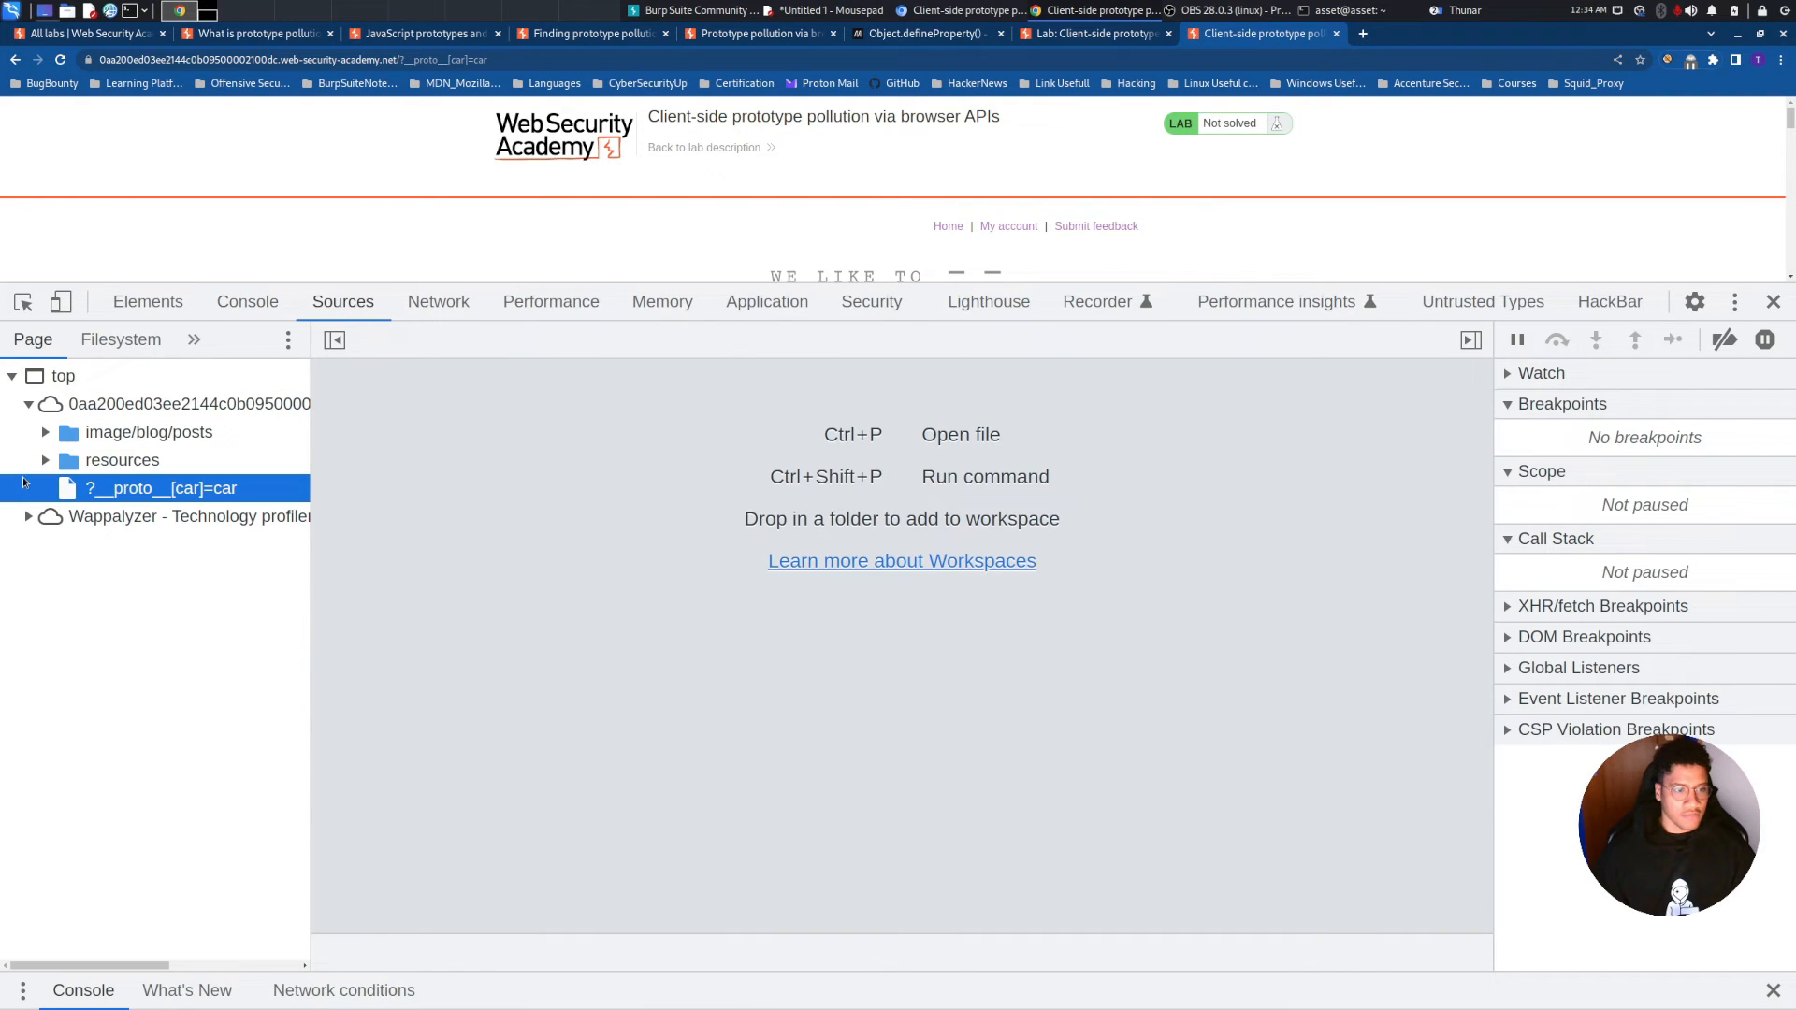
Set a breakpoint on line 12 of searchLoggerConfigurable.js at the transport_url check
click(44, 459)
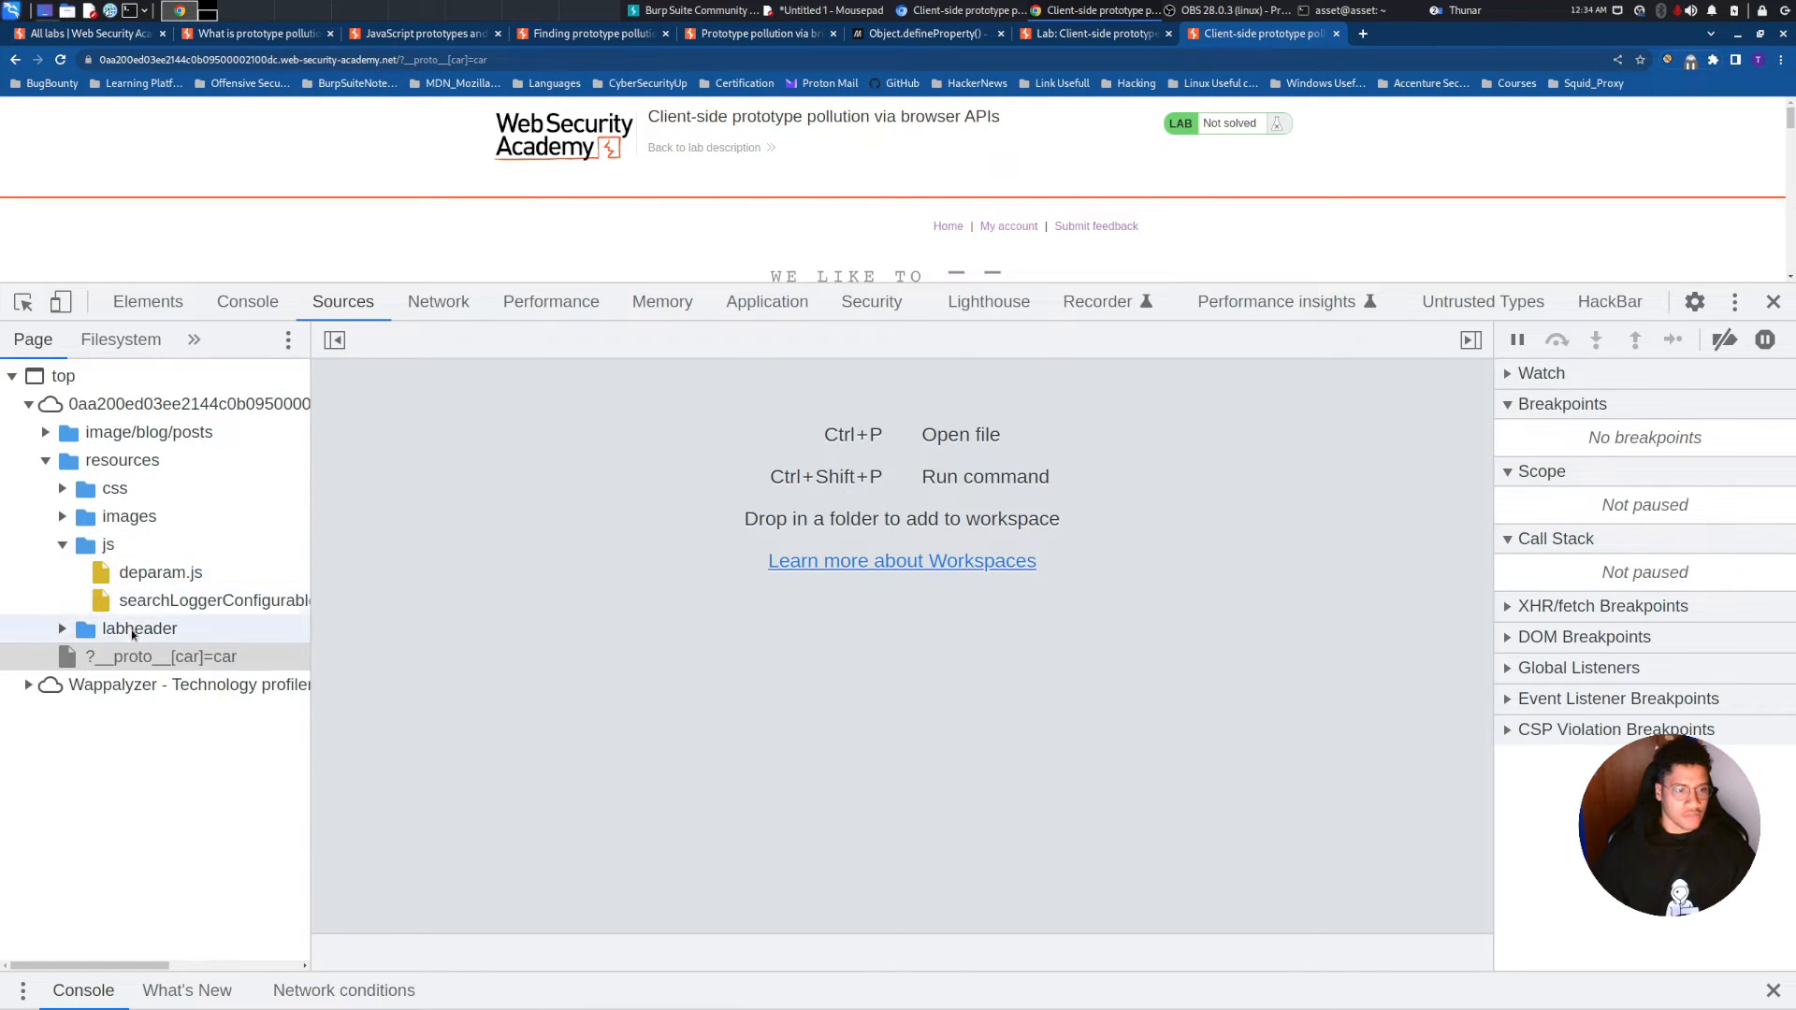
click(214, 600)
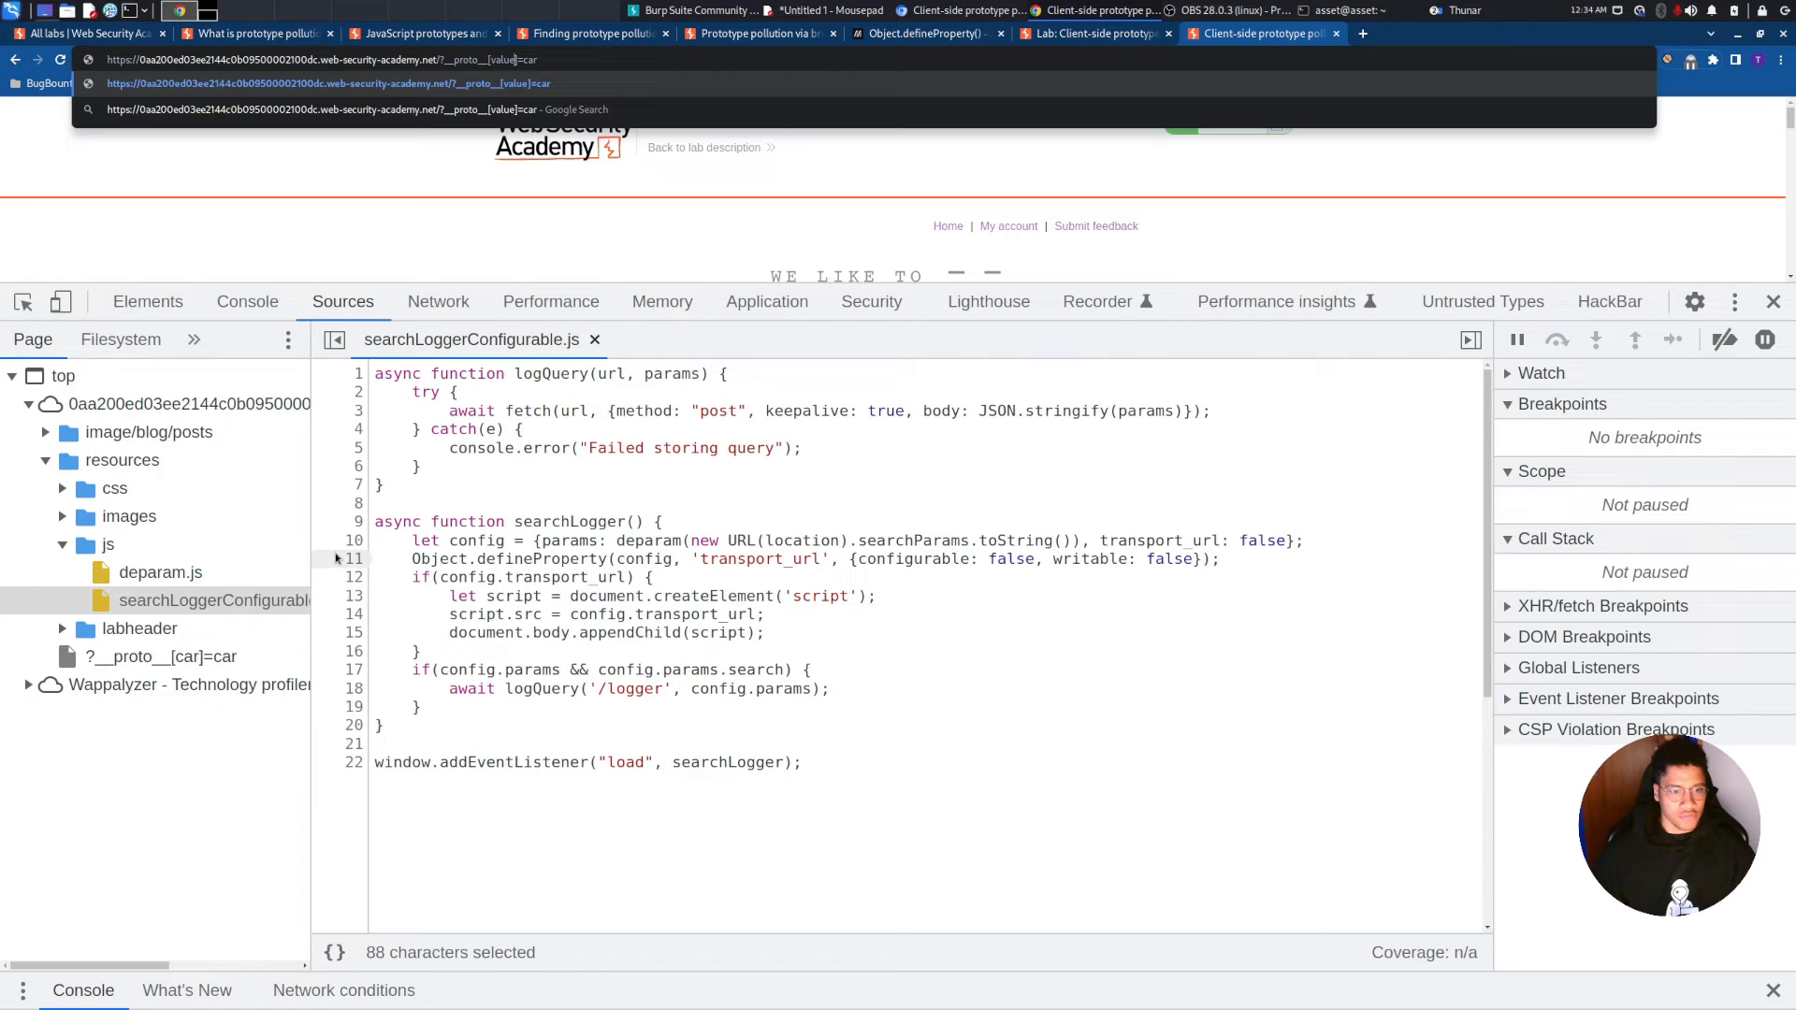
click(357, 577)
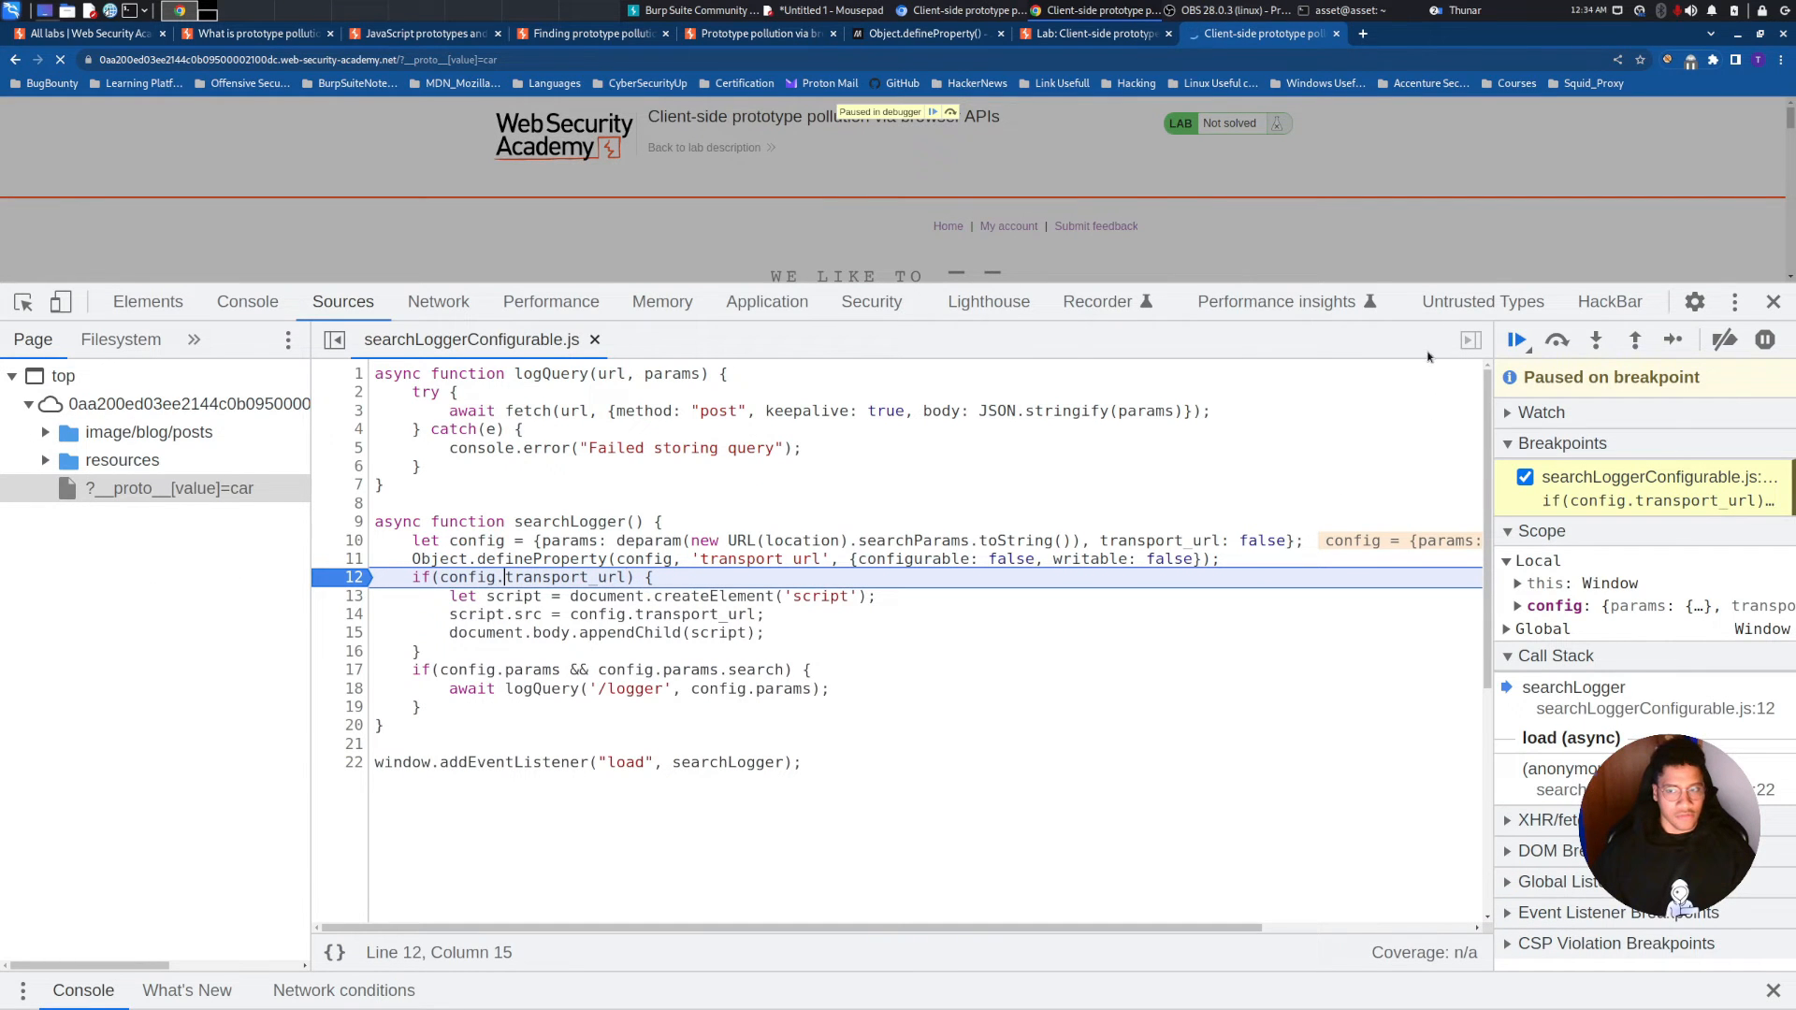
Reload with ?__proto__[value]=data:,alert(1) and resume execution past the breakpoint
click(1516, 340)
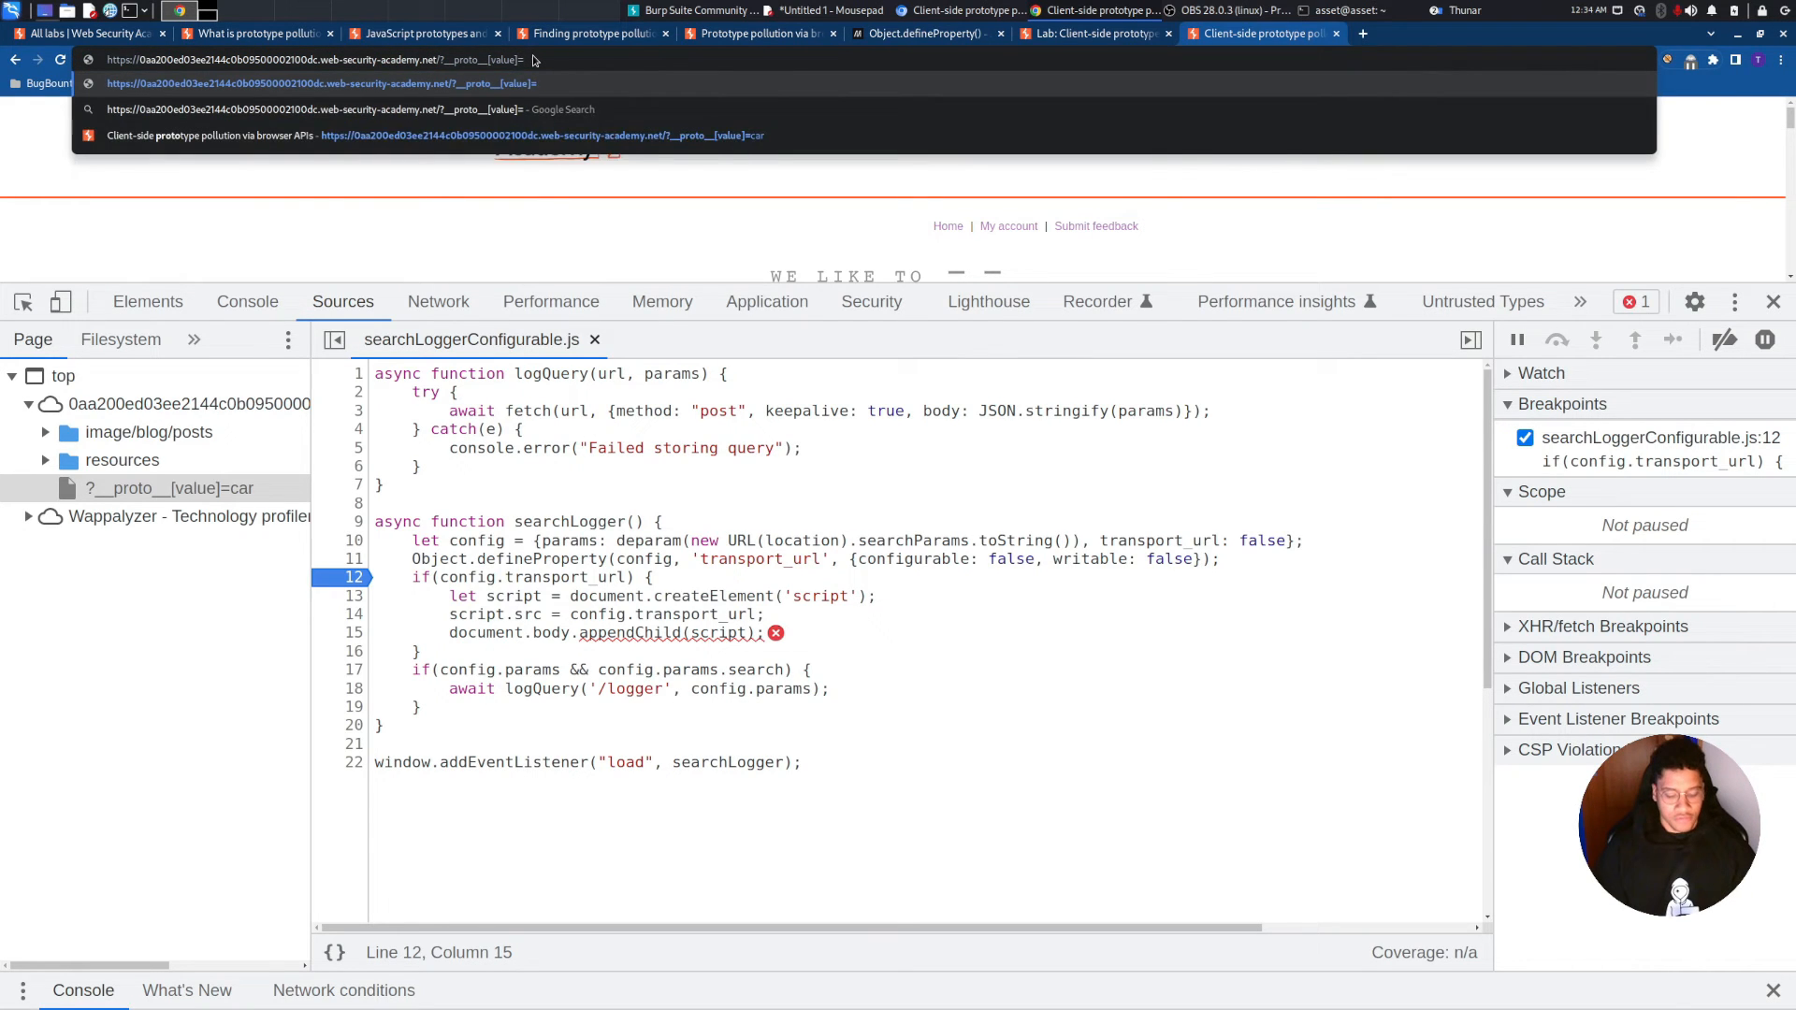
text(data:,)
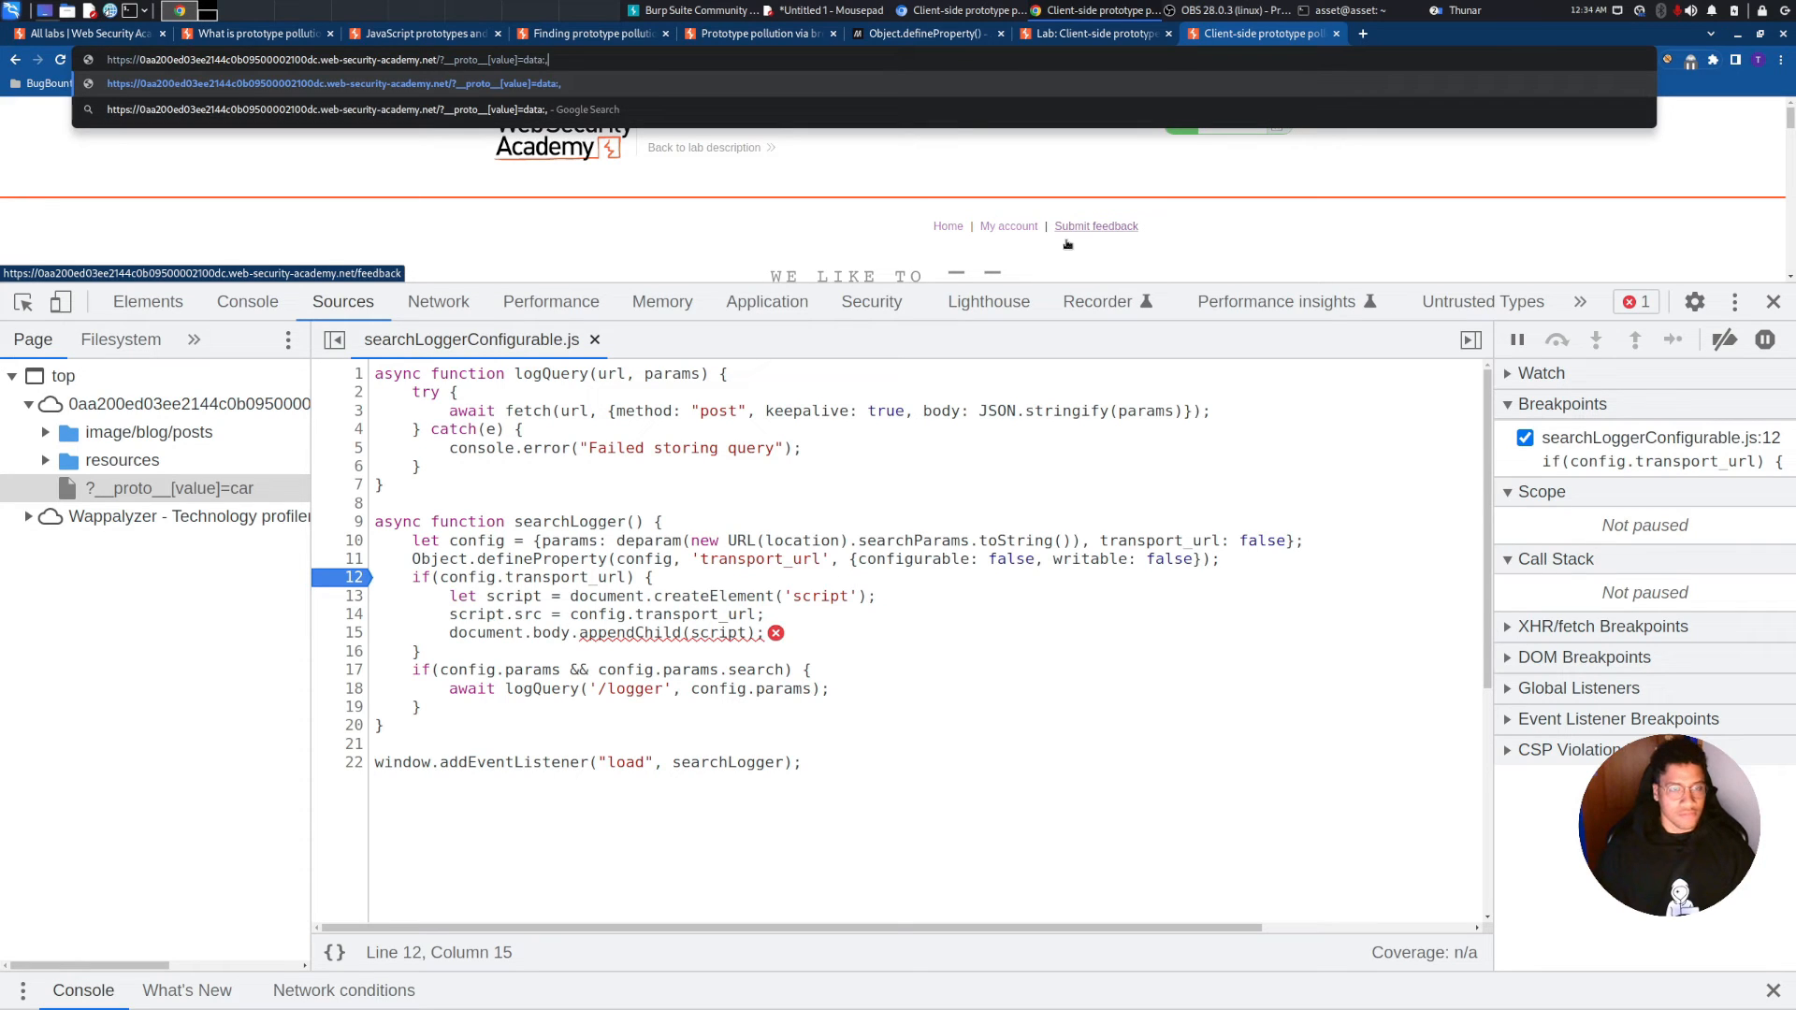
text(alert(1);)
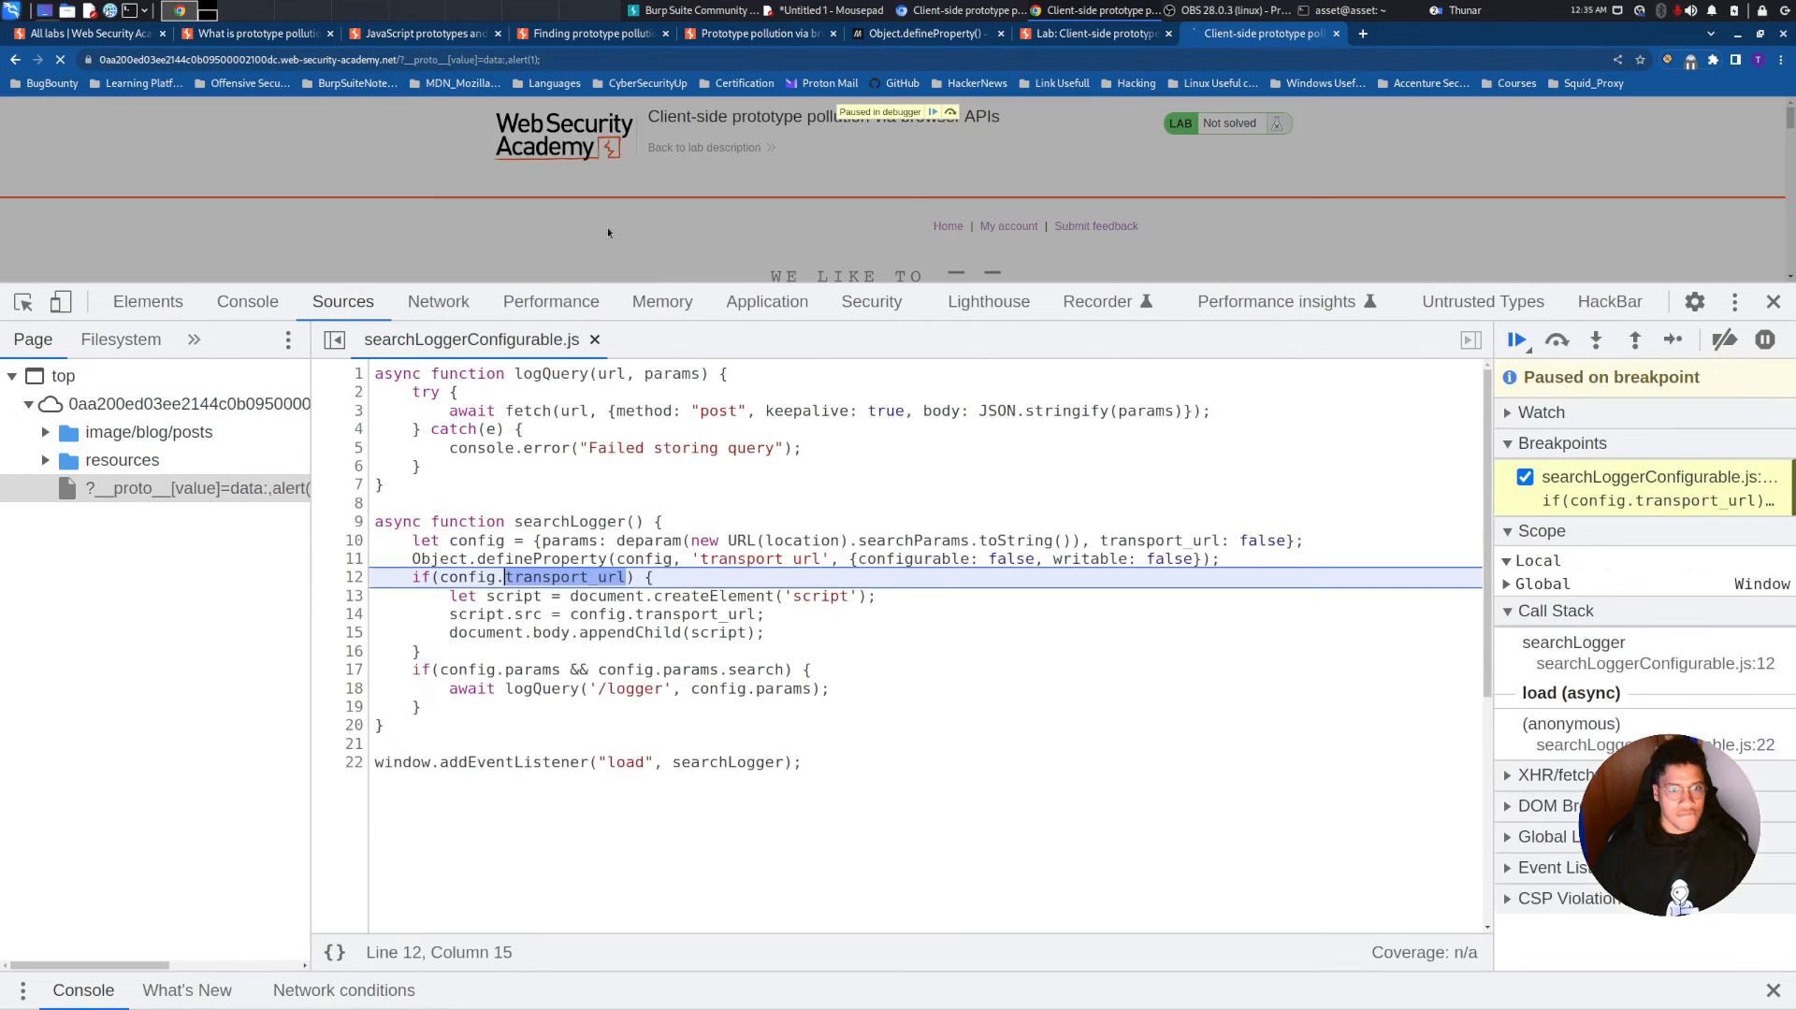
click(1515, 340)
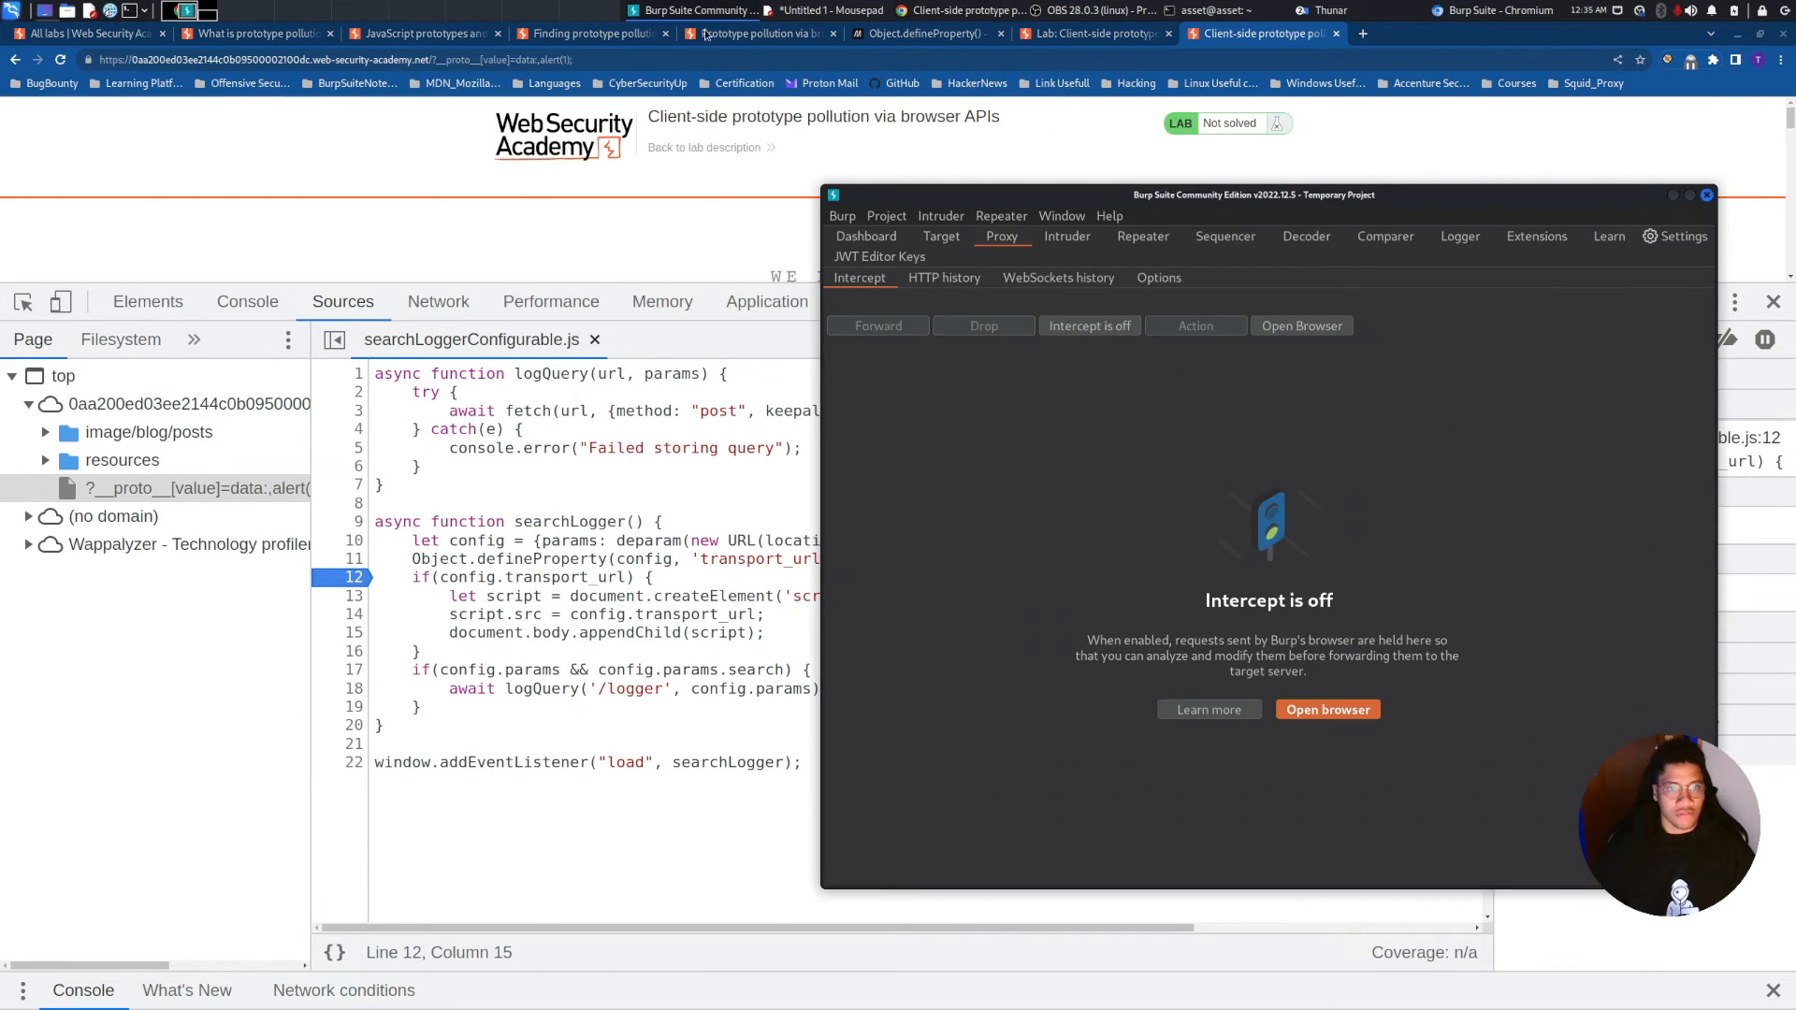
Launch Burp's built-in Chromium browser from Proxy > Intercept
click(1328, 709)
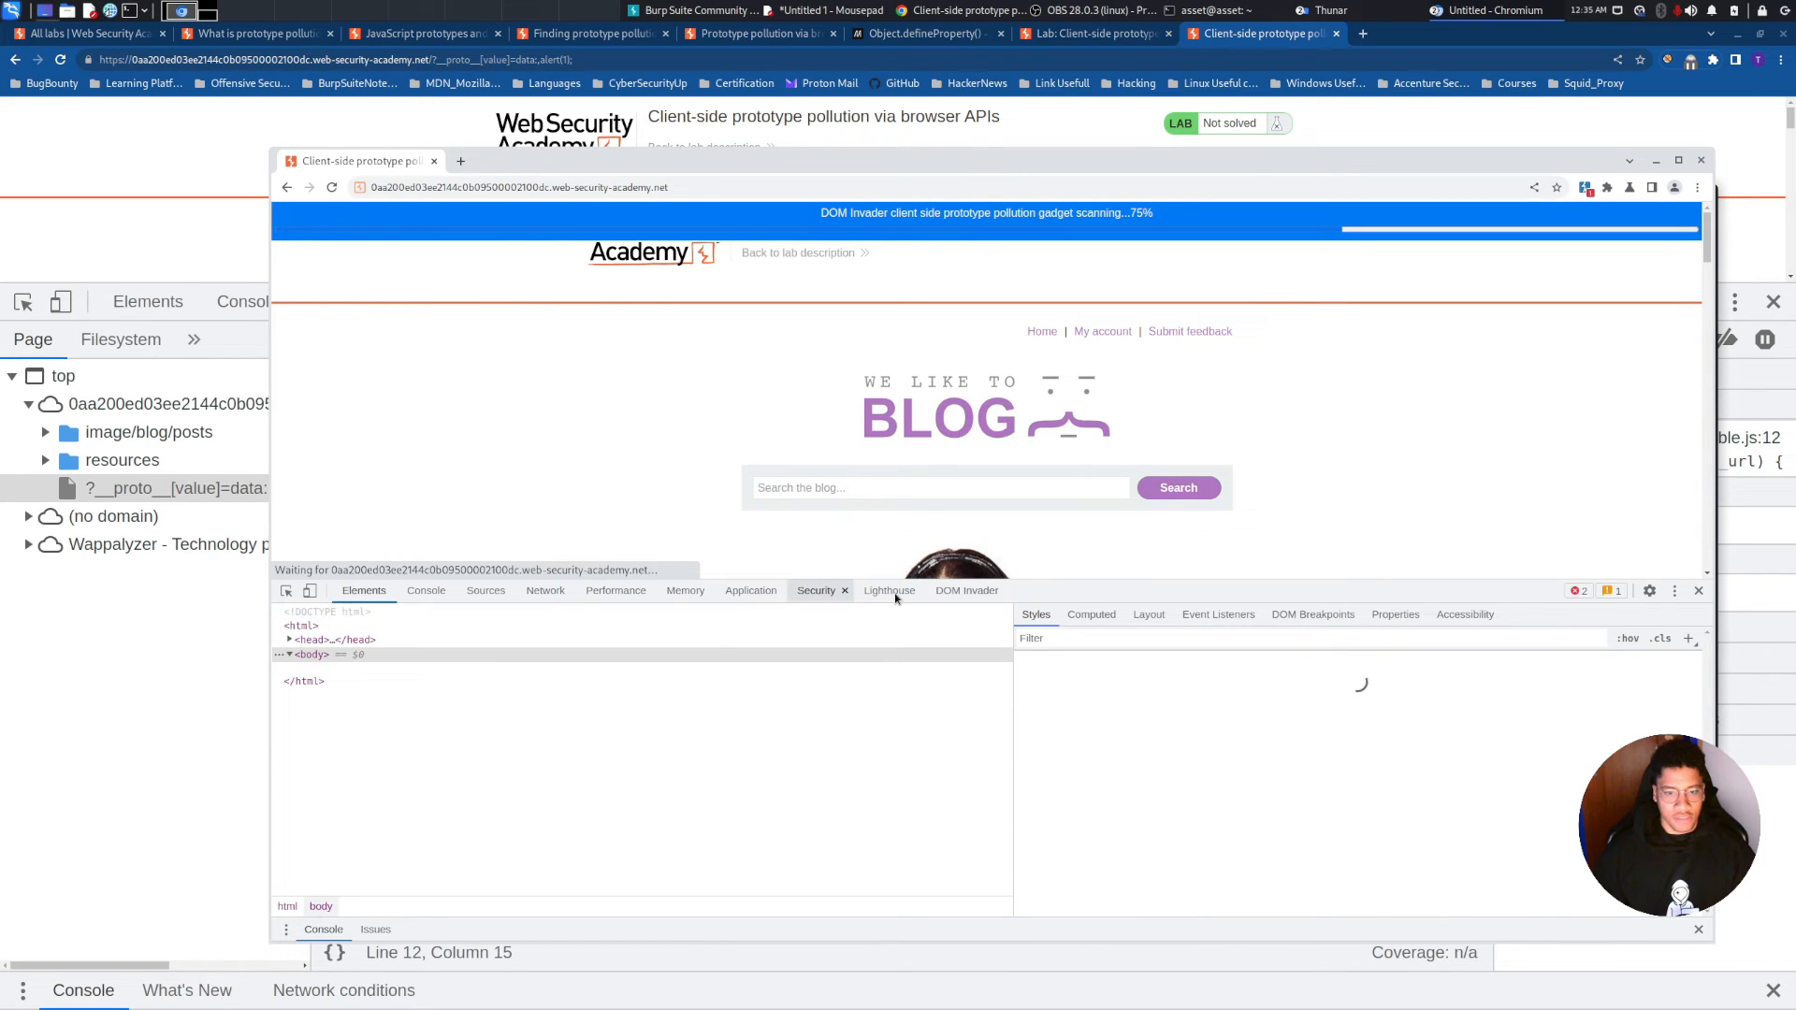
Exploit DOM Invader's script.src gadget and dismiss the resulting alert(1) dialogs
click(965, 590)
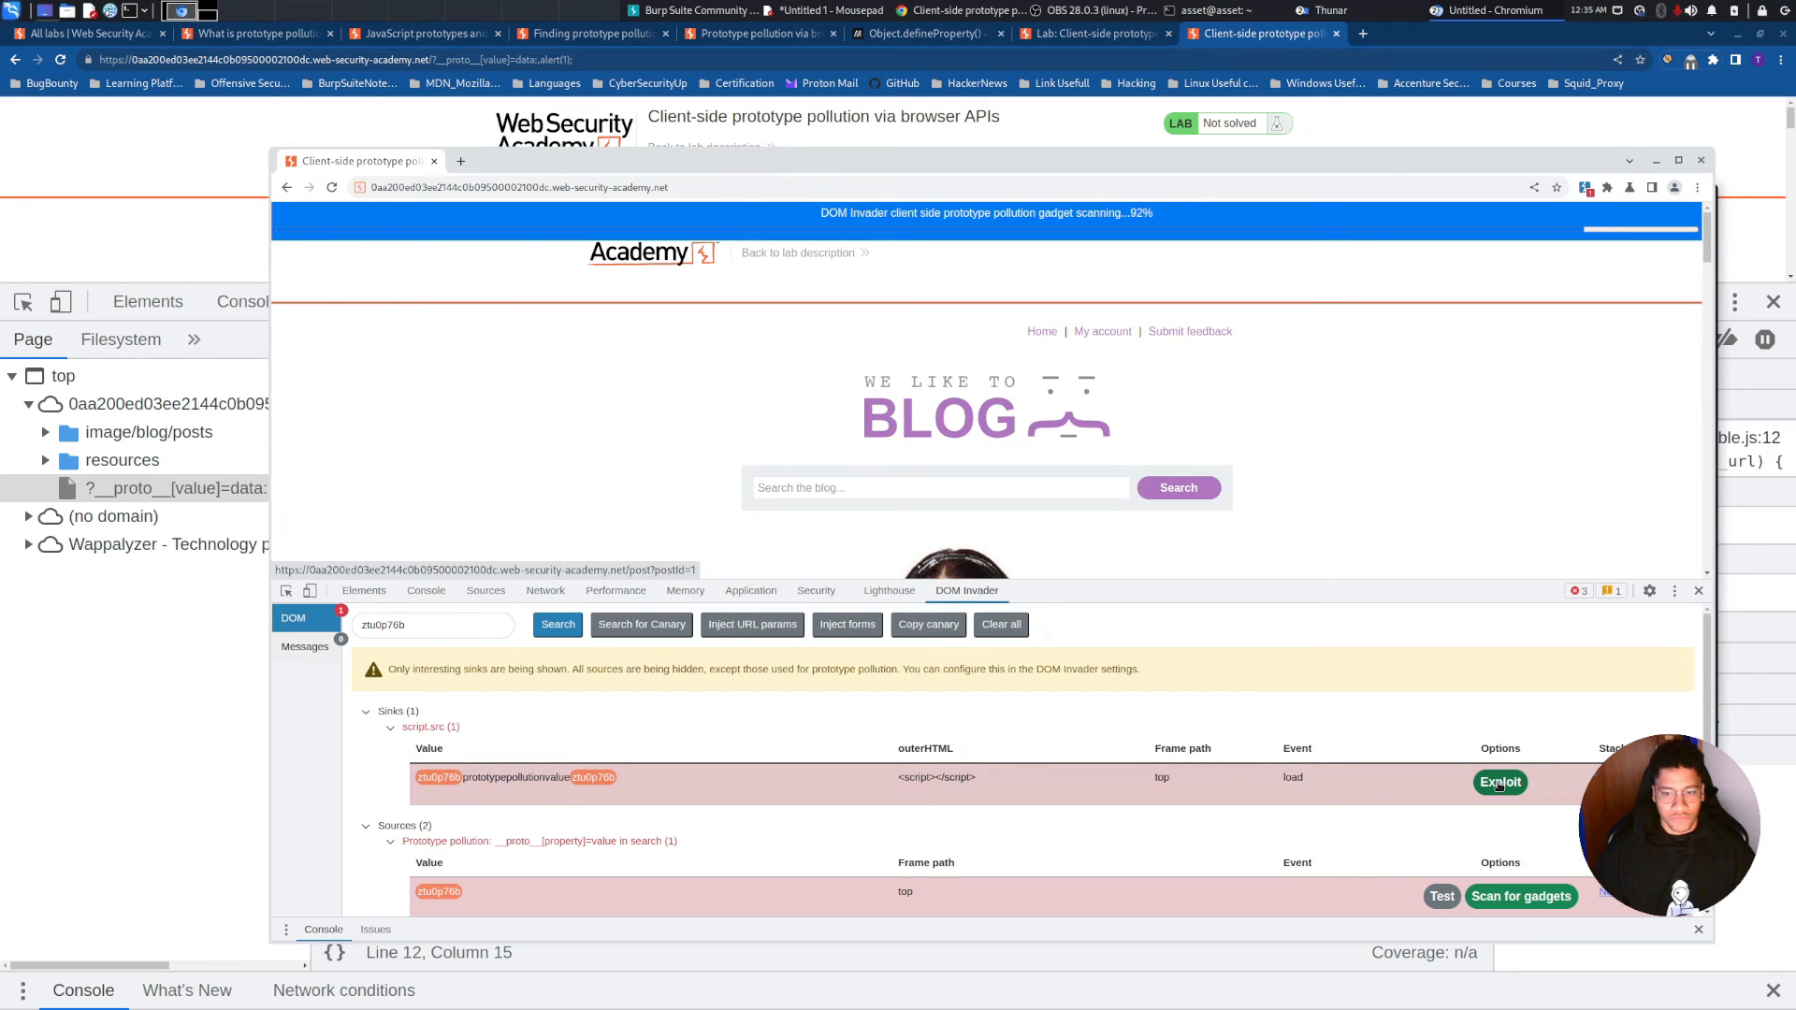
click(1500, 782)
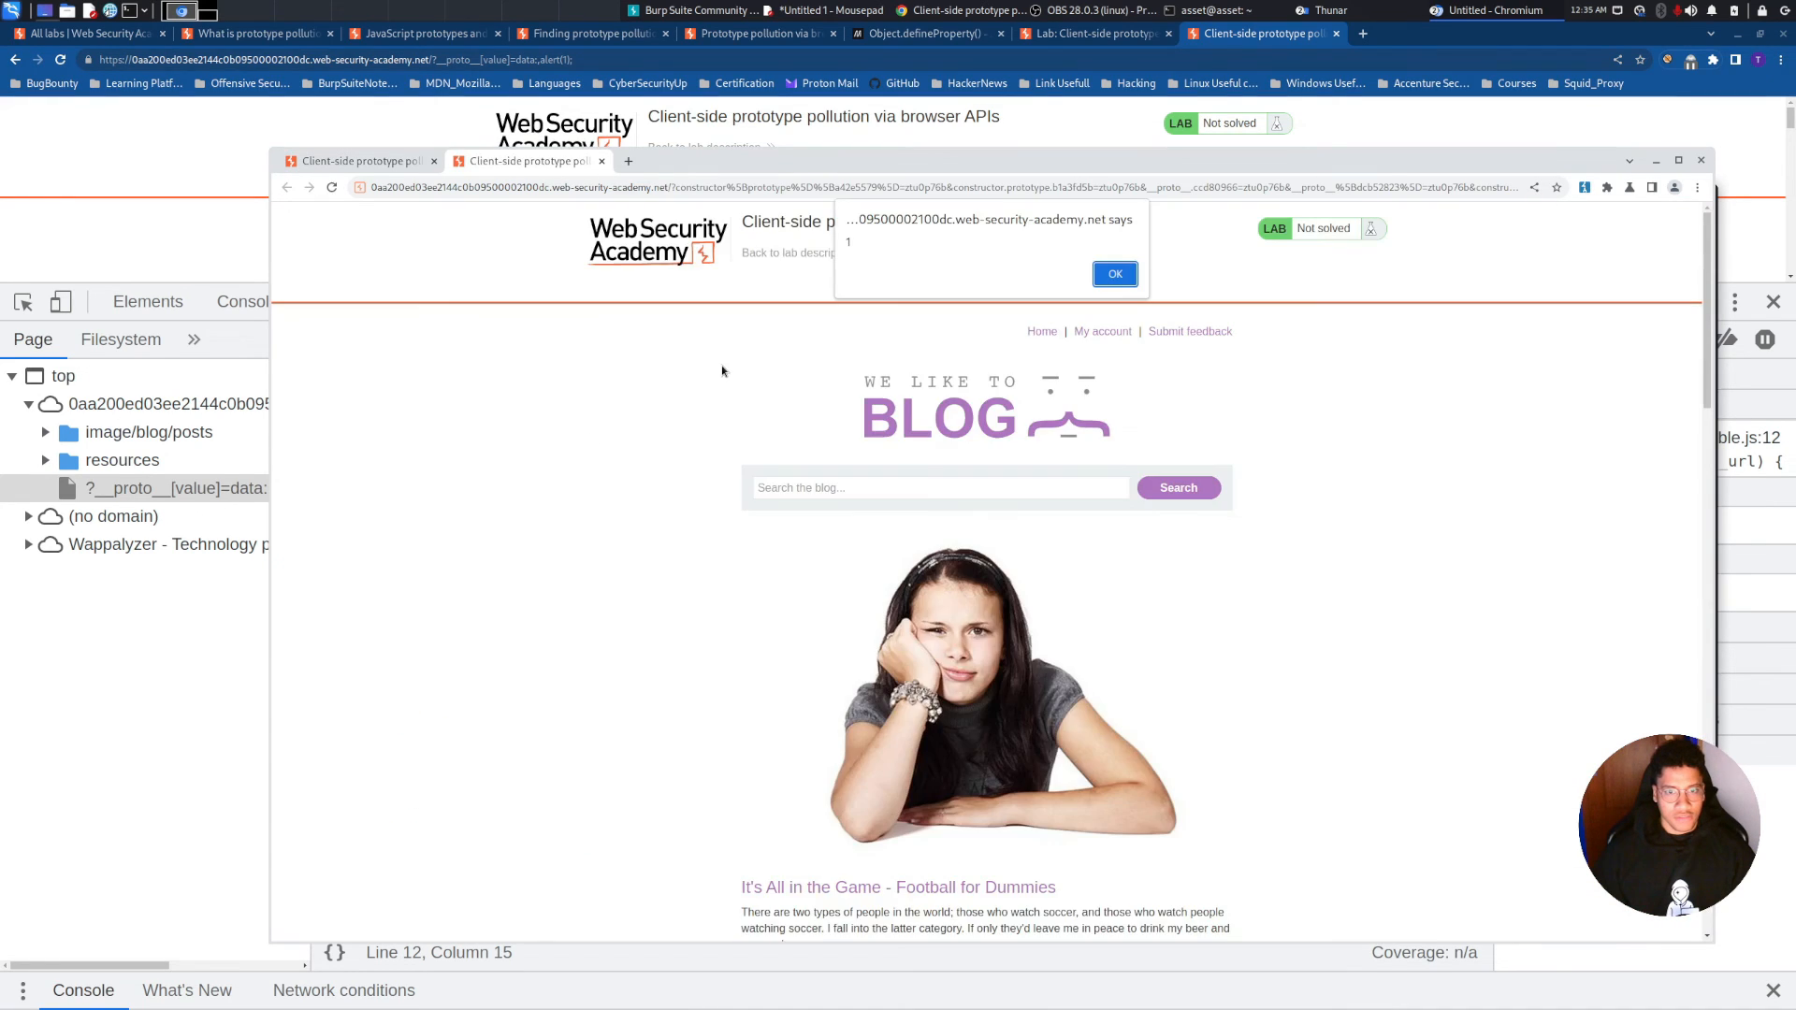
click(1112, 274)
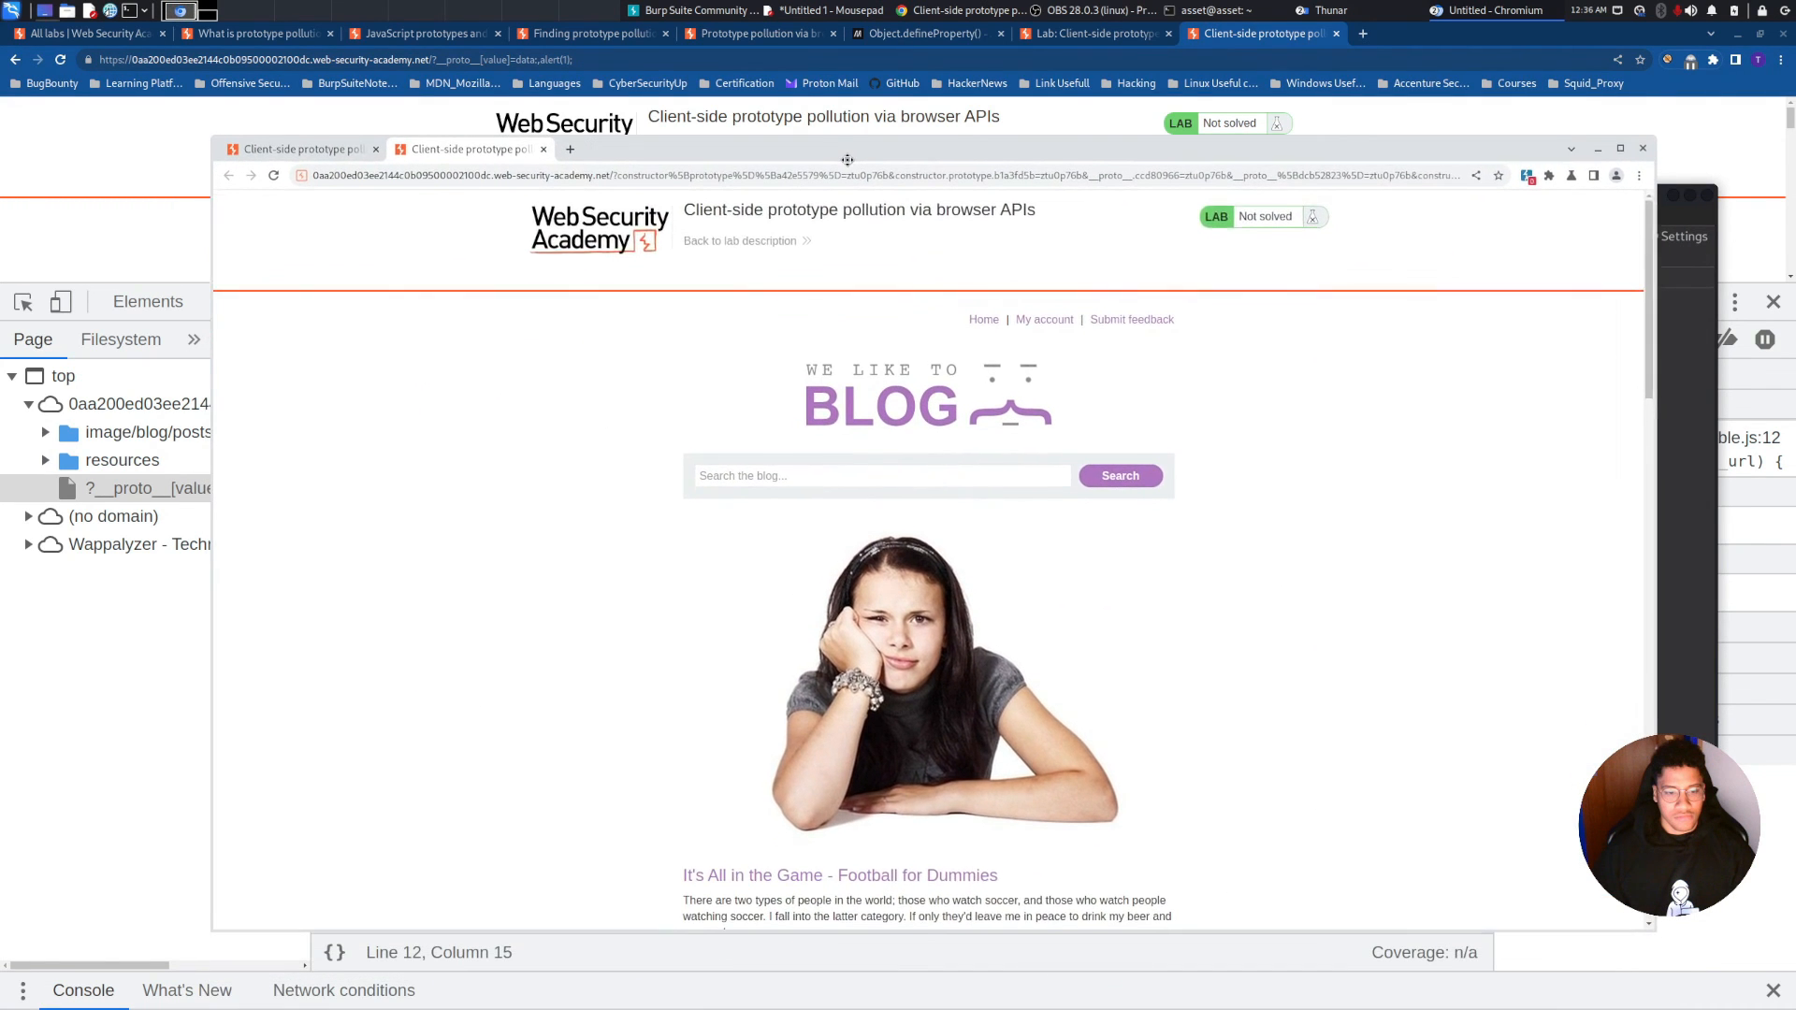
click(802, 174)
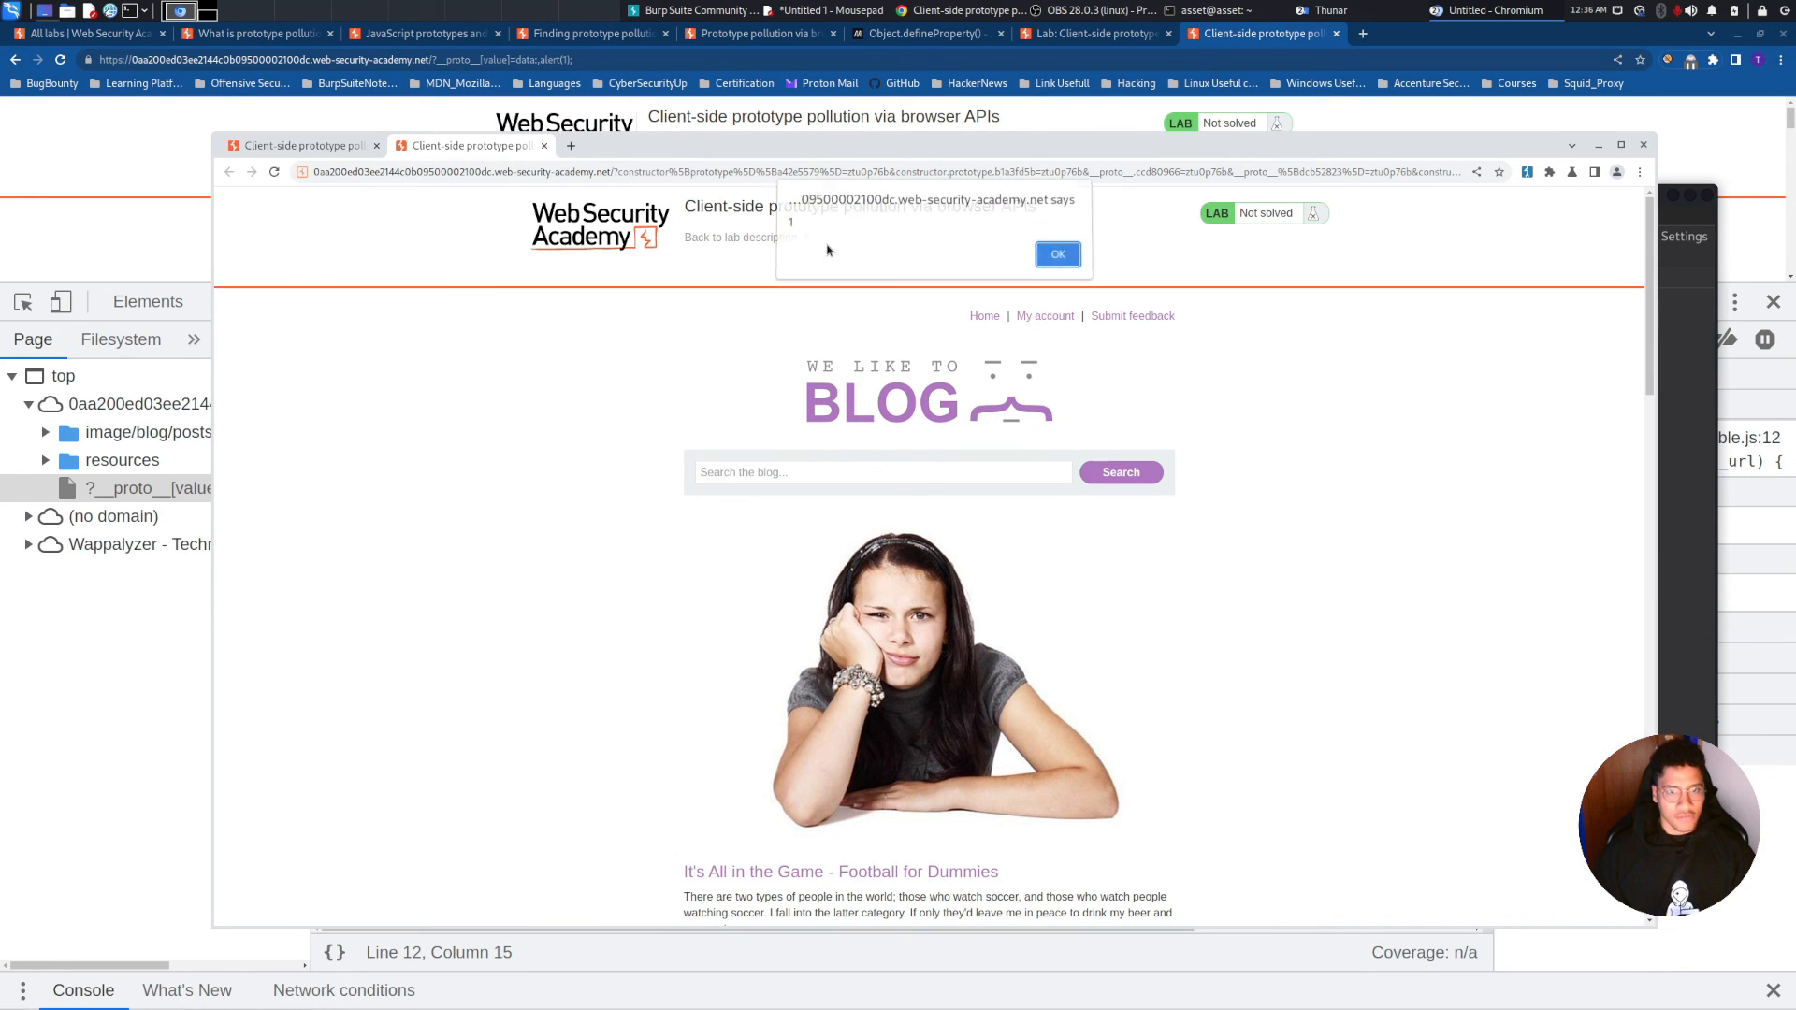
click(1055, 253)
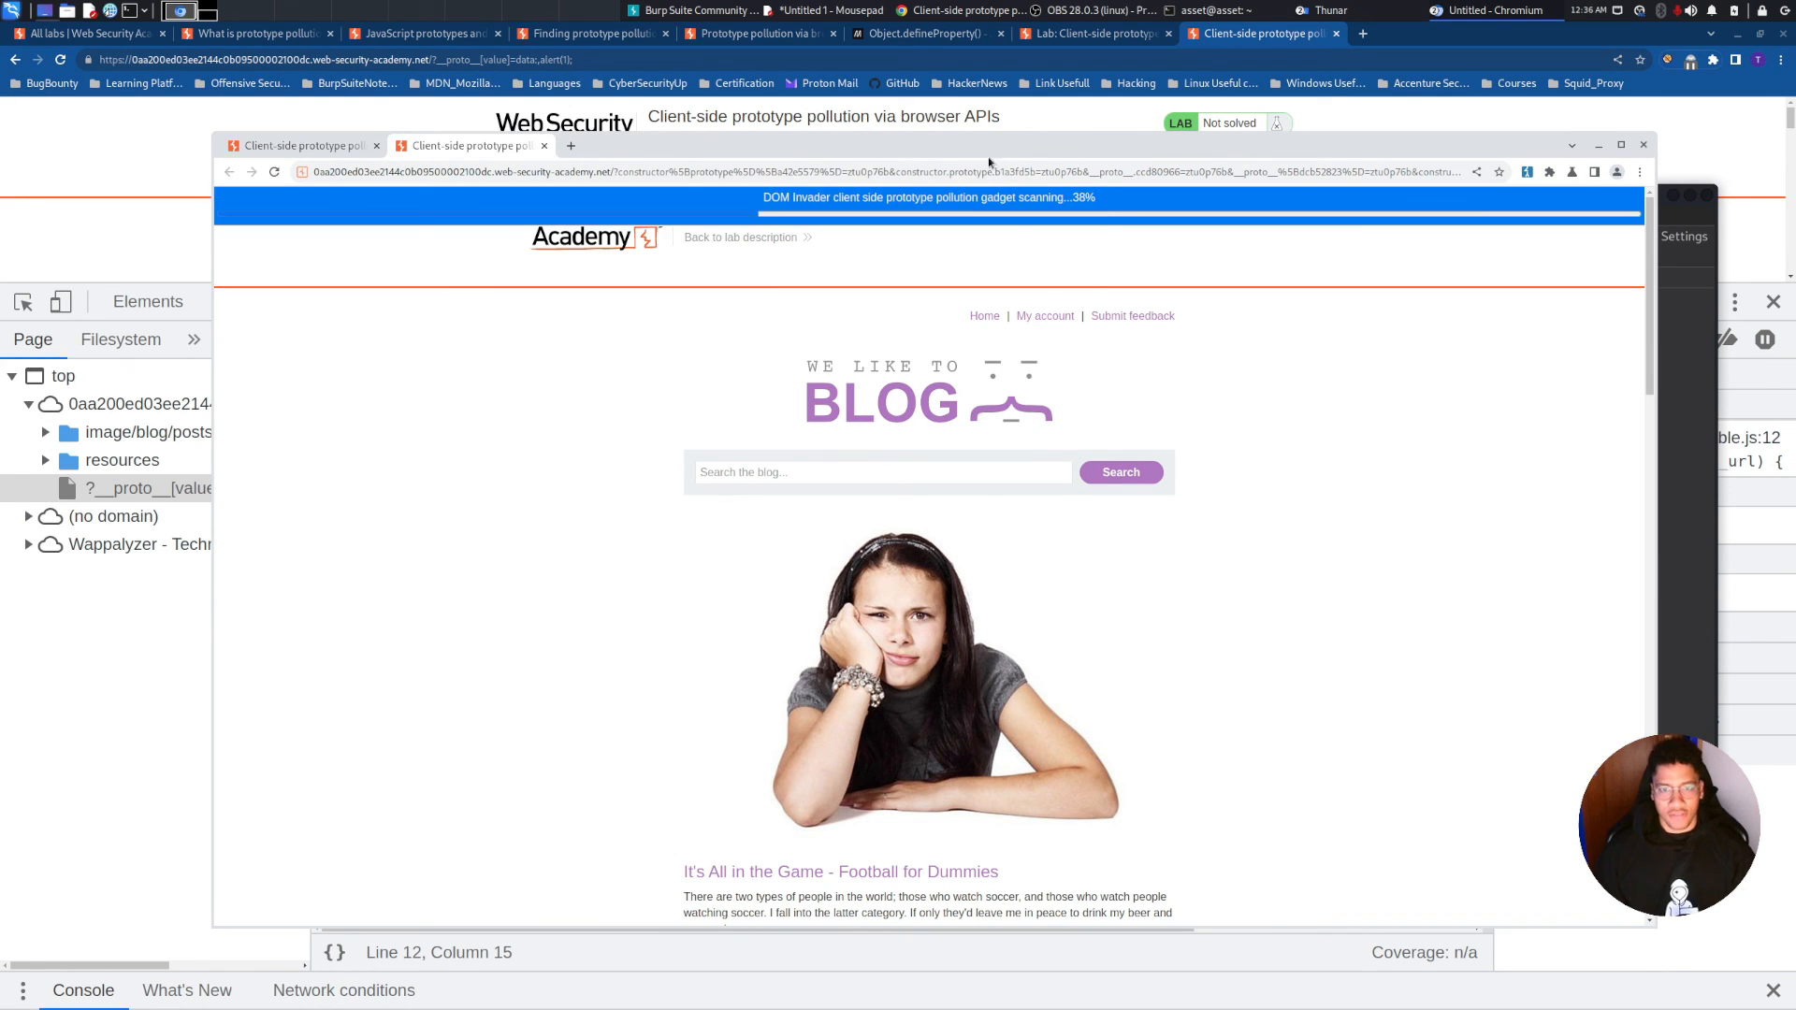